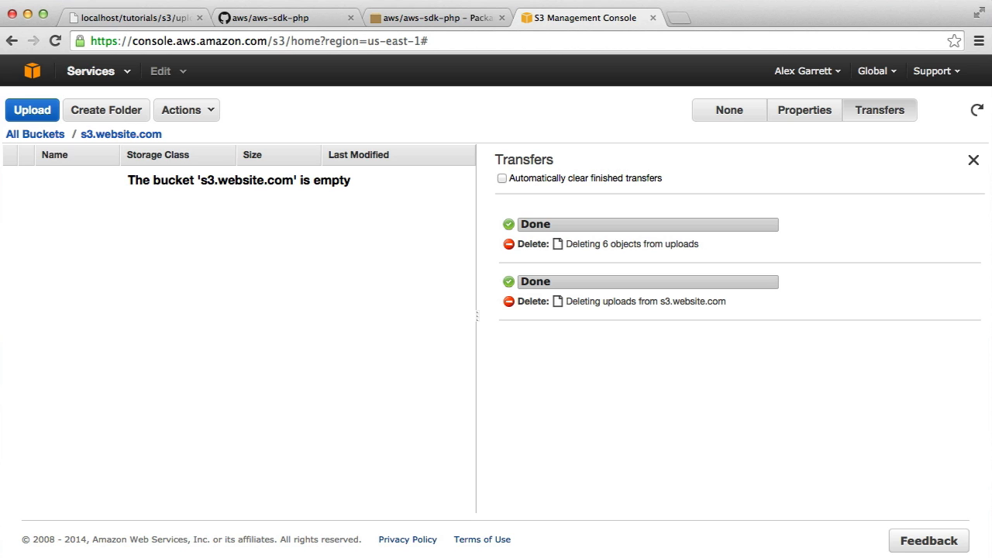
{"action": "mouse_move", "coordinate": [250, 220]}
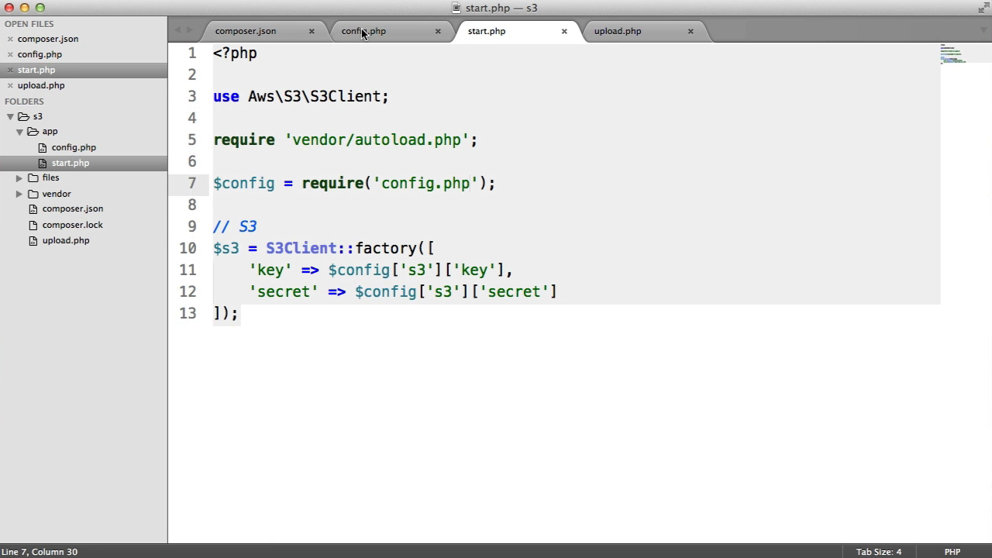
Review the bucket setting in config.php, then the S3Client factory setup in start.php
{"action": "left_click", "coordinate": [362, 31]}
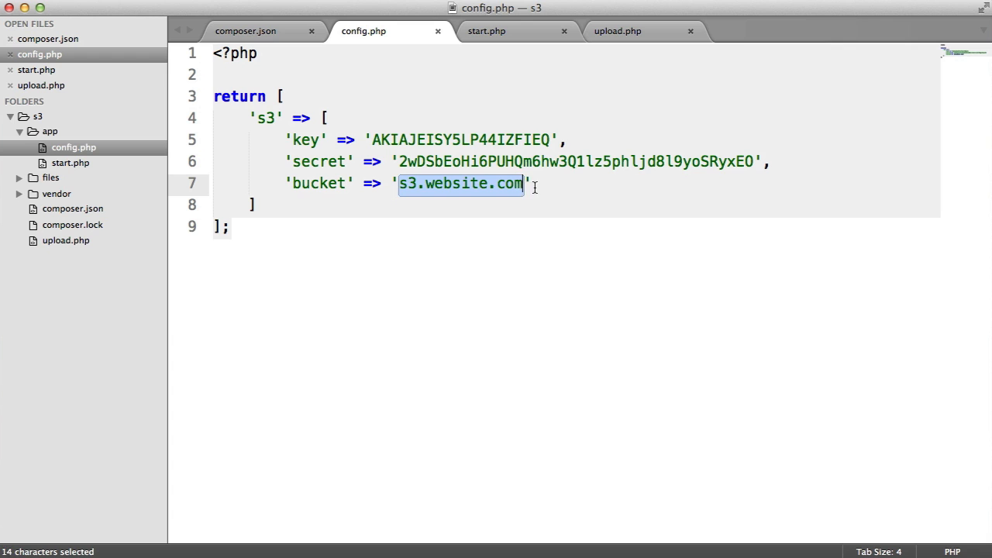
{"action": "left_click", "coordinate": [486, 31]}
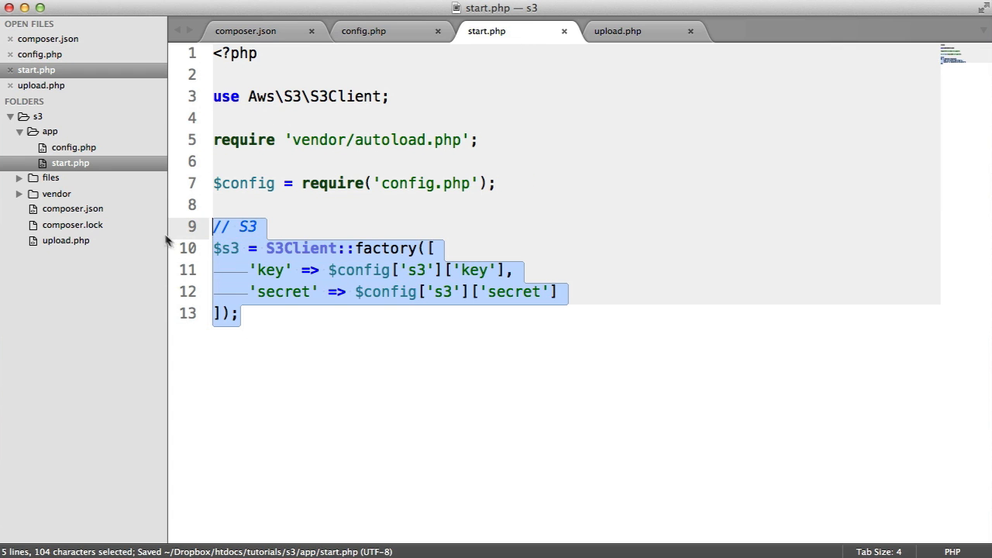
{"action": "left_click", "coordinate": [372, 329]}
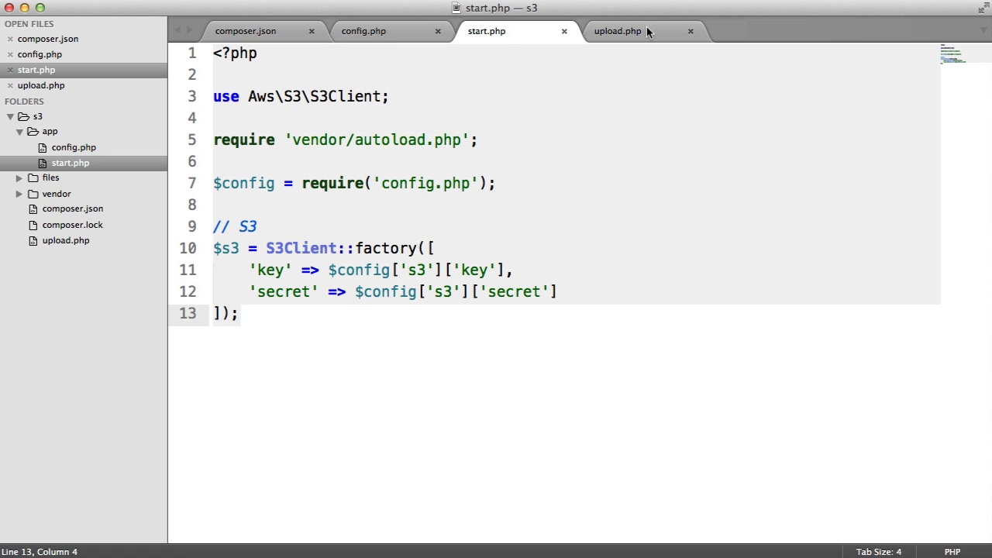
Title upload.php 'Upload' and add a form with method post and enctype multipart/form-data
{"action": "left_click", "coordinate": [617, 31]}
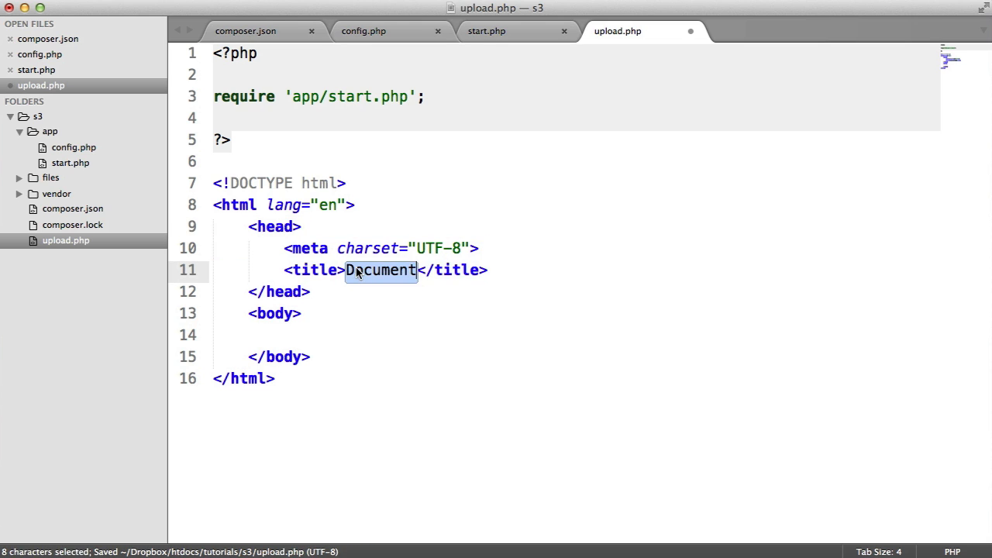
{"action": "type", "text": "Upload"}
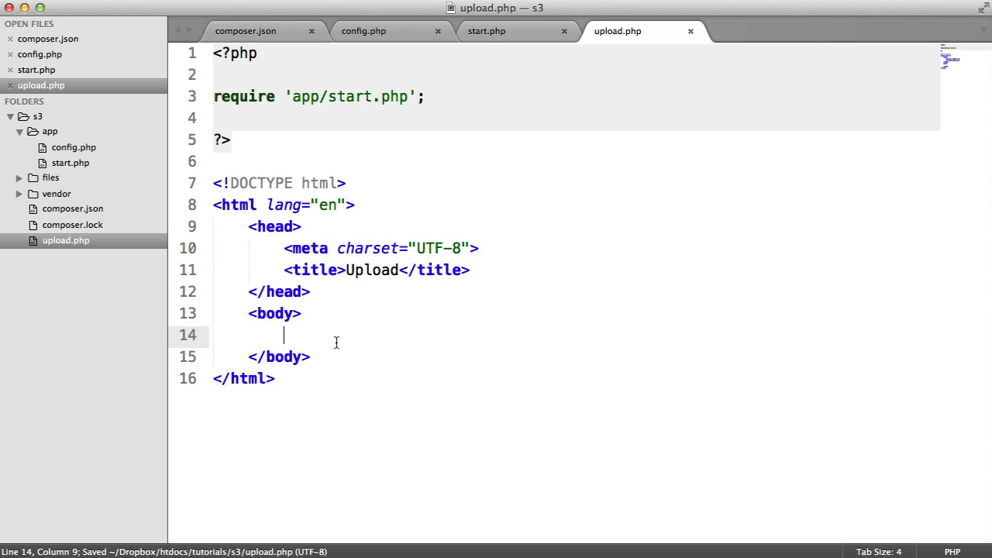
{"action": "type", "text": "<form action=\"\" method=\"post\"></form>"}
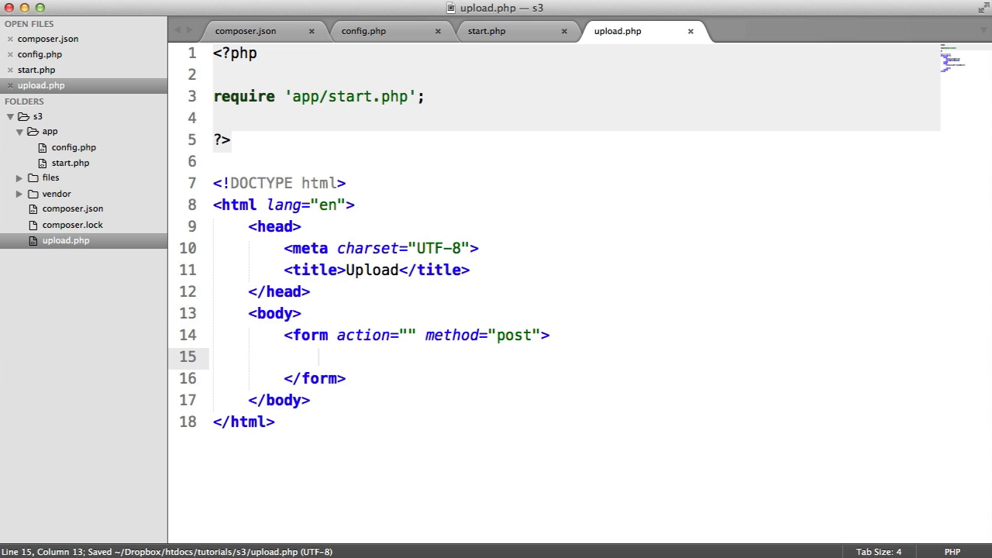
{"action": "type", "text": "enctype="}
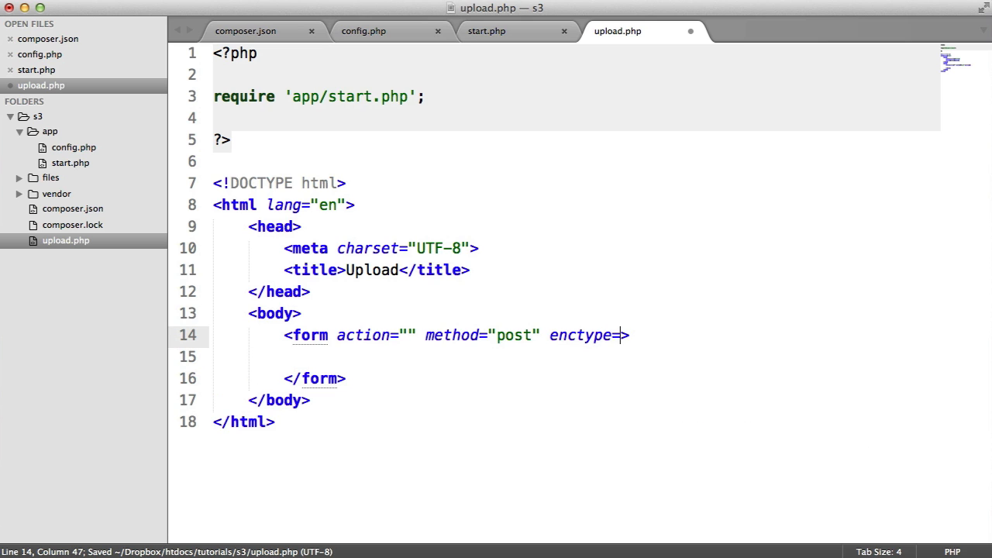
{"action": "type", "text": "\"multipa\""}
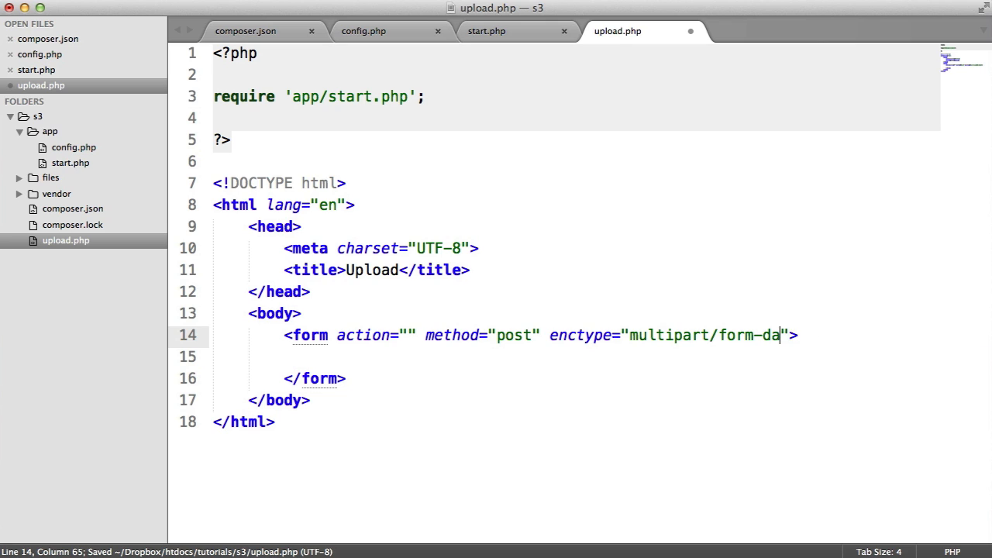
{"action": "type", "text": "ta"}
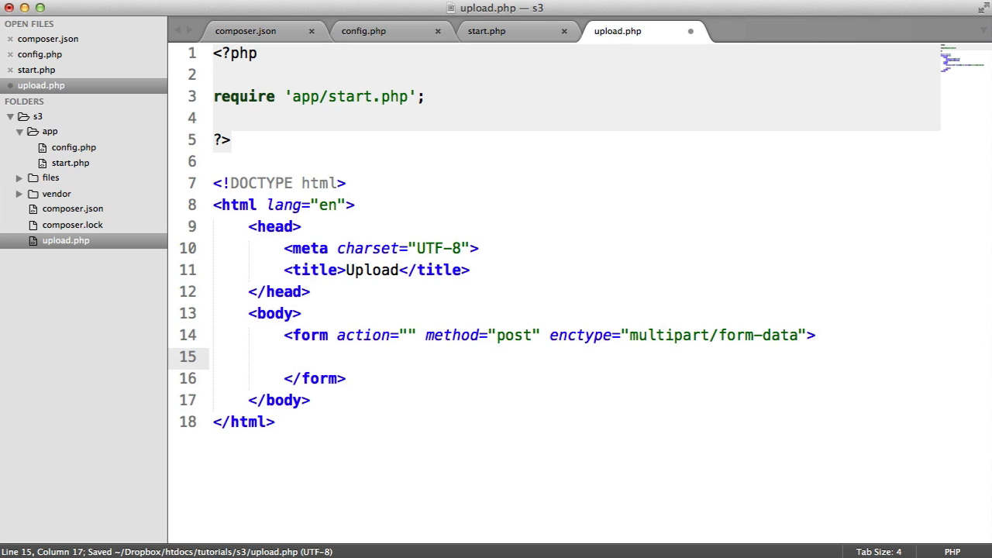
Add a file input named 'file' without an id, and a submit button with value 'Upload'
{"action": "type", "text": "input:"}
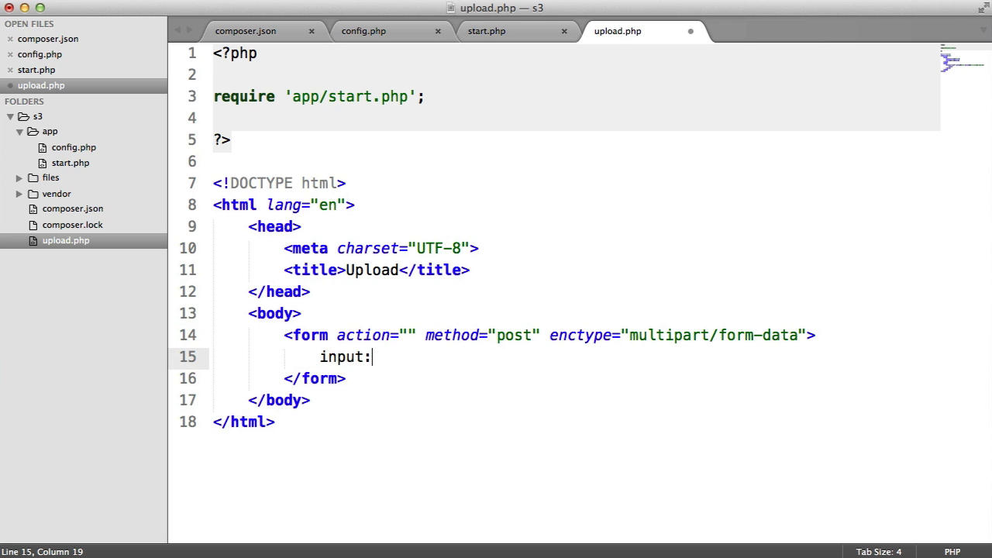
{"action": "type", "text": "<input type=\"file\" name=\"\" id=\"\">"}
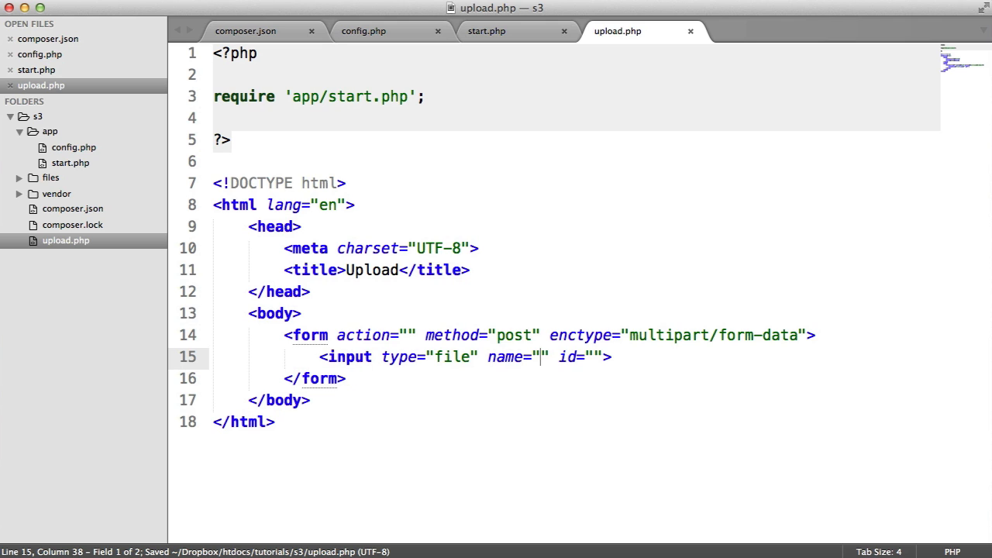
{"action": "type", "text": "file"}
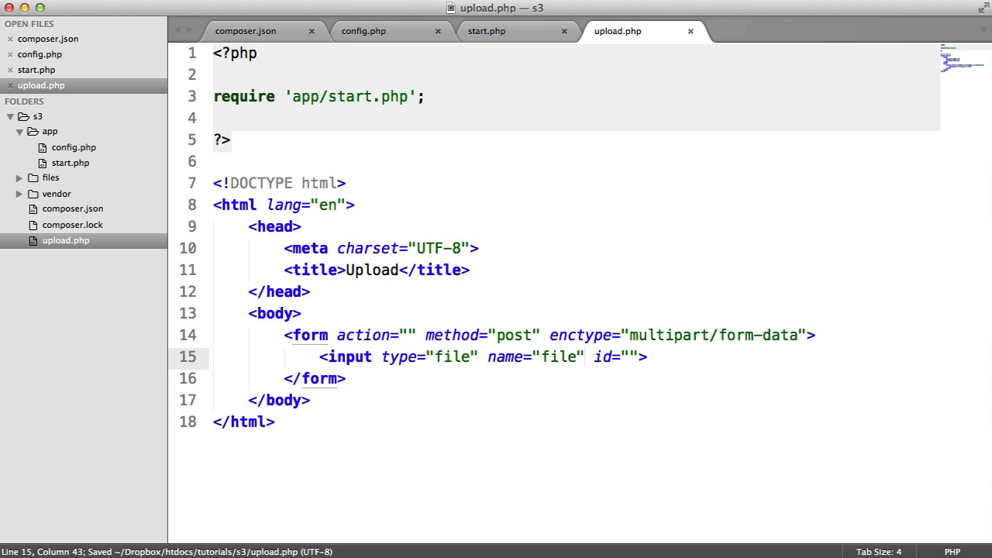
{"action": "key", "text": "backspace"}
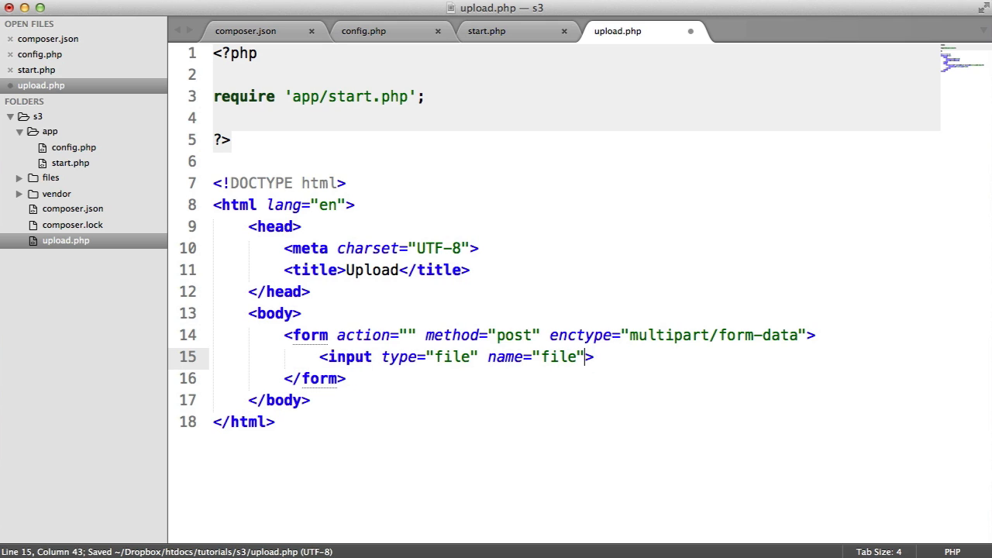
{"action": "type", "text": "input"}
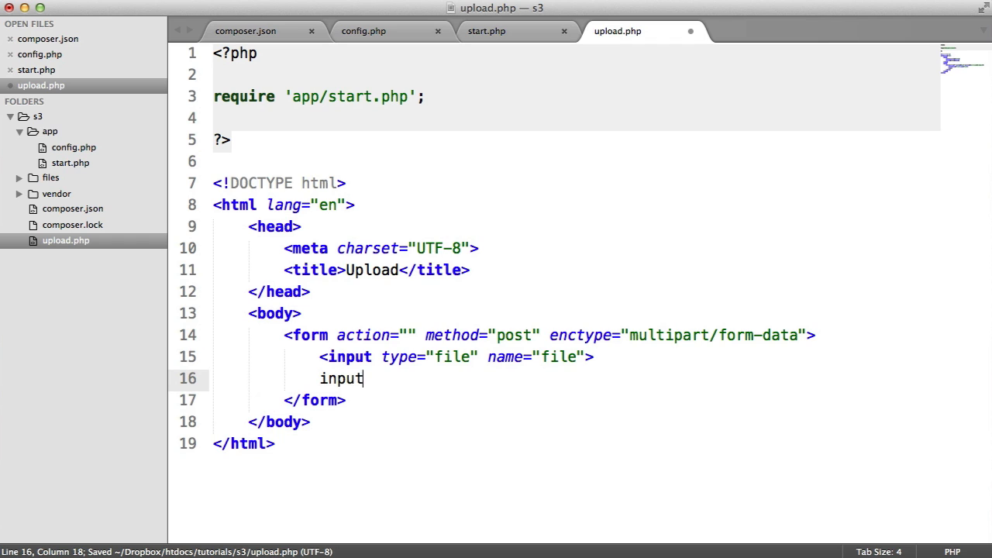
{"action": "type", "text": "<input type=\"submit\" value=\"\">"}
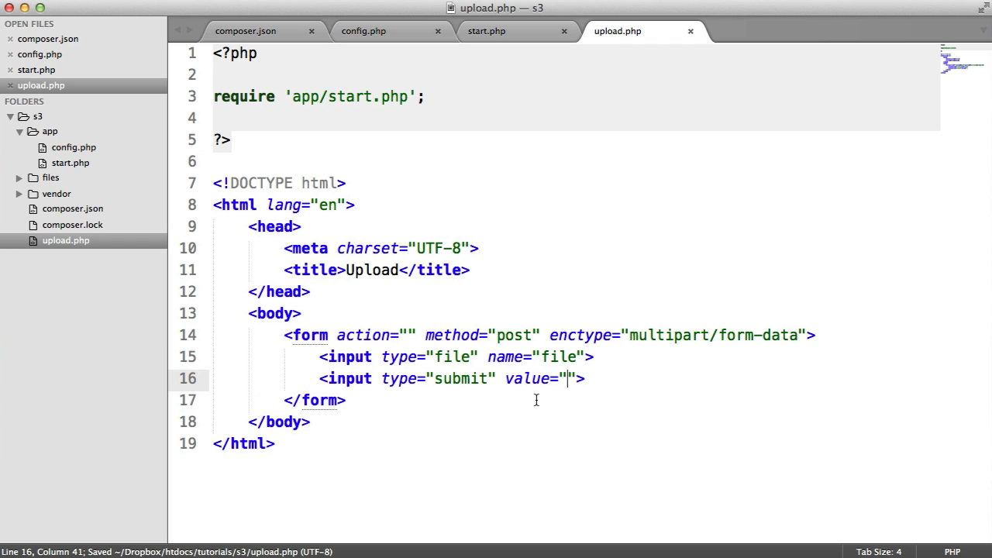
{"action": "type", "text": "Upload"}
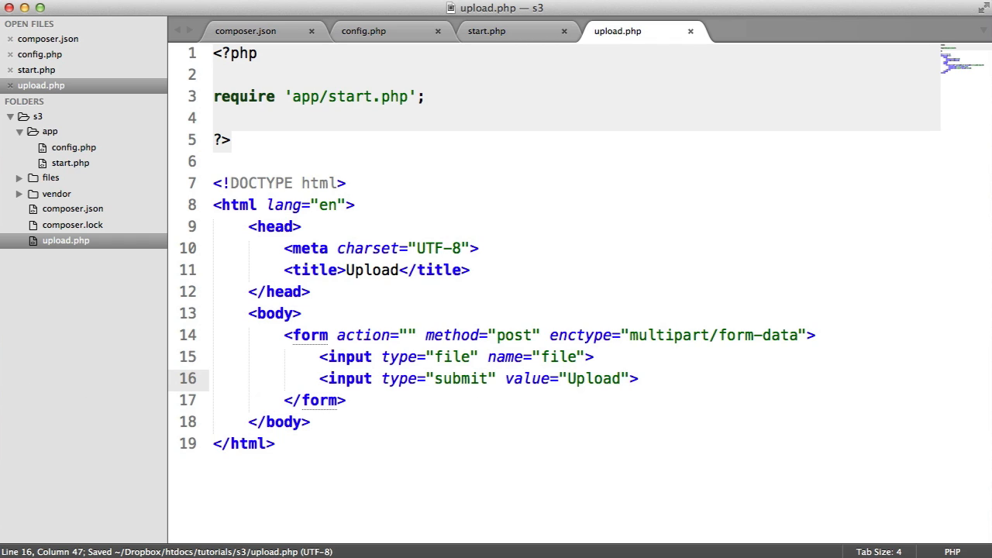
Preview localhost/tutorials/s3/upload.php in Chrome, then make room after the require in upload.php
{"action": "left_click", "coordinate": [137, 17]}
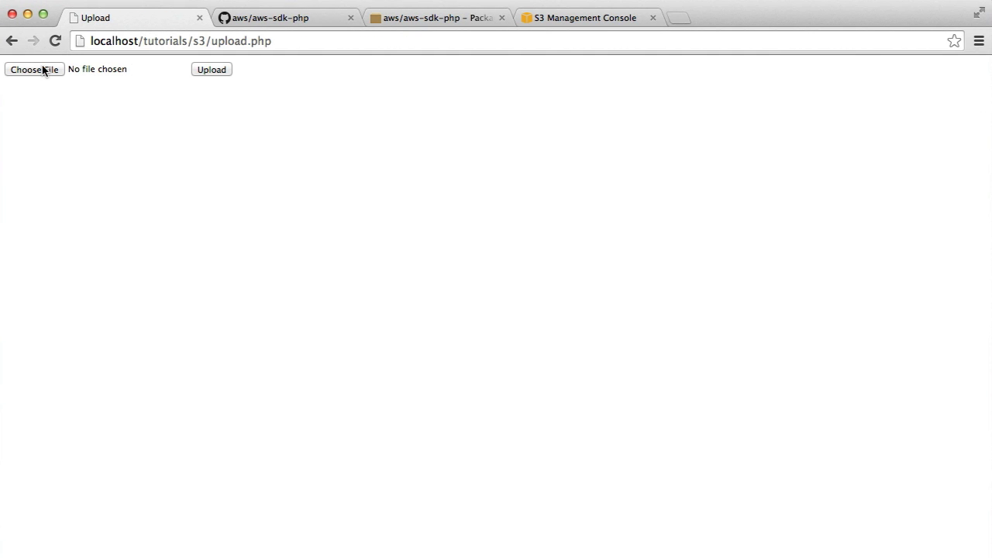
{"action": "mouse_move", "coordinate": [245, 193]}
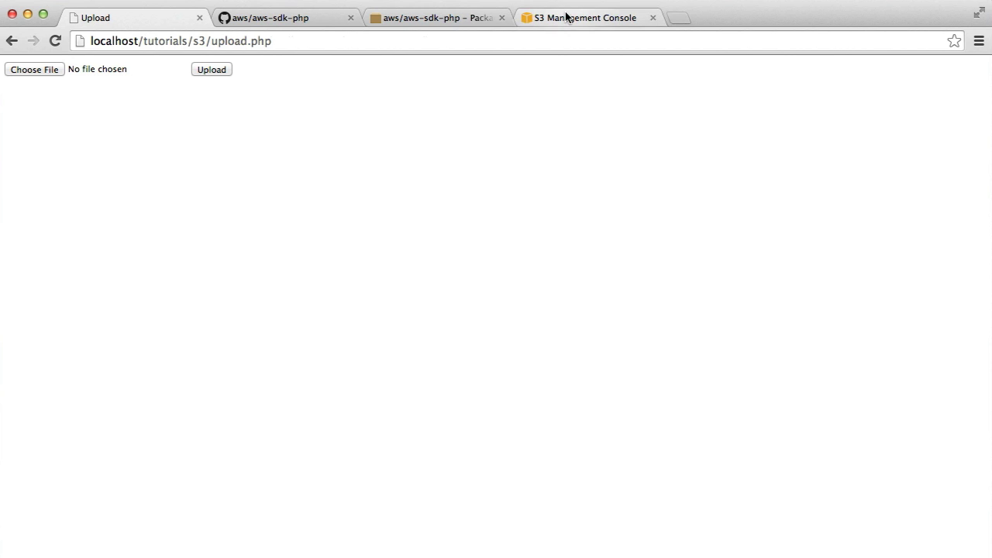
{"action": "left_click", "coordinate": [586, 17]}
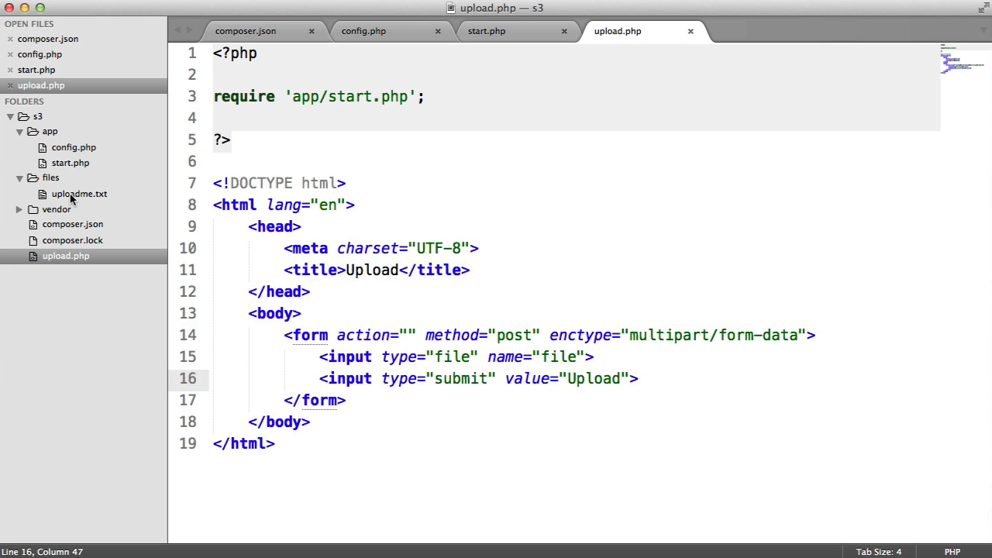
{"action": "left_click", "coordinate": [426, 96]}
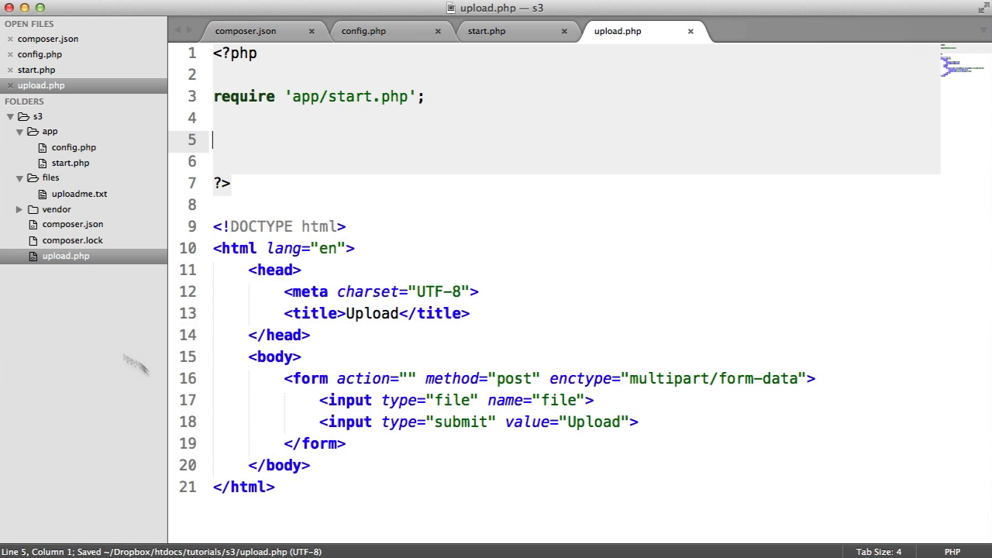
Point the form action at upload.php and wrap handling in if(isset($_FILES['file']))
{"action": "type", "text": "if() {"}
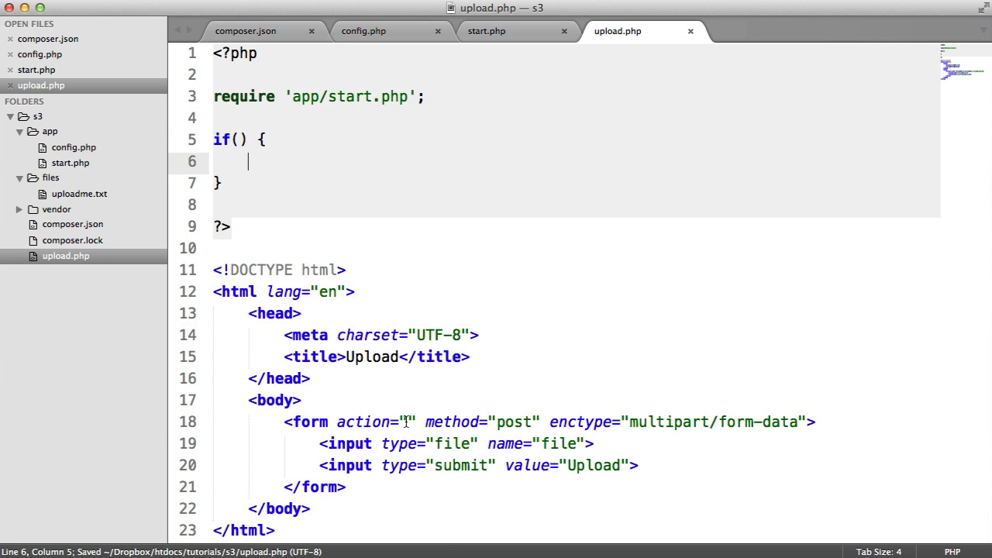
{"action": "left_click", "coordinate": [397, 422]}
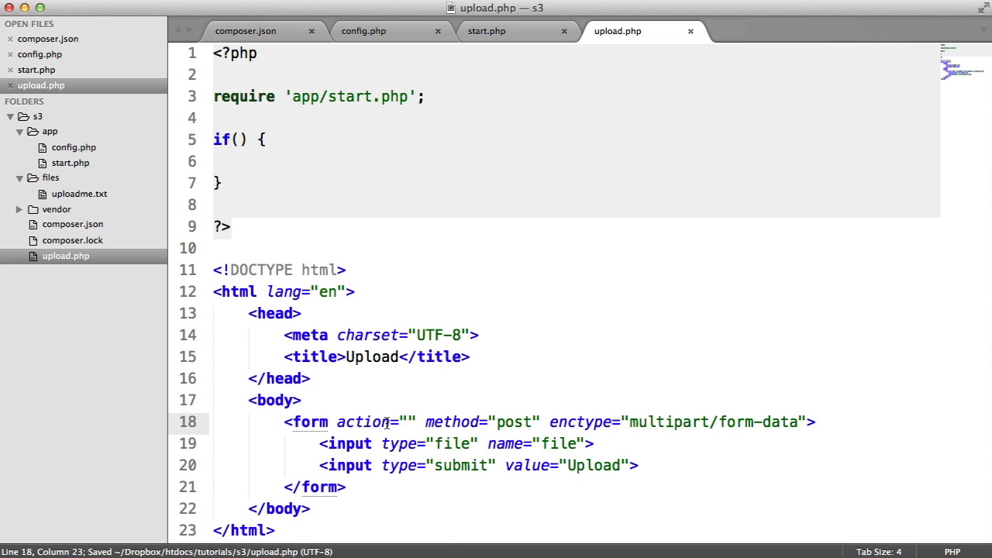
{"action": "type", "text": "upload.php"}
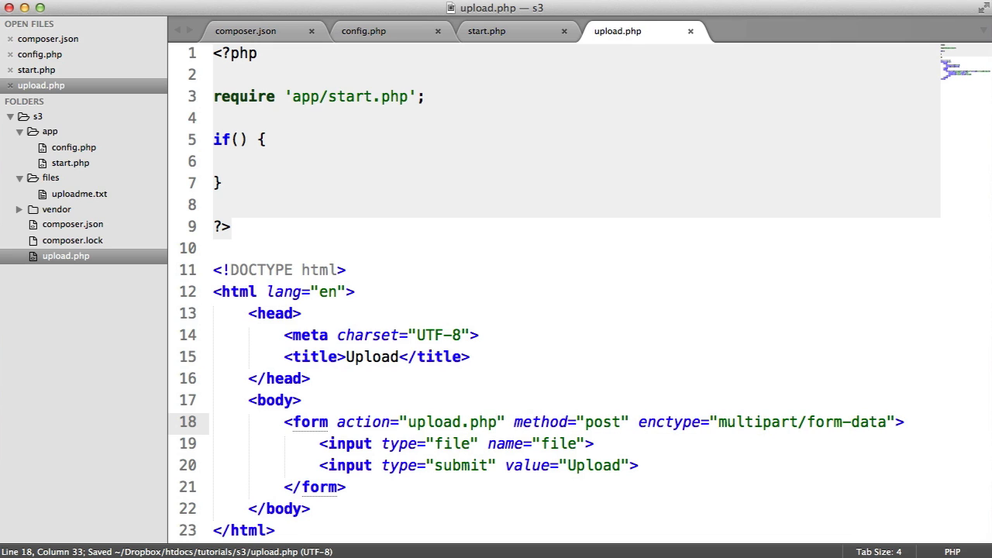
{"action": "mouse_move", "coordinate": [332, 256]}
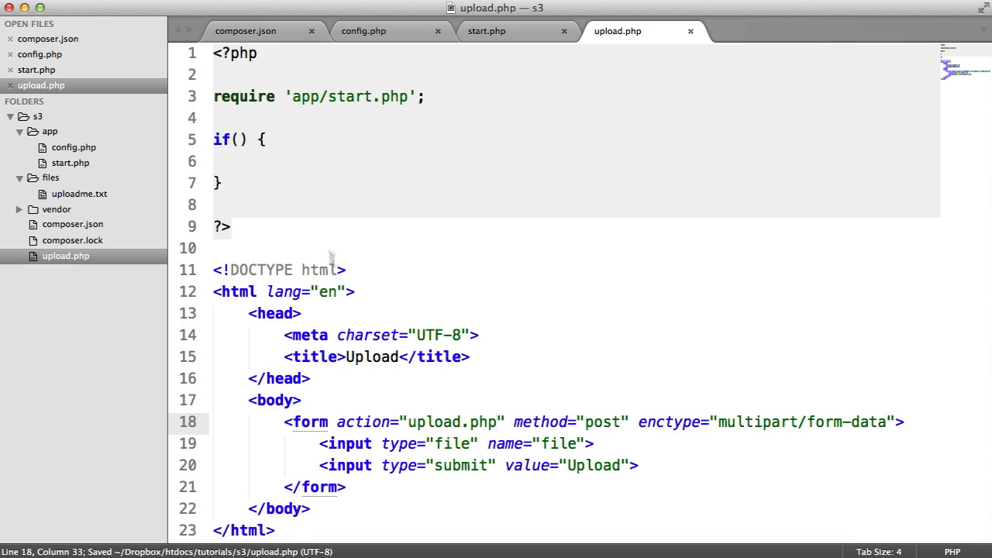
{"action": "left_click", "coordinate": [239, 139]}
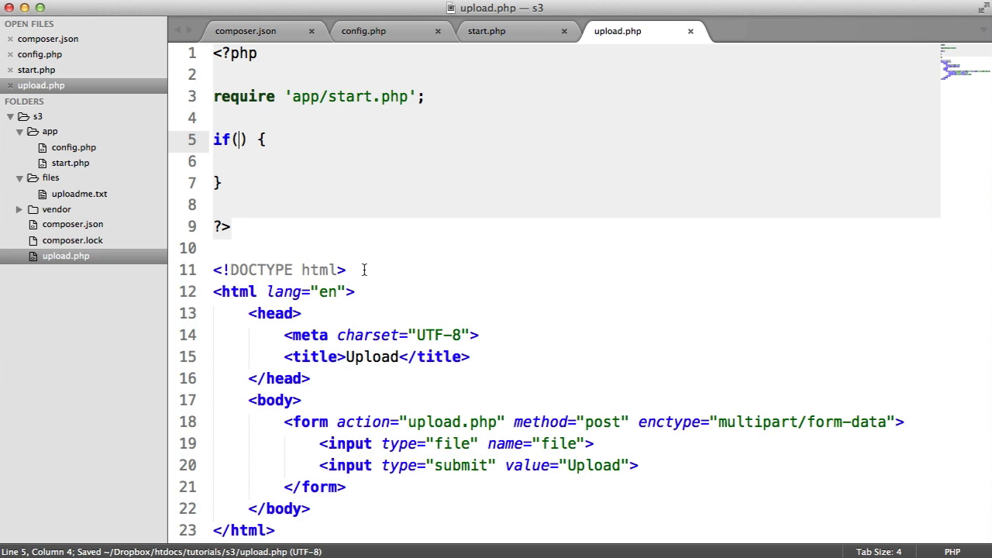
{"action": "type", "text": "isset($"}
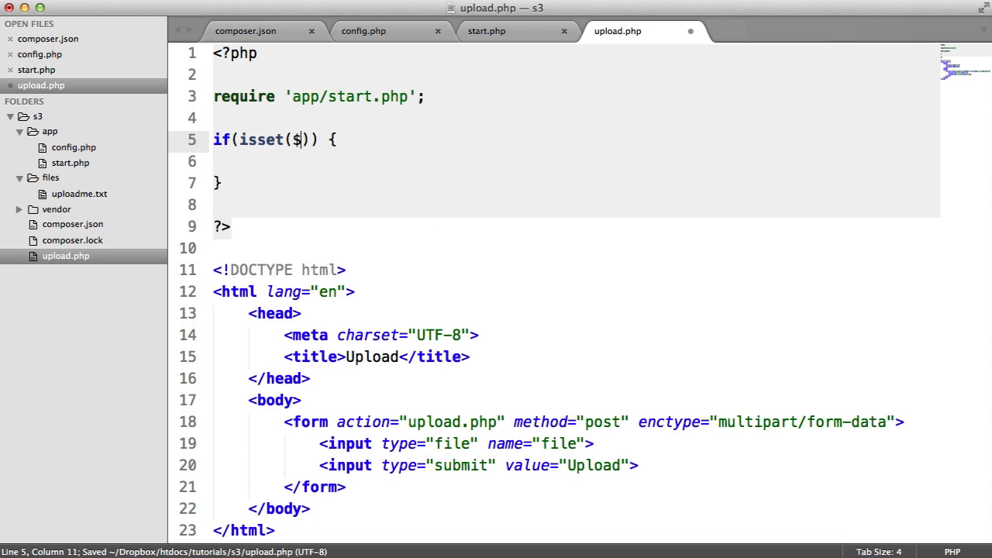
{"action": "type", "text": "_FILES[]"}
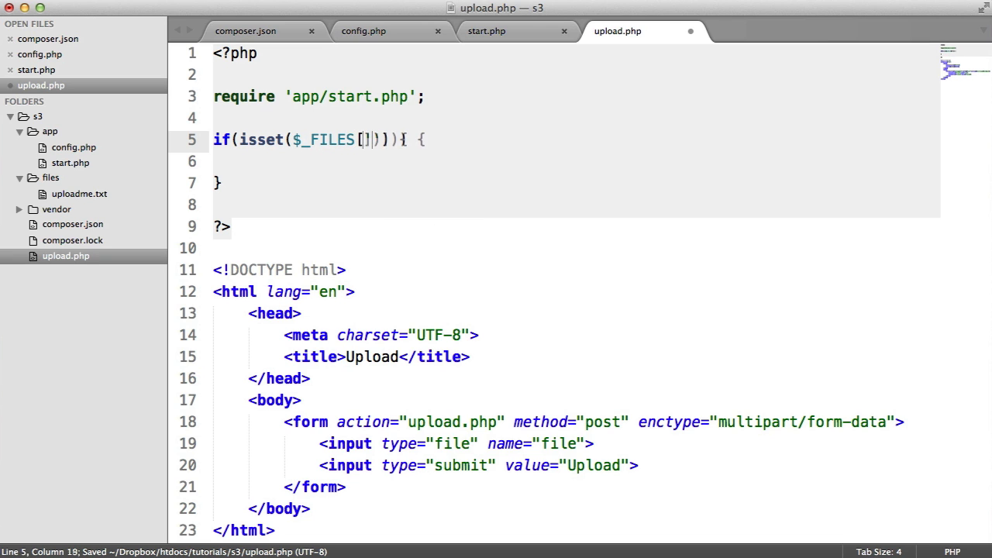
{"action": "type", "text": "'file'"}
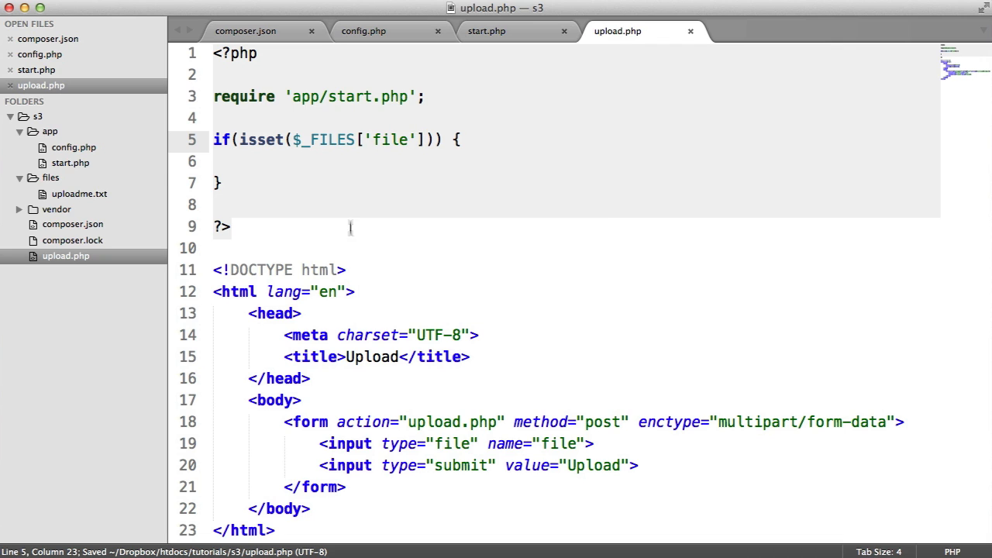
{"action": "type", "text": "//"}
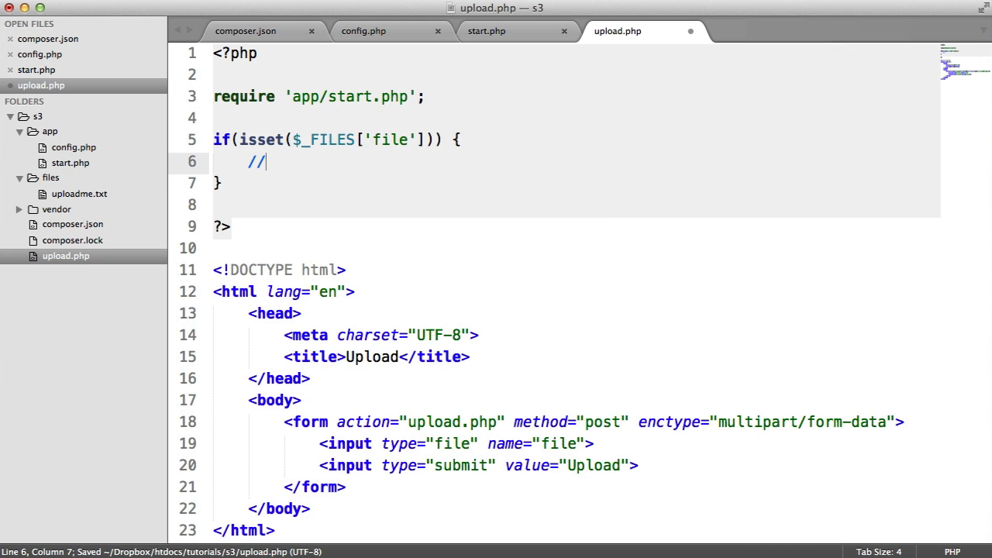
{"action": "key", "text": "backspace"}
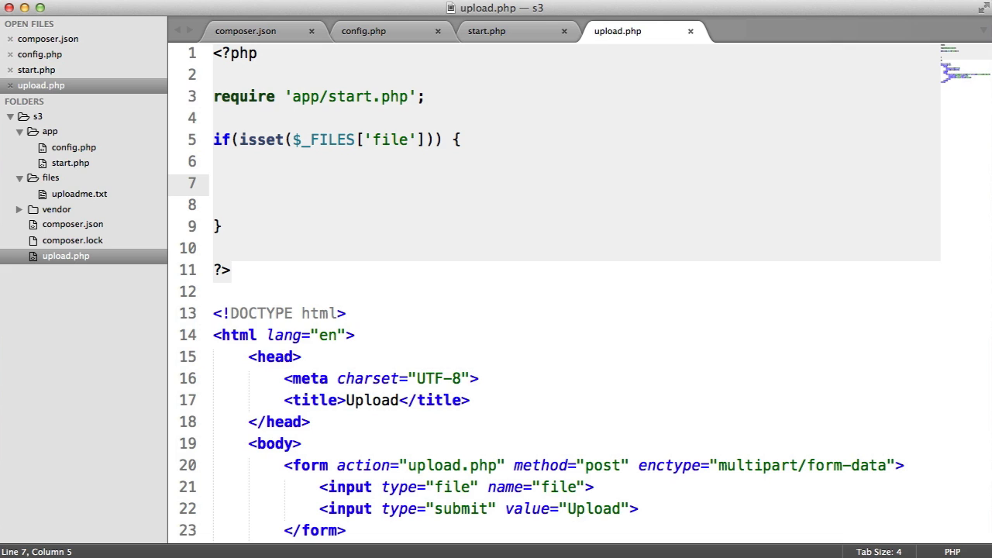
Assign $file = $_FILES['file'] and, under File details, $name and $tmp_name from it
{"action": "type", "text": "$file ="}
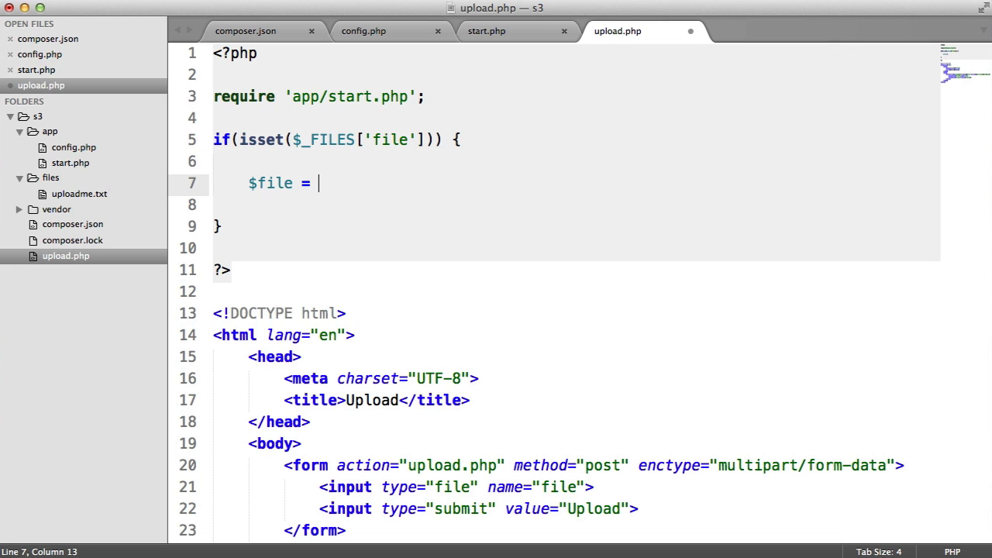
{"action": "type", "text": "$_FILES[]"}
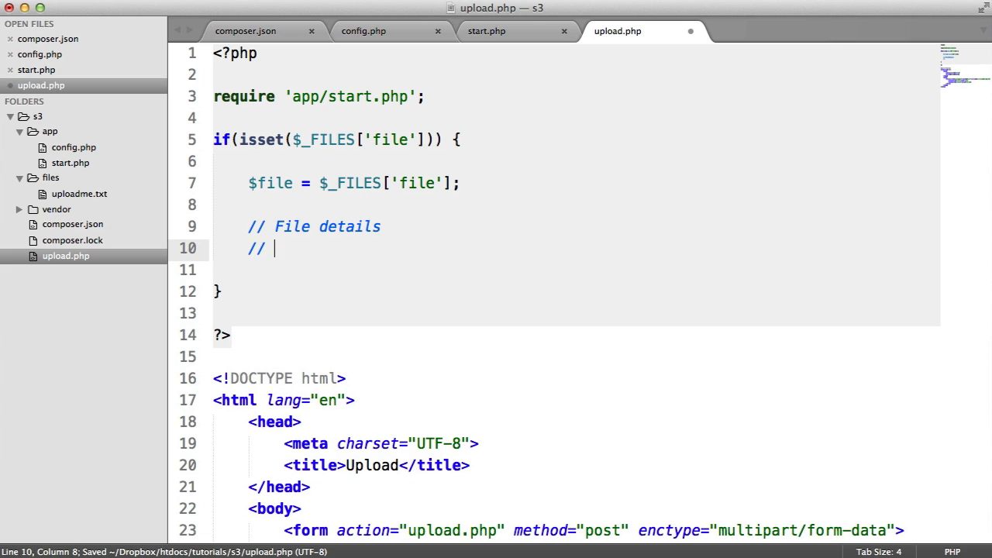
{"action": "key", "text": "Backspace"}
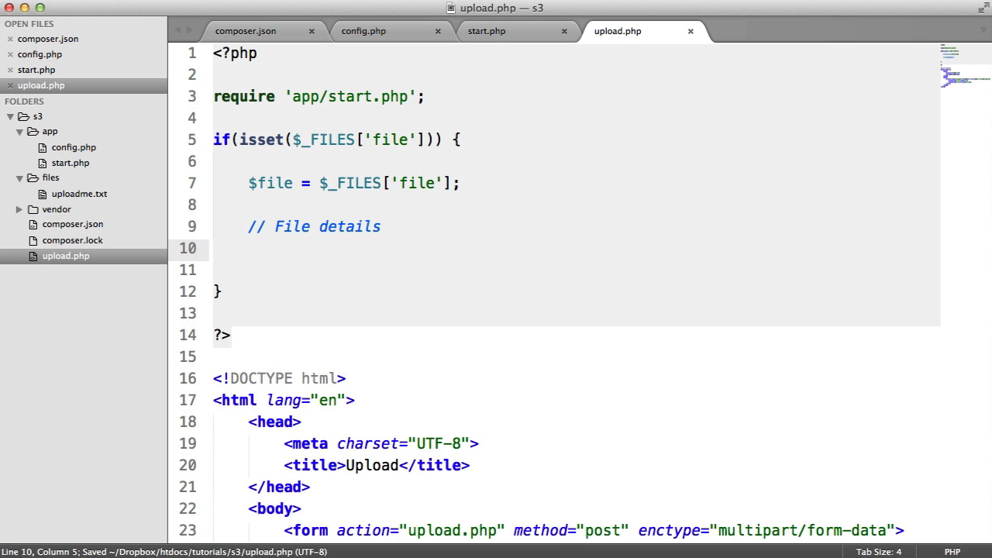
{"action": "type", "text": "$name ="}
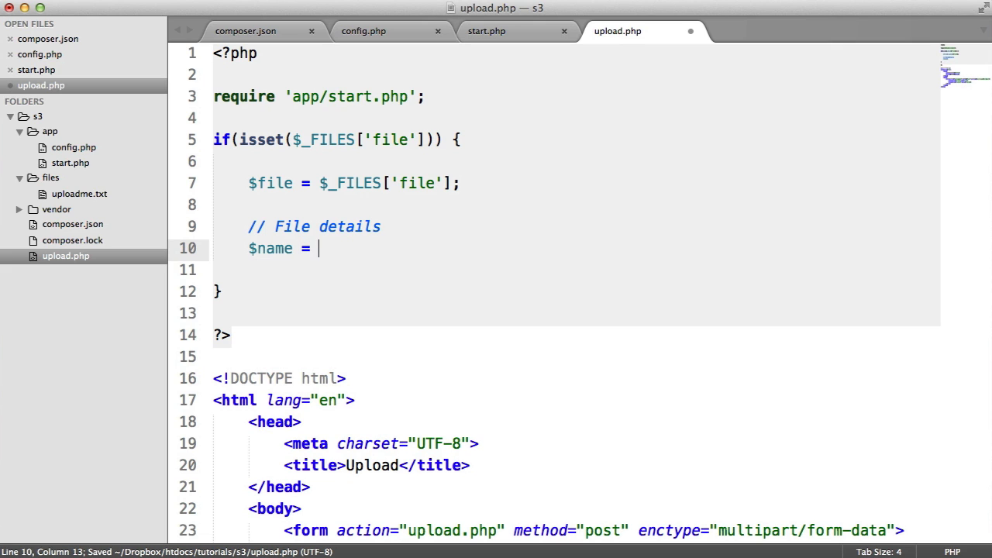
{"action": "type", "text": "$file['']"}
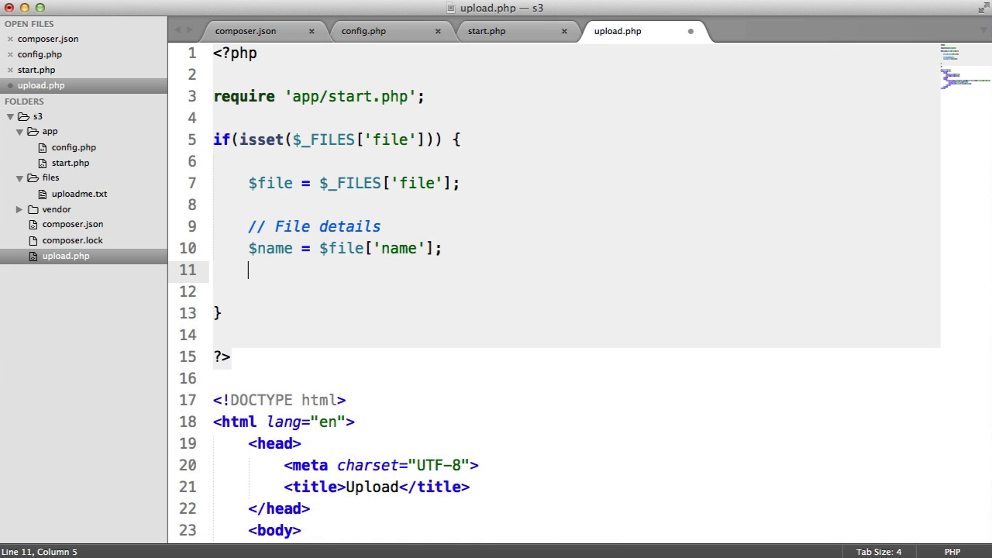
{"action": "type", "text": "$tmp_name = $file"}
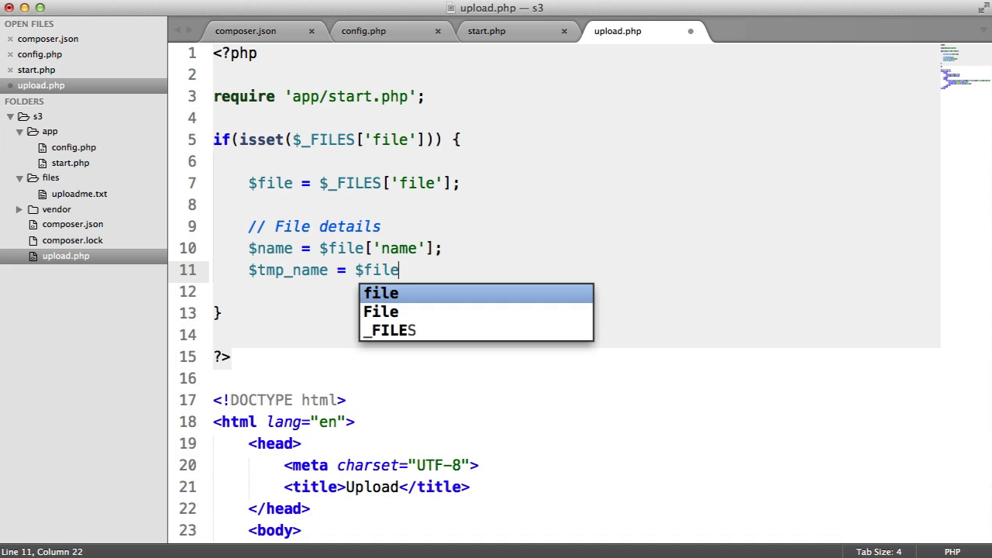
{"action": "type", "text": "['tmp_name'];"}
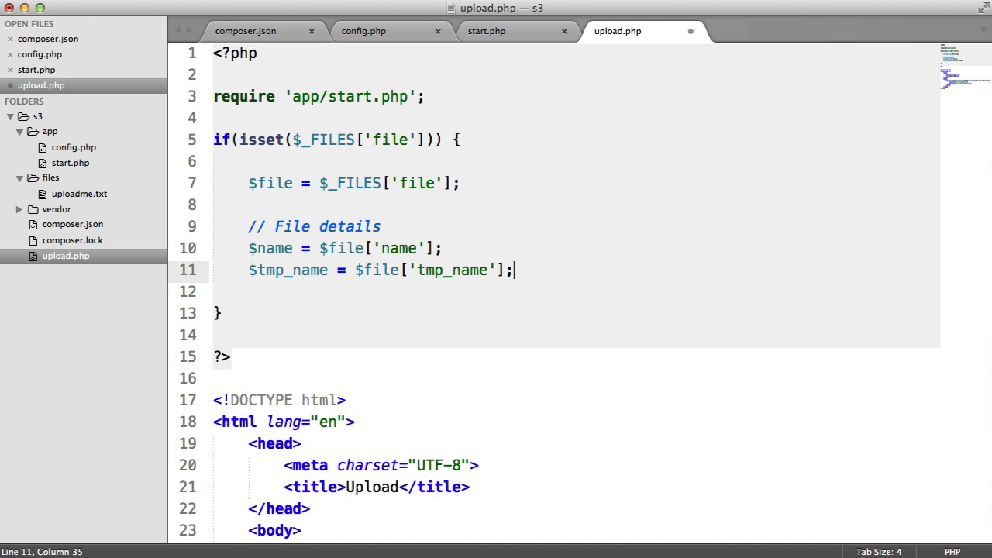
{"action": "type", "text": "$"}
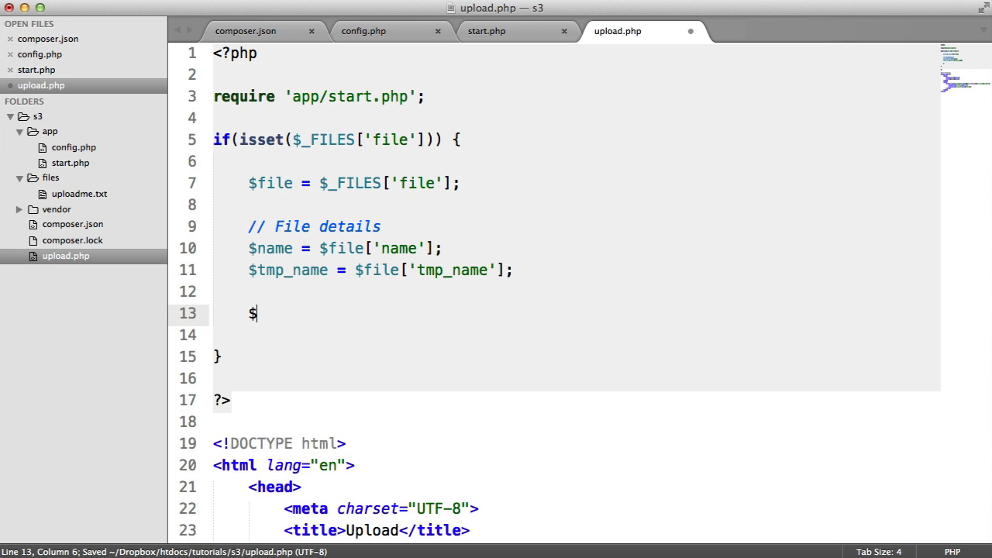
Set $extension = explode('.', $name) and var_dump it for a quick check
{"action": "type", "text": "extension ="}
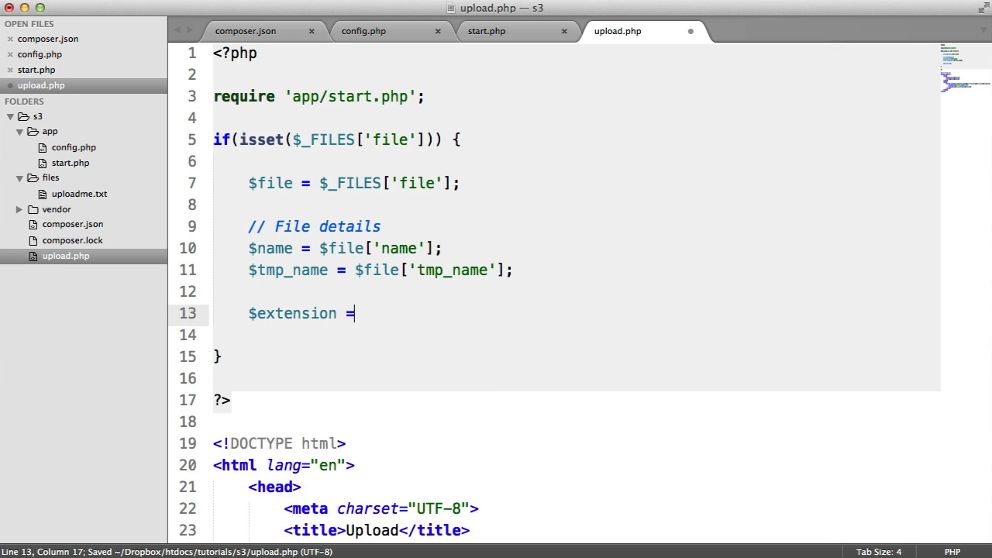
{"action": "type", "text": "explode();"}
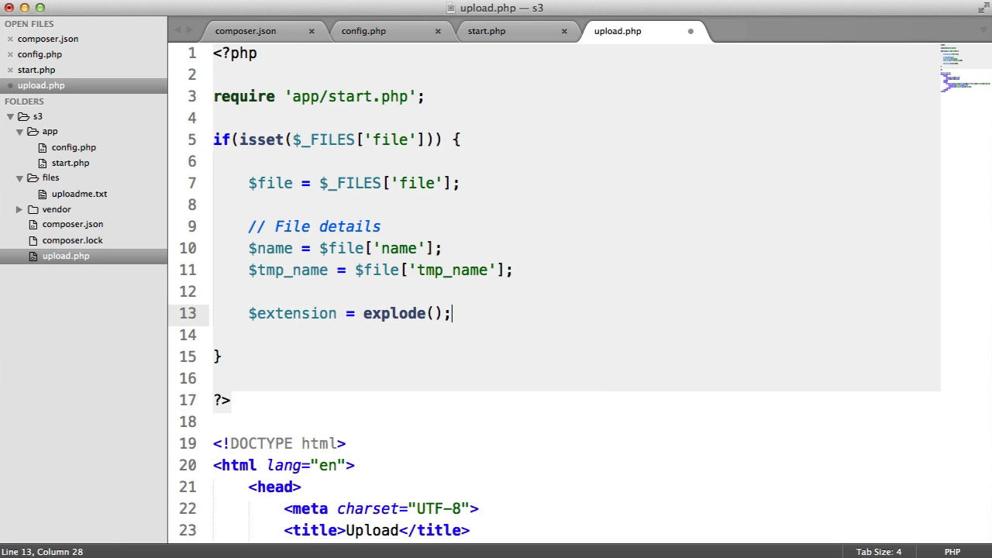
{"action": "type", "text": "'.'"}
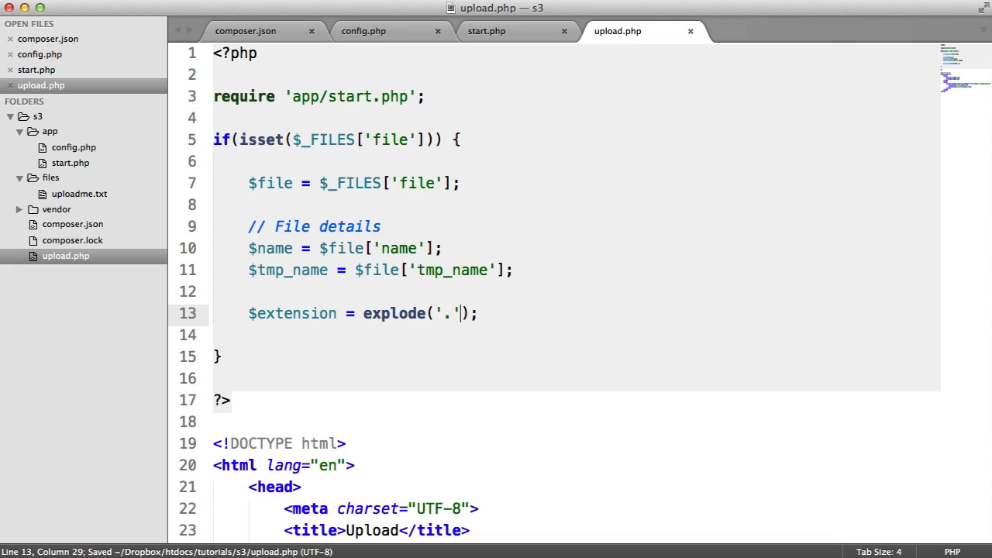
{"action": "type", "text": ", $name"}
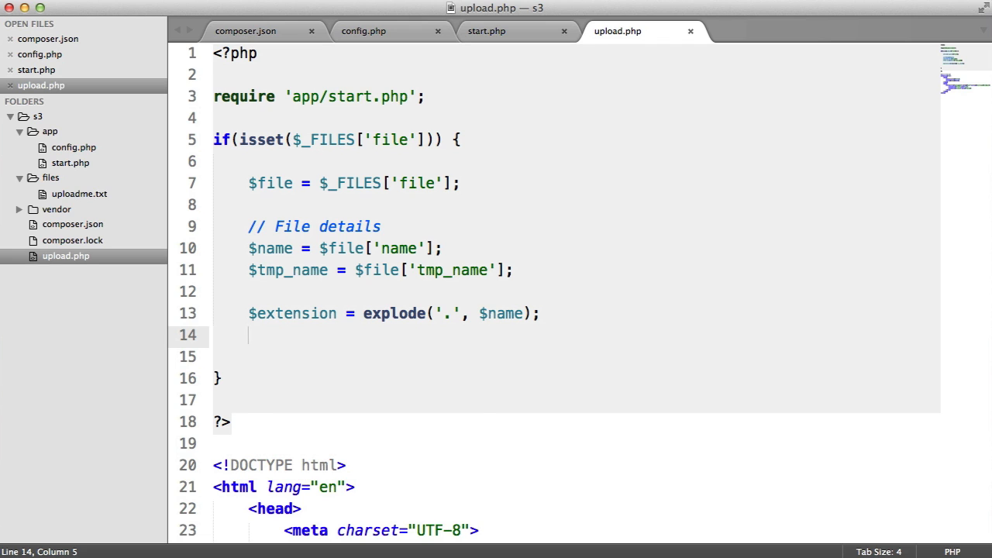
{"action": "type", "text": "var_dump();"}
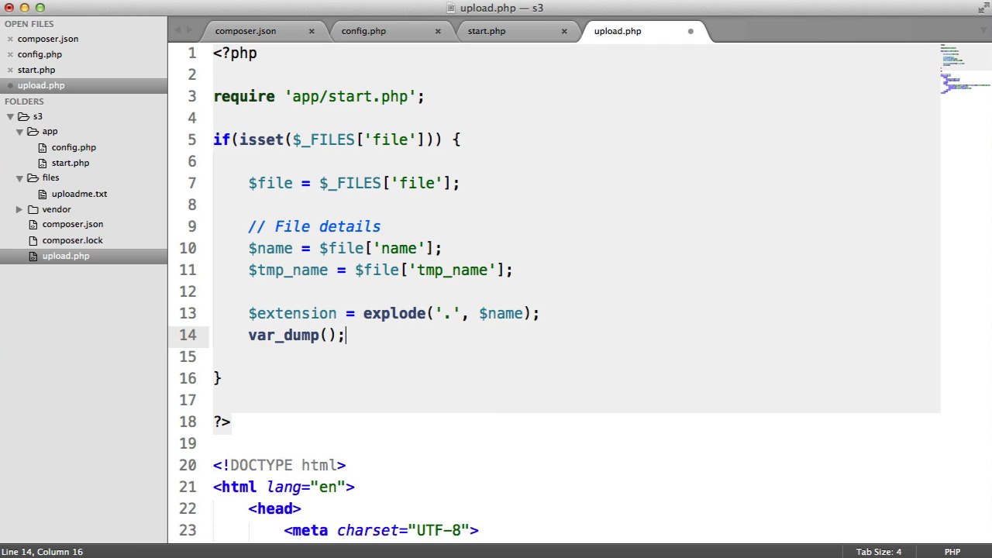
{"action": "type", "text": "$extension"}
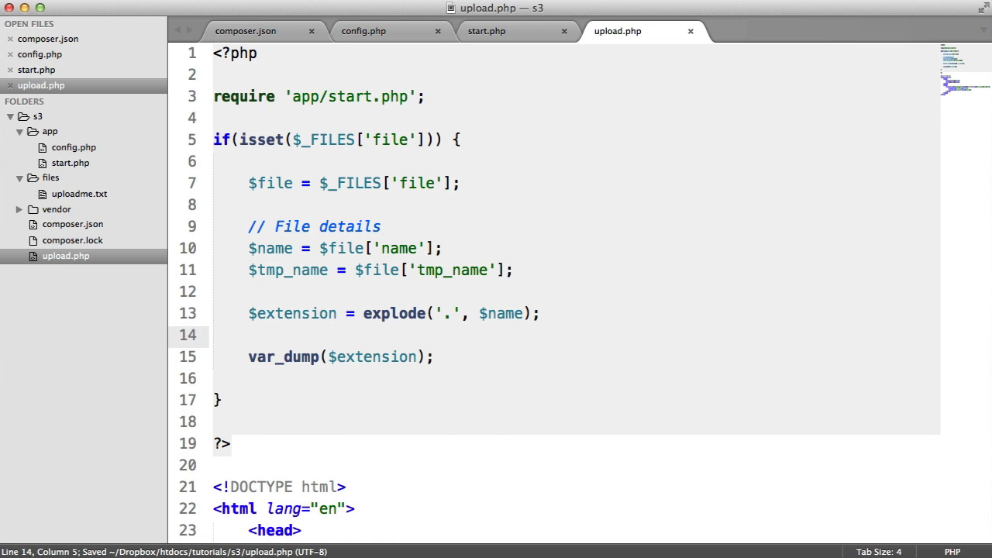
Lowercase the extension via strtolower(end($extension)), drop the var_dump, and add a Temp details comment
{"action": "type", "text": "$extension ="}
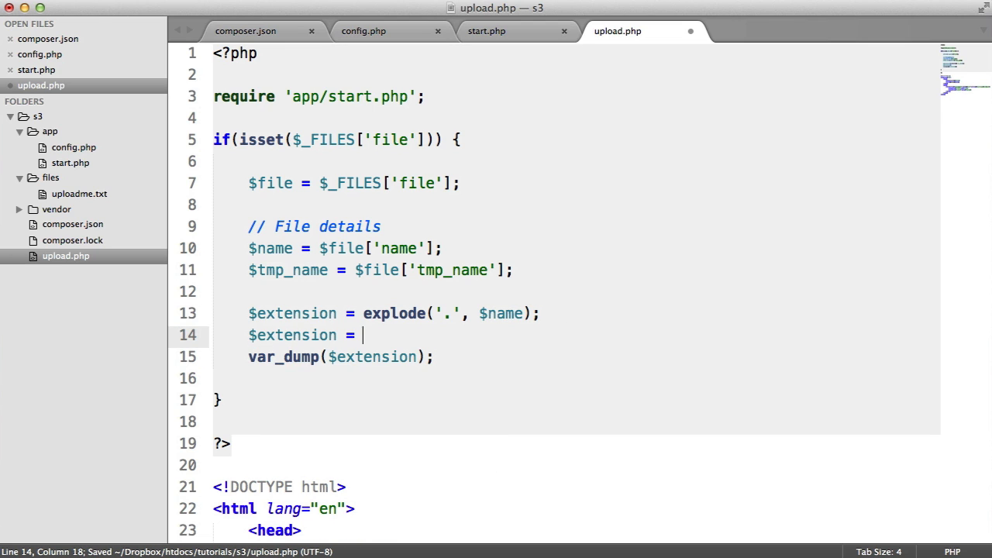
{"action": "type", "text": "end();"}
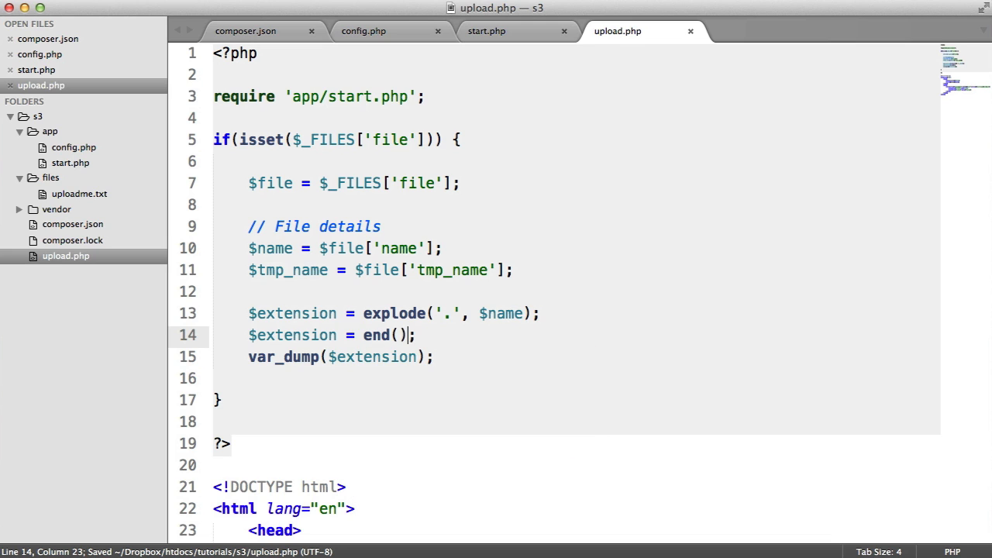
{"action": "type", "text": "et"}
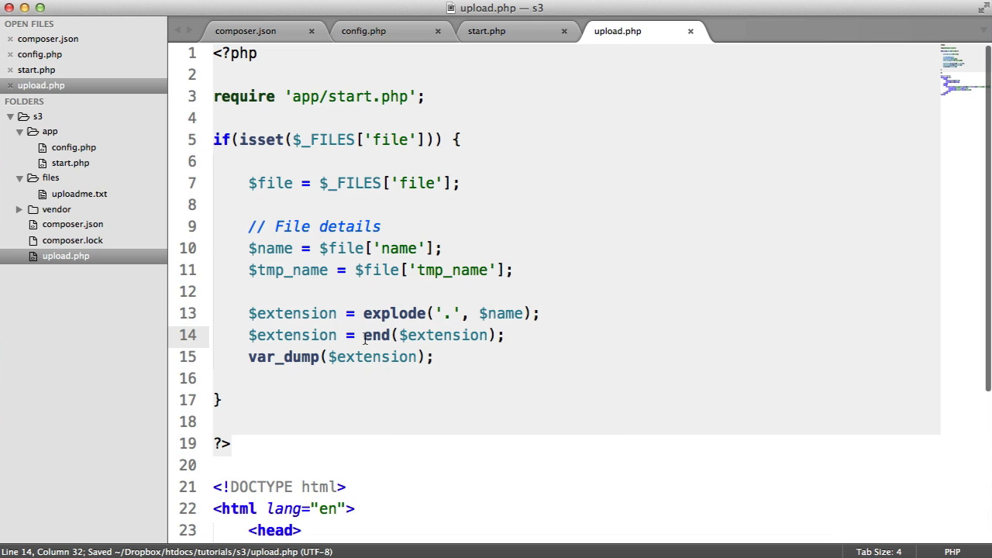
{"action": "type", "text": "strtolower("}
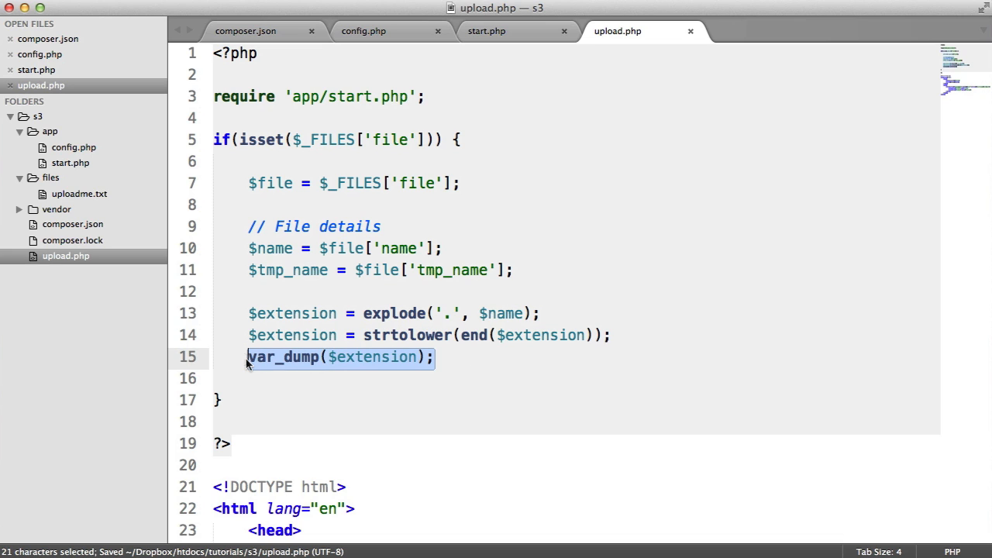
{"action": "key", "text": "Delete"}
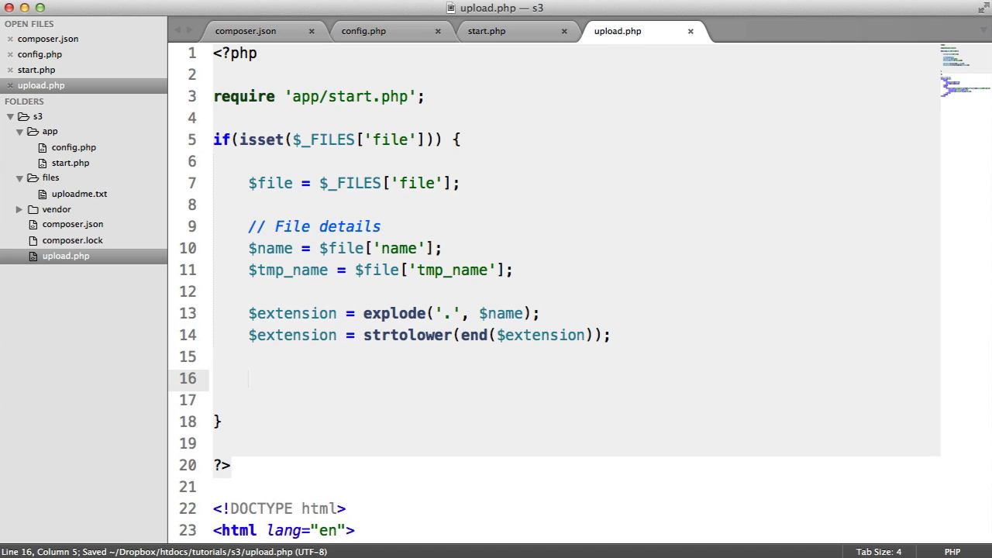
{"action": "type", "text": "// Temp details"}
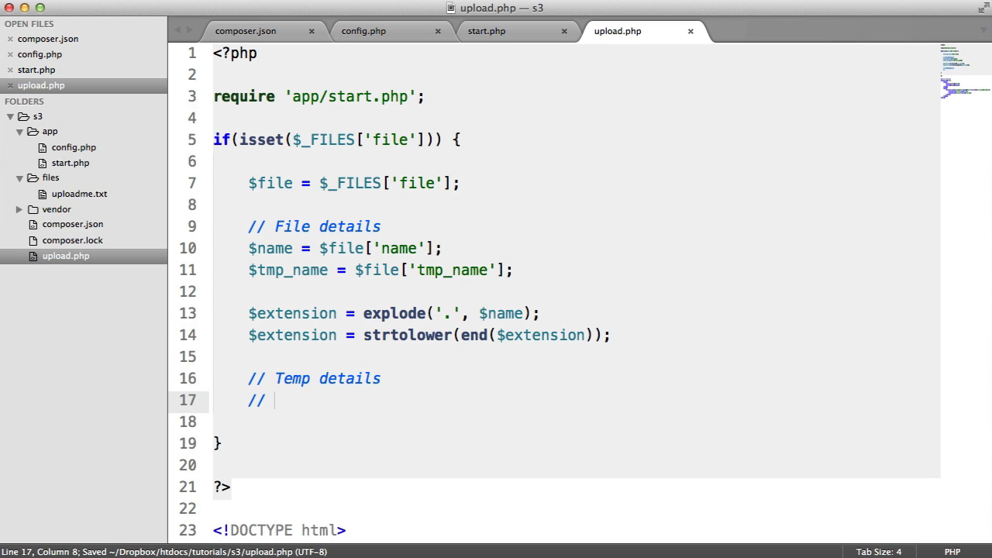
{"action": "key", "text": "backspace"}
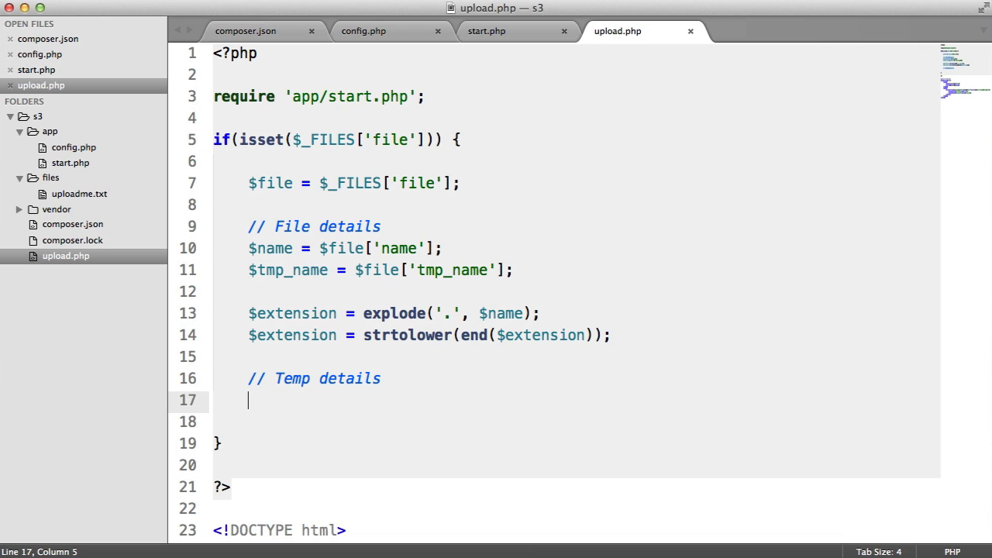
Generate a random $key with md5(uniqid())
{"action": "type", "text": "$k"}
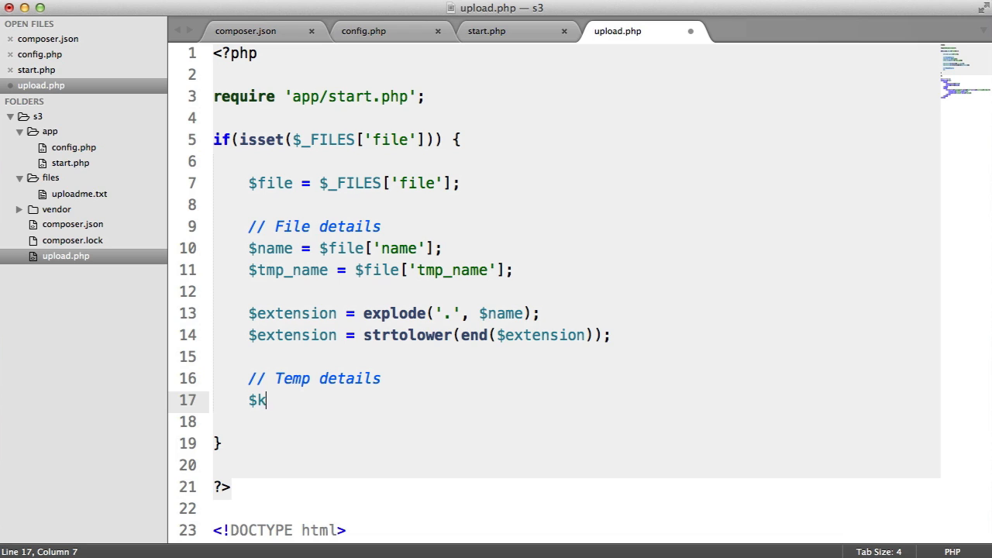
{"action": "type", "text": "ey = md5();"}
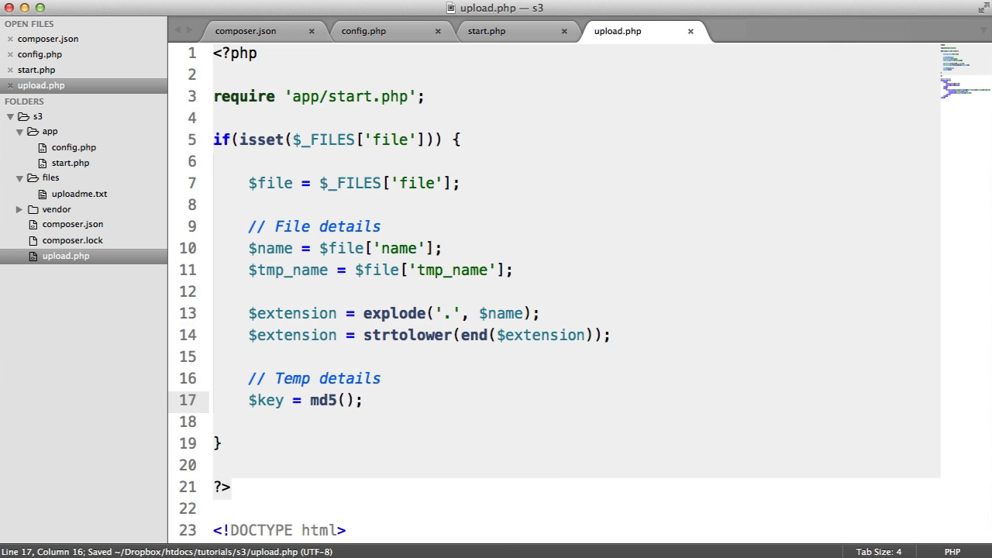
{"action": "type", "text": "uniqu"}
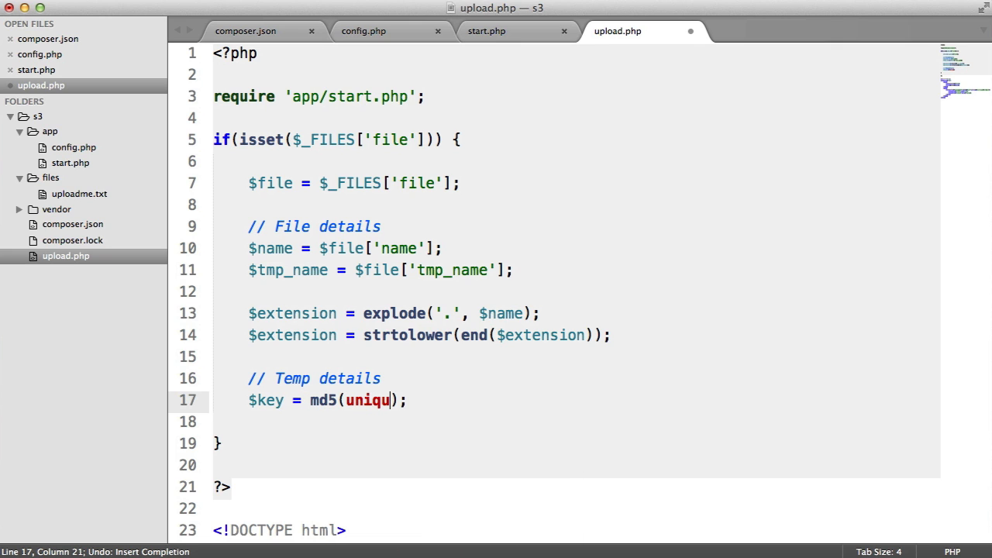
{"action": "key", "text": "BackSpace"}
{"action": "type", "text": "id("}
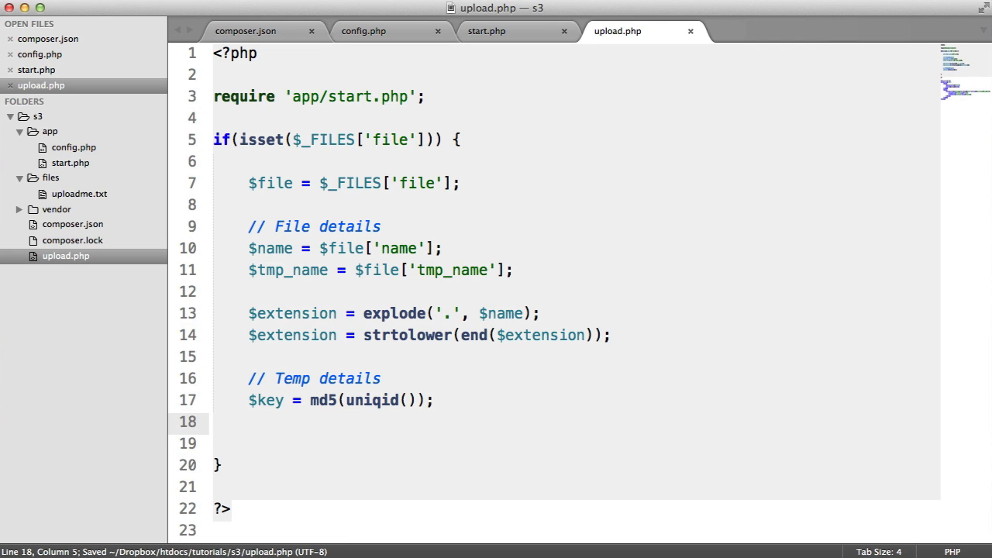
Build $tmp_file_name as "{$key}.{$extension}"
{"action": "type", "text": "$tmp_fi"}
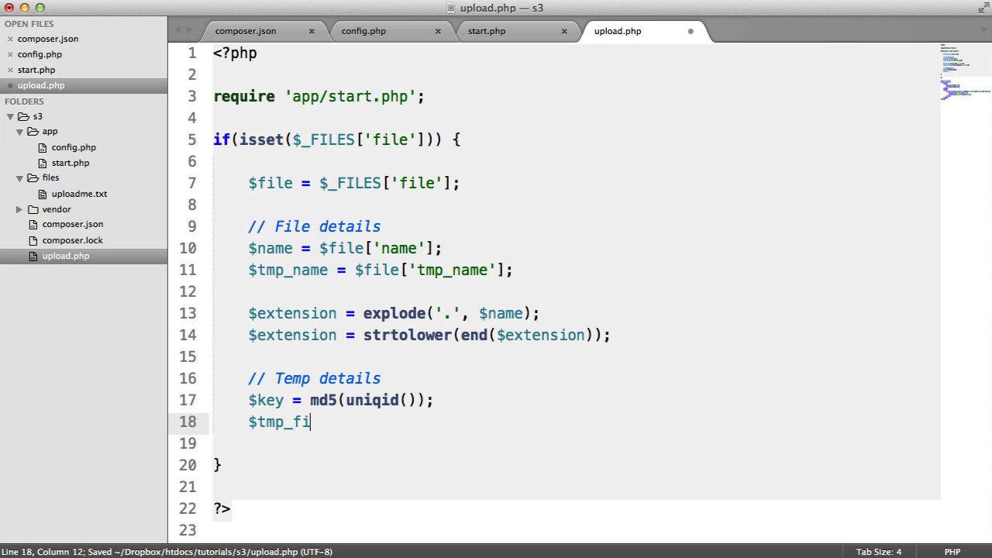
{"action": "type", "text": "le_name ="}
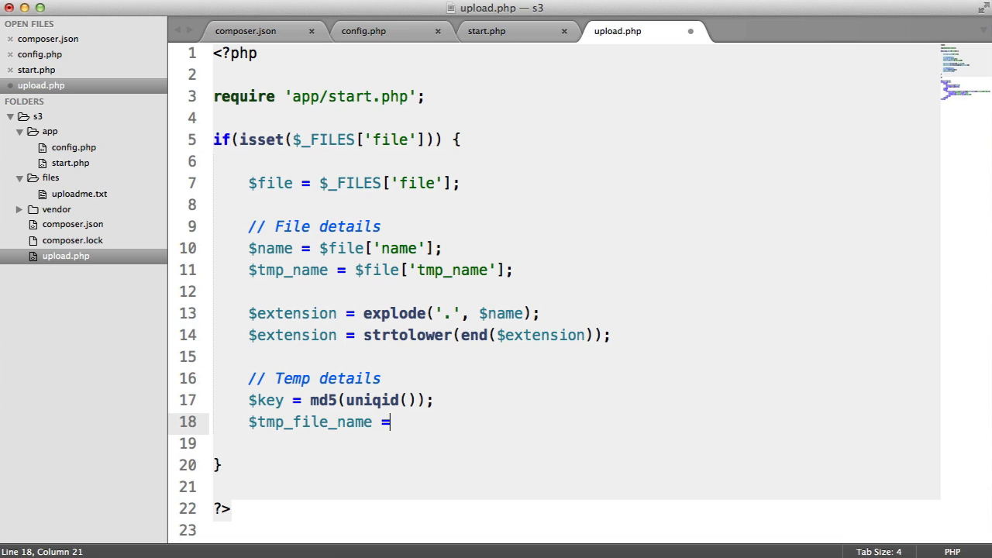
{"action": "type", "text": "\"{\";"}
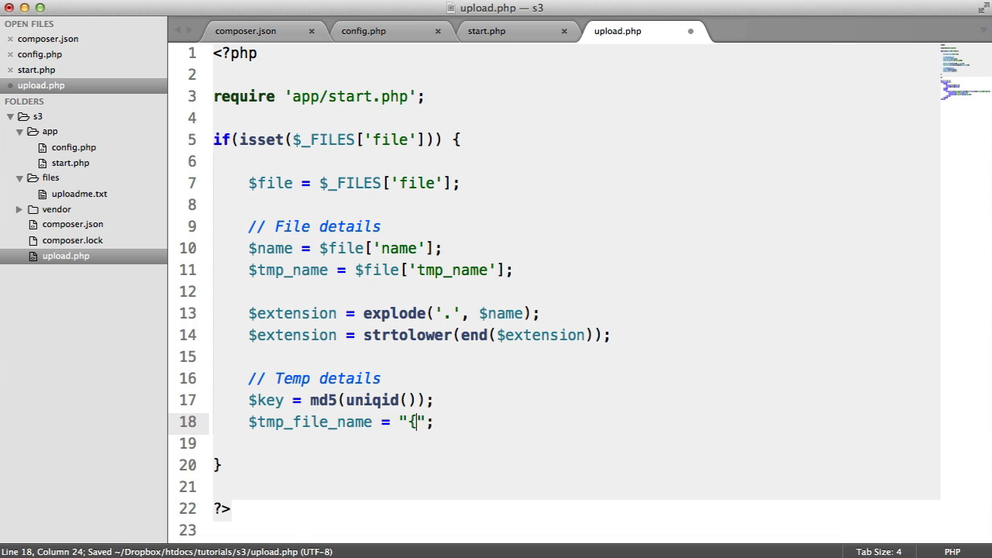
{"action": "type", "text": "$key}"}
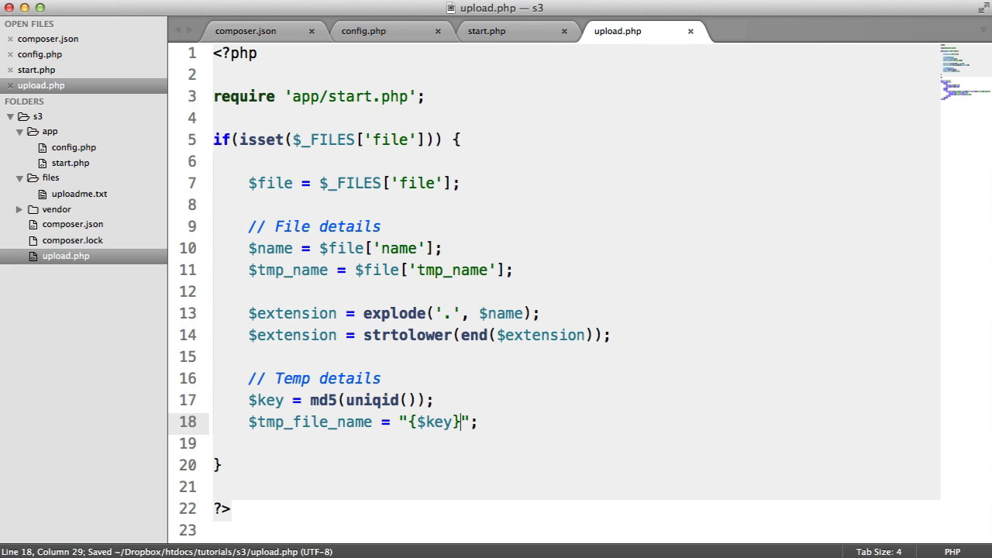
{"action": "type", "text": "."}
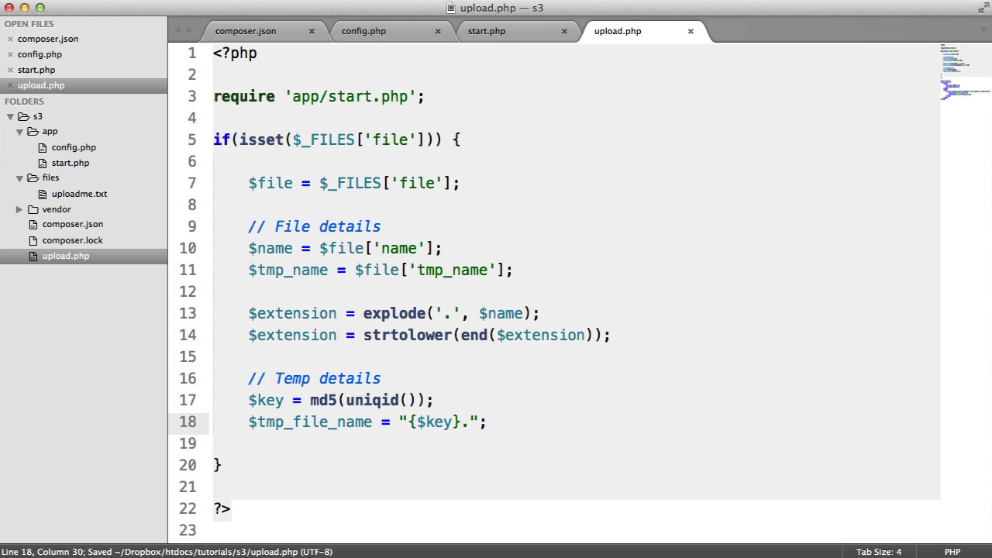
{"action": "type", "text": "{$extension"}
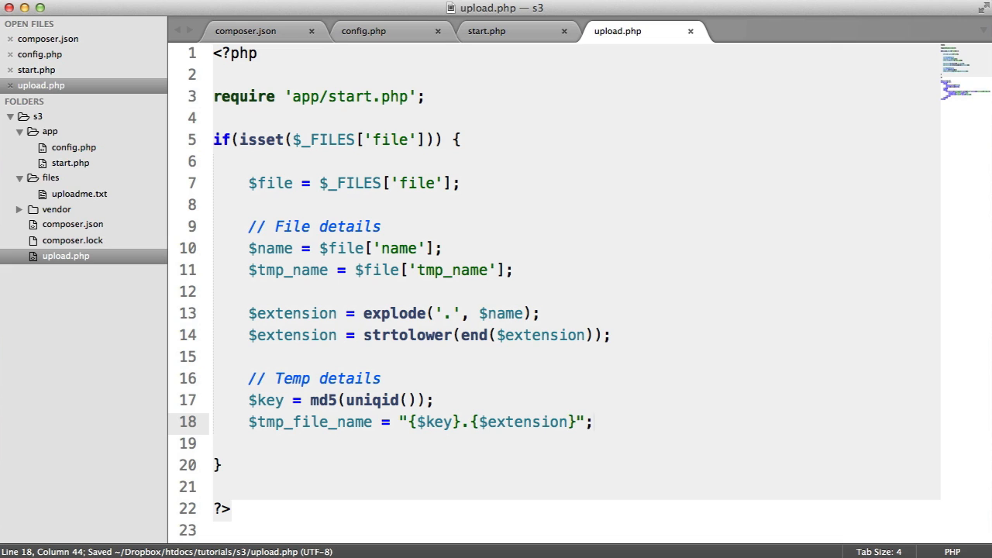
Build $tmp_file_path as "files/{$tmp_file_name}" and var_dump it
{"action": "key", "text": "enter"}
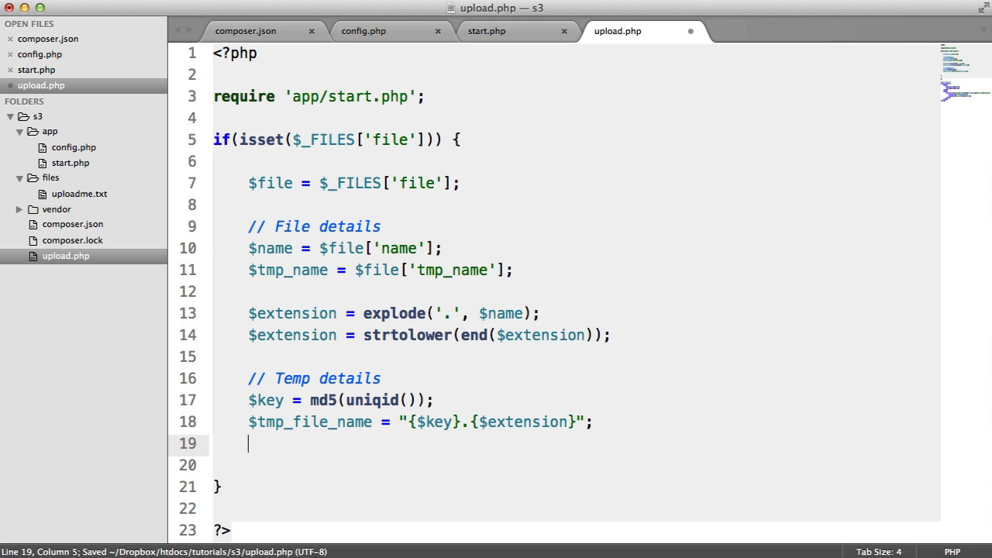
{"action": "type", "text": "$tmp_file_"}
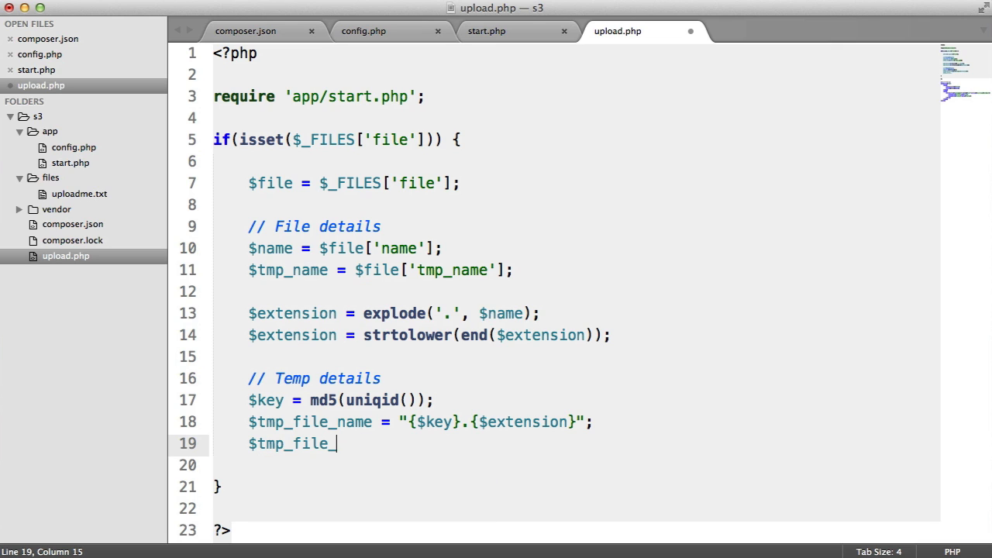
{"action": "type", "text": "path ="}
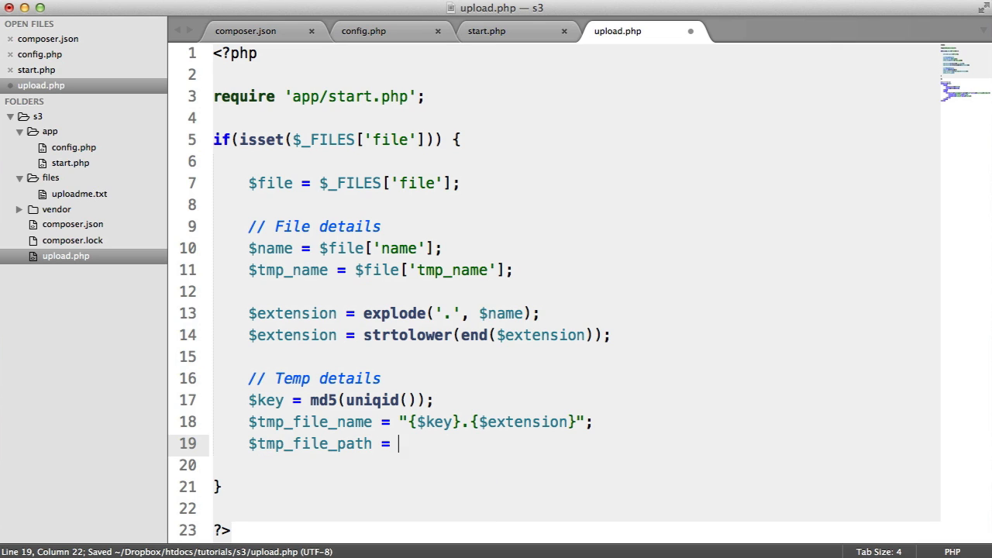
{"action": "type", "text": "\"files/{}\";"}
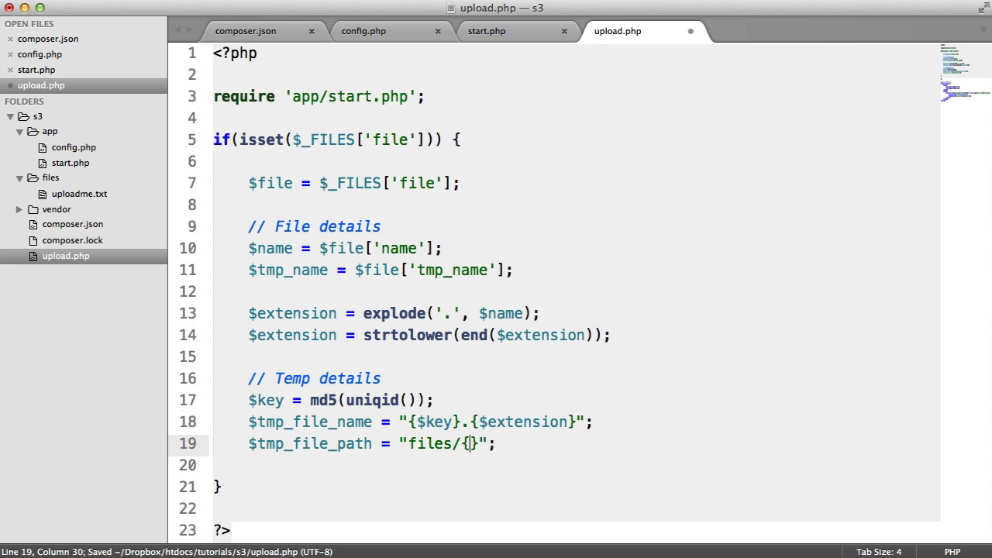
{"action": "type", "text": "$tmp_file_name"}
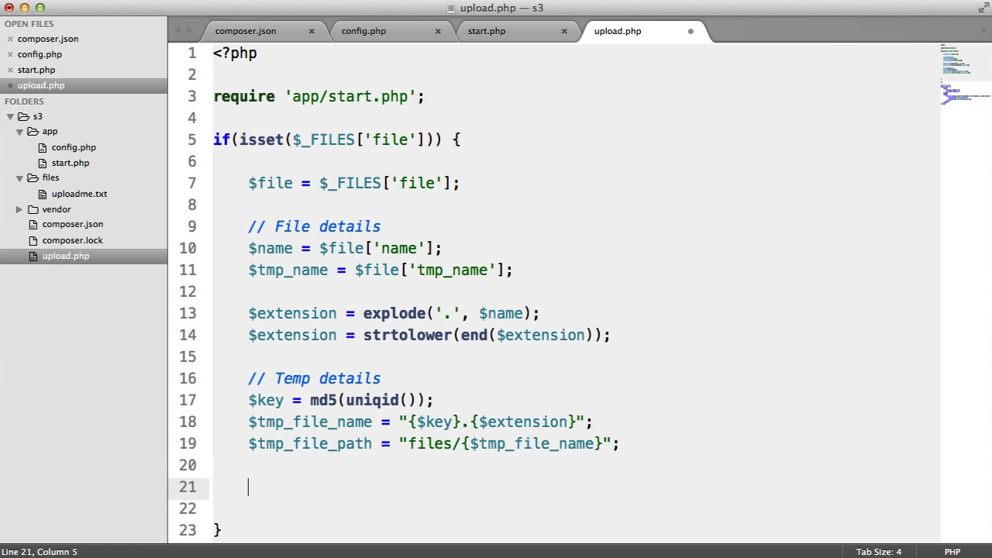
{"action": "type", "text": "var_dump("}
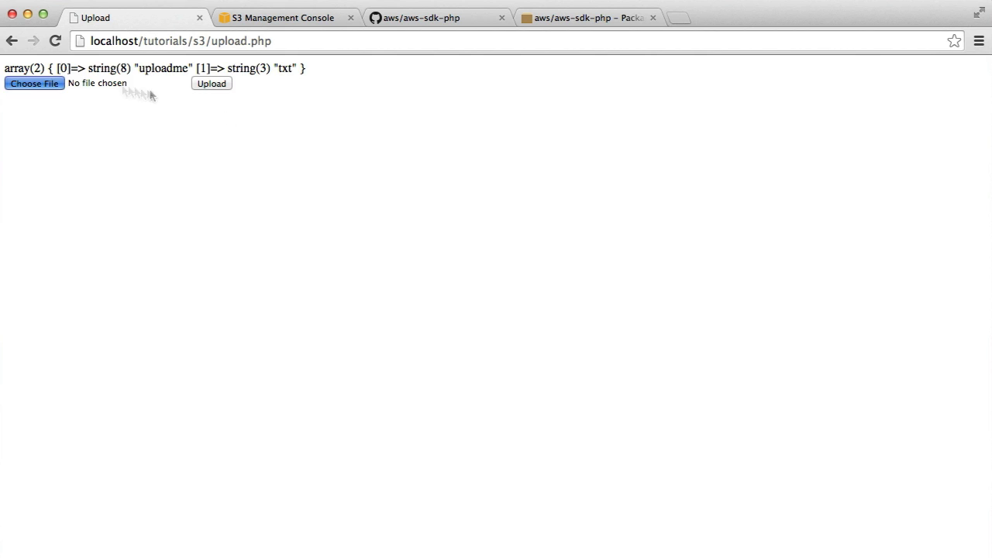
Revisit the upload test page in Chrome to check the dumped temp file path
{"action": "left_click", "coordinate": [210, 84]}
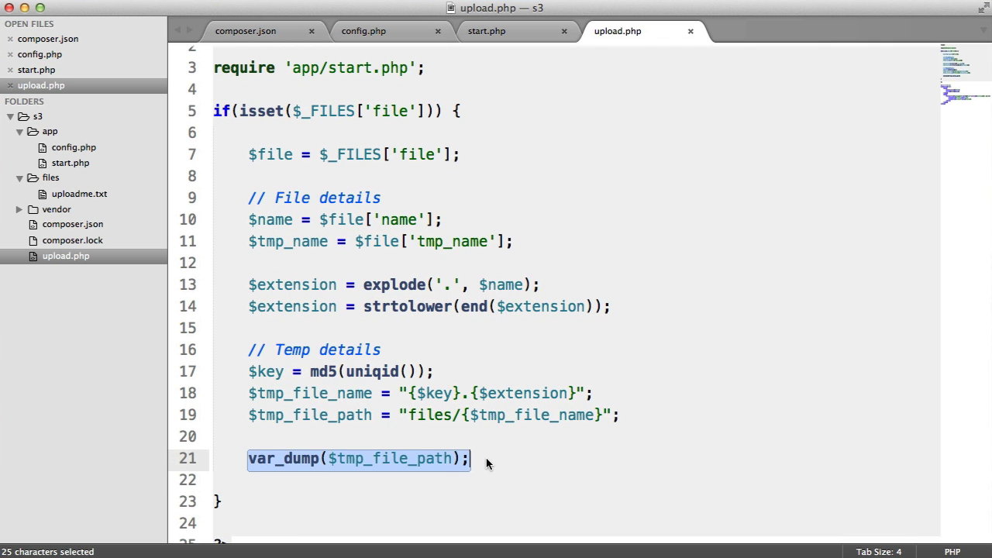
Replace the dump with a '// Move the file' step calling move_uploaded_file($tmp_name, $tmp_file_path)
{"action": "type", "text": "// Move the fil"}
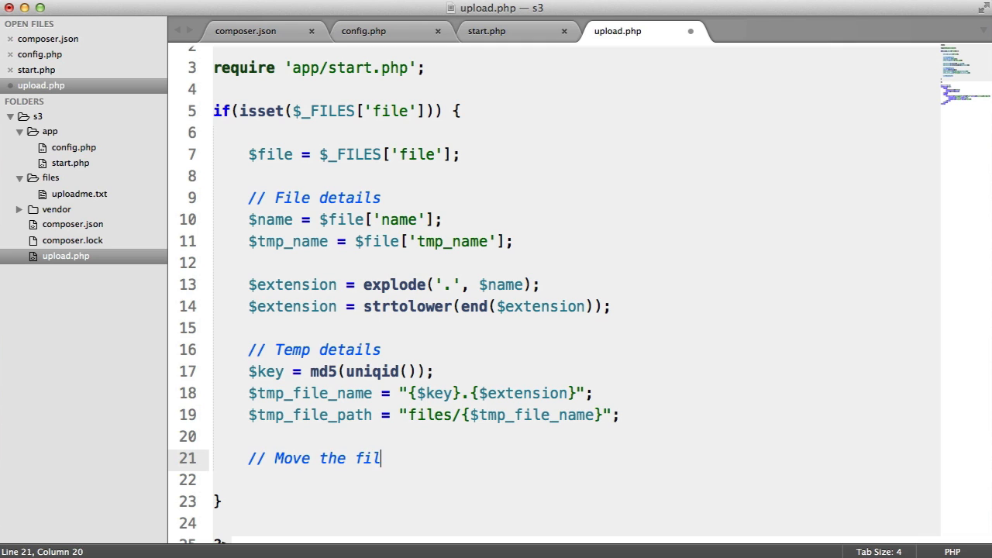
{"action": "type", "text": "mo"}
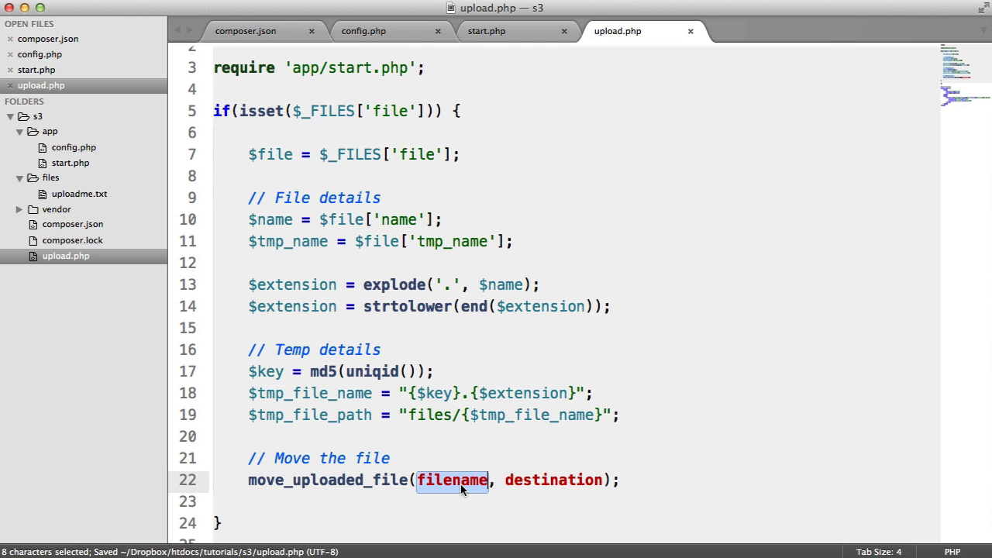
{"action": "type", "text": "$tmp_"}
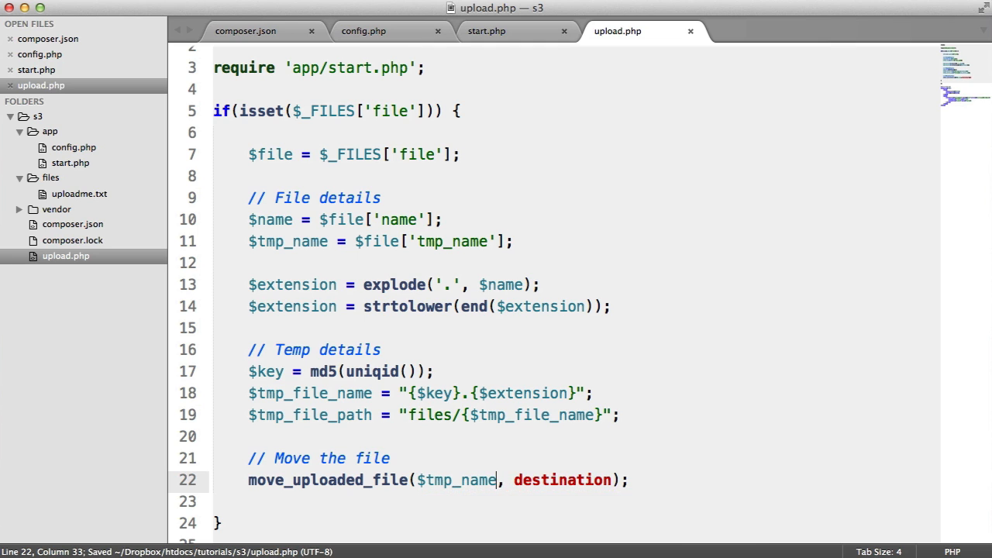
{"action": "mouse_move", "coordinate": [360, 233]}
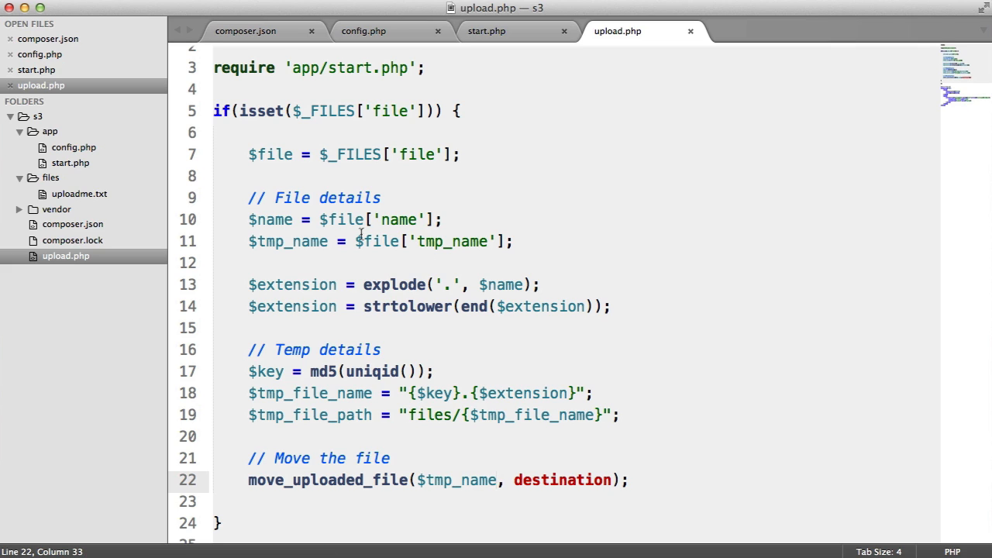
{"action": "double_click", "coordinate": [378, 242]}
{"action": "type", "text": "$tmp_file_path"}
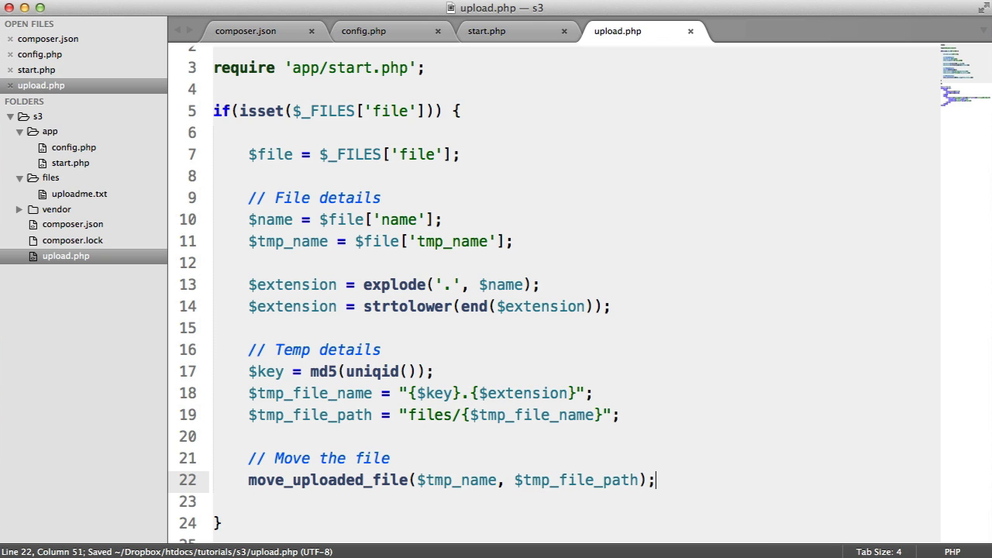
{"action": "scroll", "scroll_direction": "down", "scroll_amount": 3}
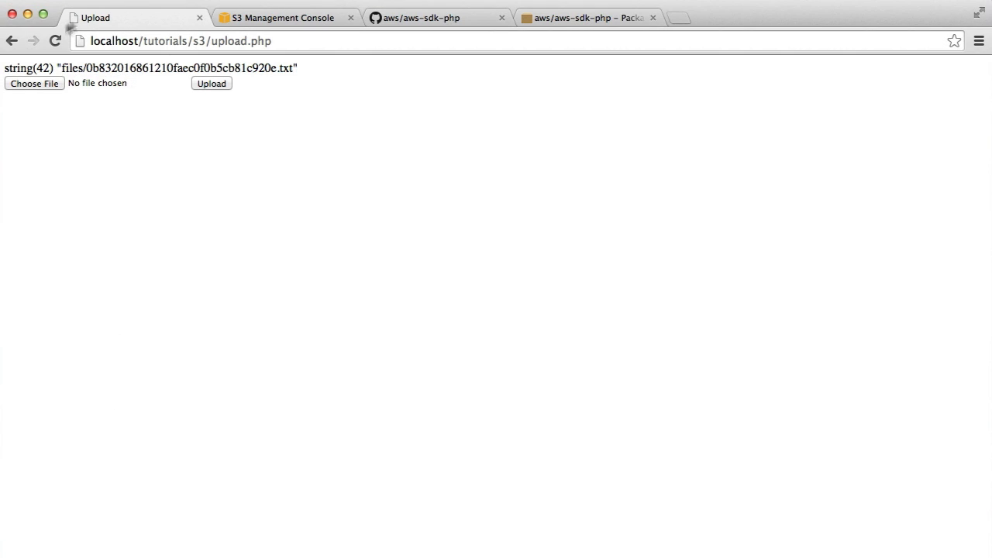
{"action": "mouse_move", "coordinate": [216, 103]}
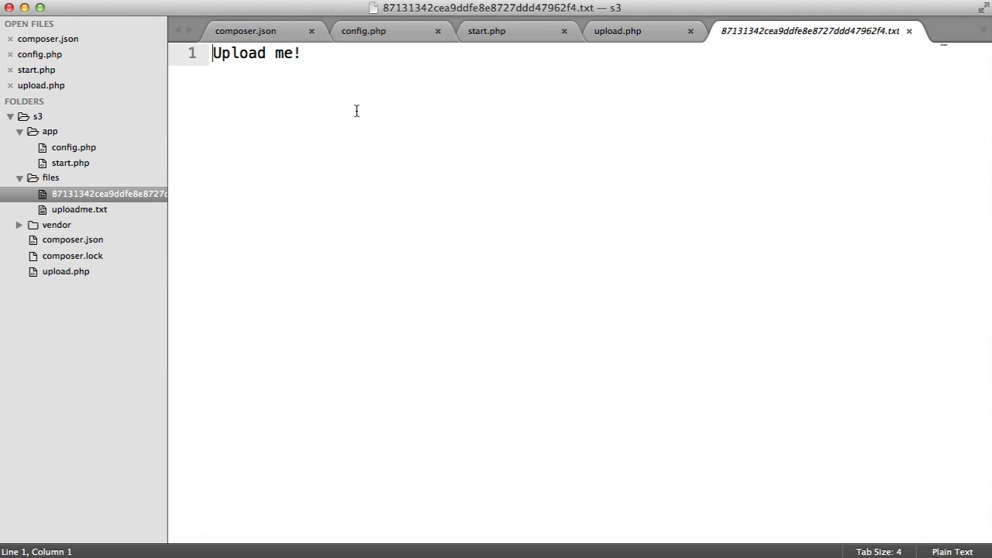
Inspect the hashed-name 'Upload me!' copy in files and delete it from the sidebar
{"action": "left_click", "coordinate": [908, 31]}
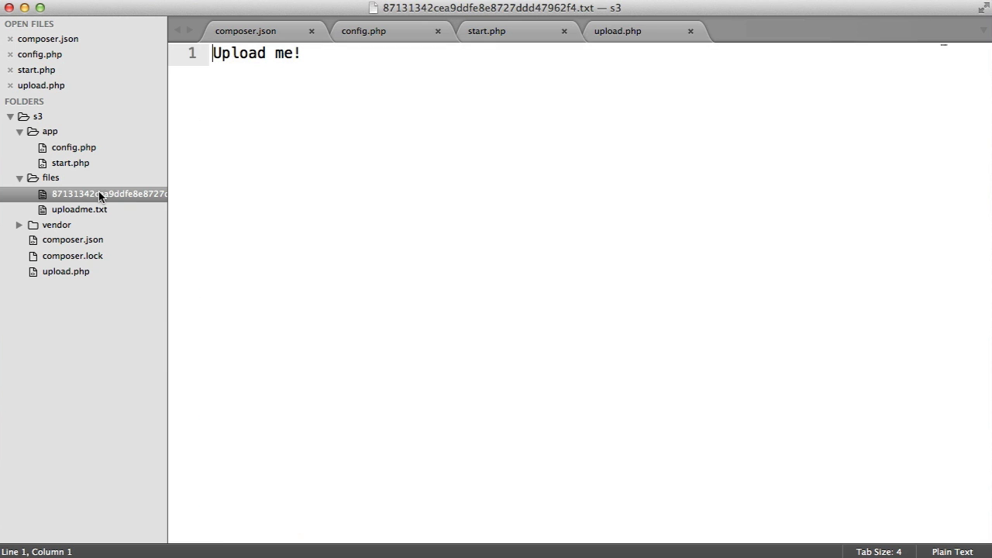
{"action": "right_click", "coordinate": [100, 194]}
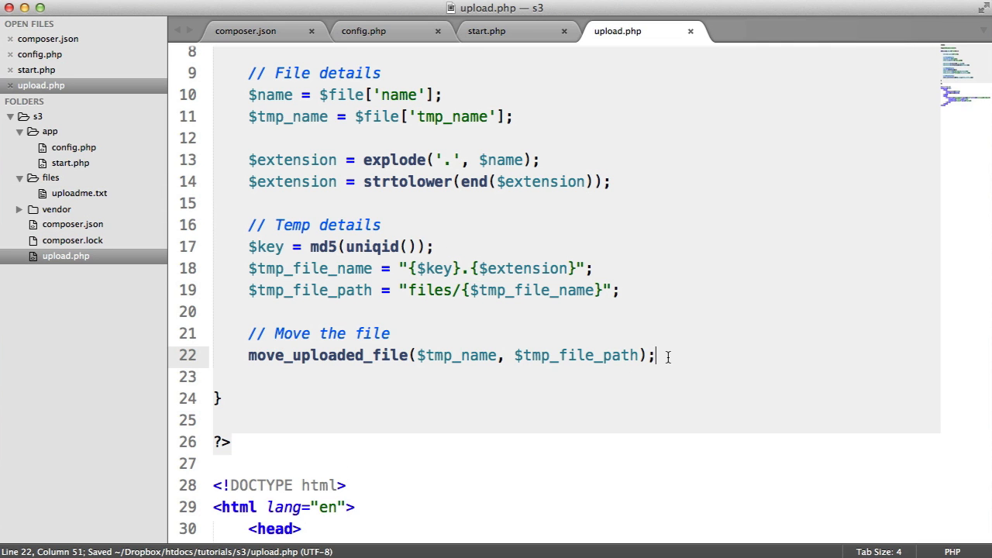
Add try { } catch(S3Exception $e) dying with "There was an error uploading that file."
{"action": "type", "text": "try {"}
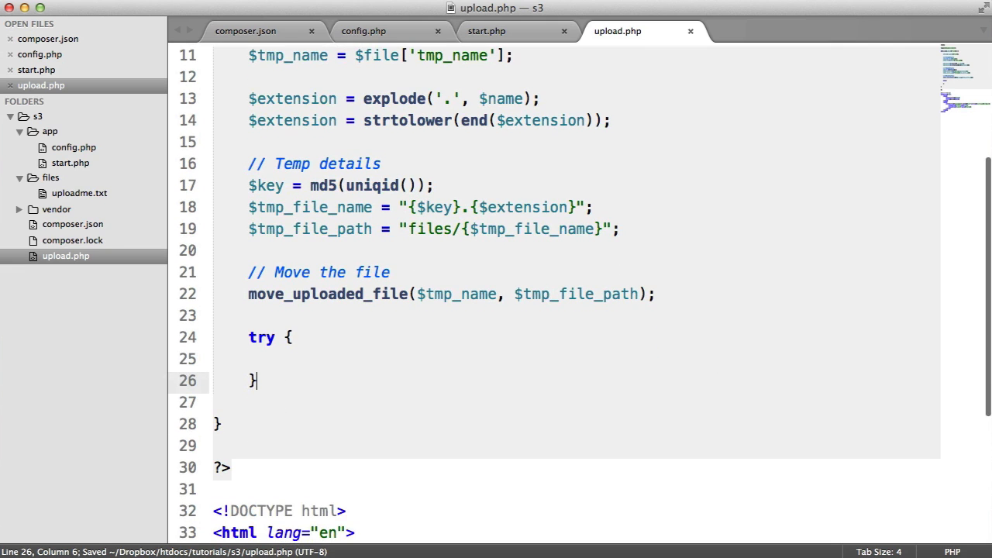
{"action": "type", "text": "catch() {"}
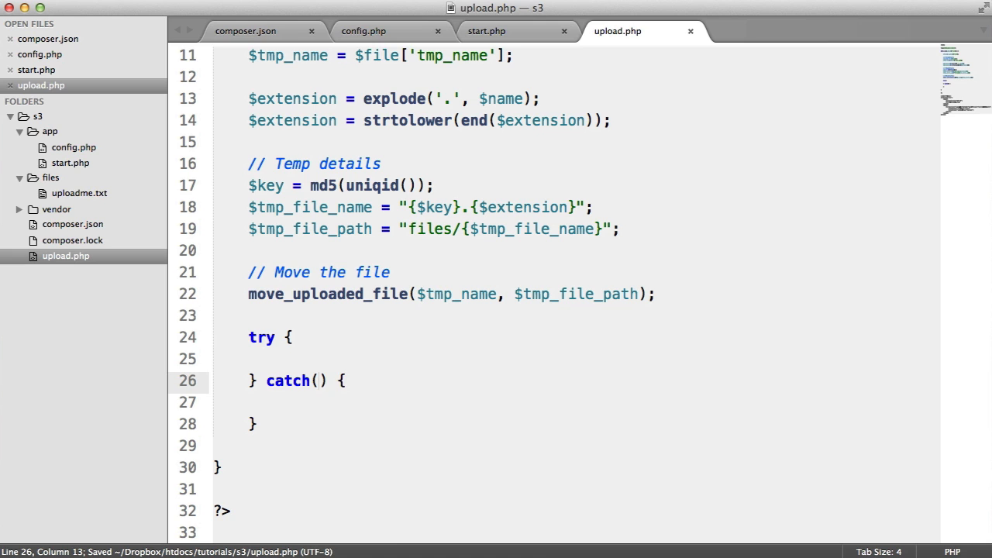
{"action": "type", "text": "S3Exception $e"}
{"action": "left_click", "coordinate": [575, 401]}
{"action": "type", "text": "die(\"\");"}
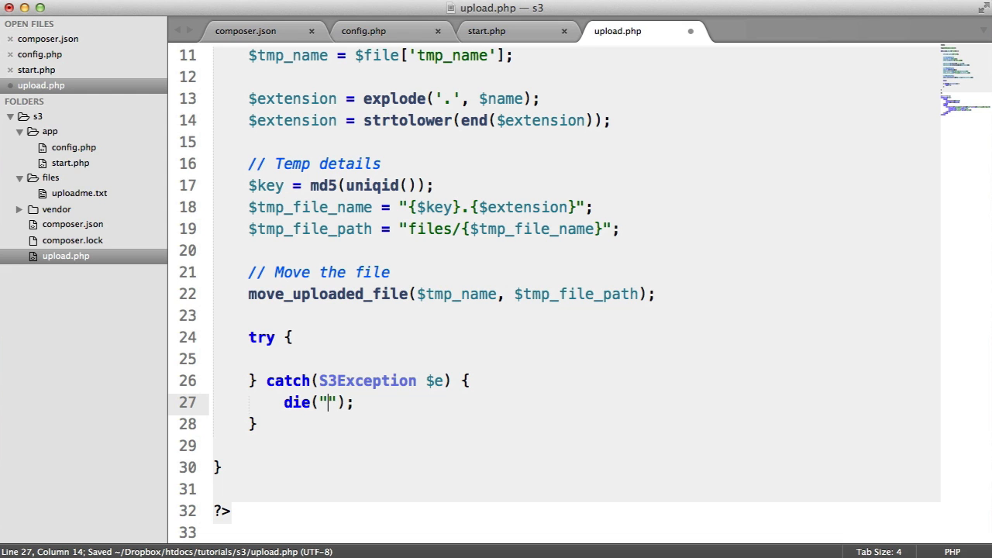
{"action": "type", "text": "There was an"}
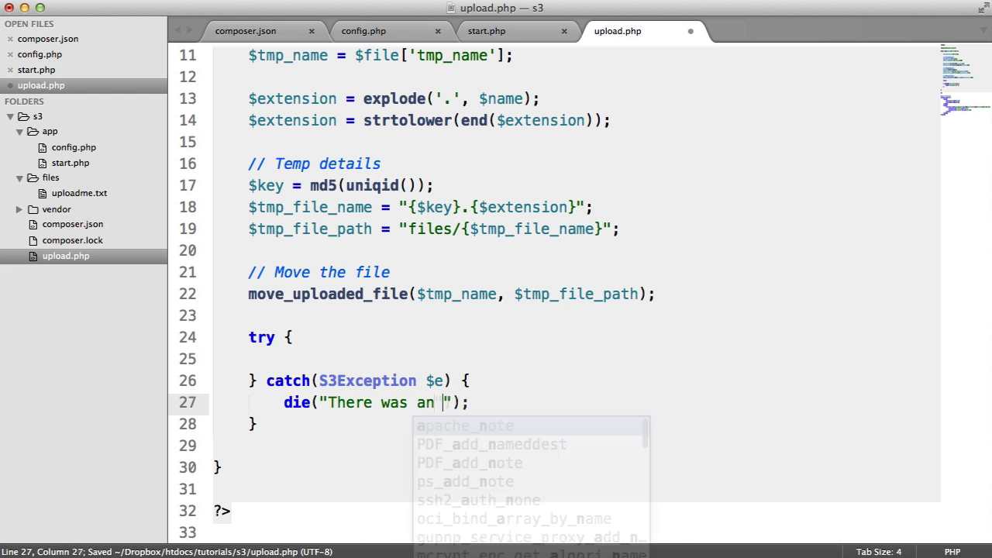
{"action": "type", "text": "error uploading that"}
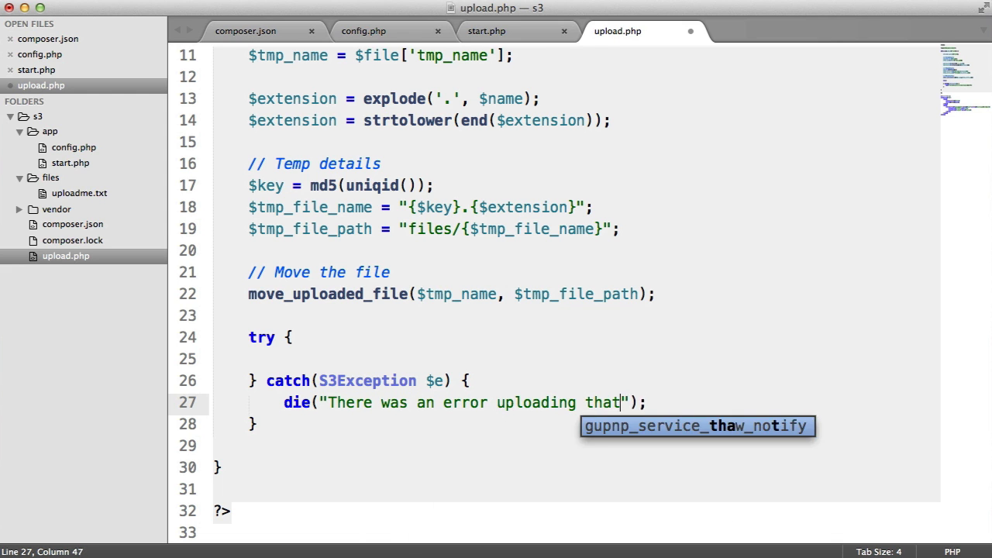
{"action": "type", "text": "file."}
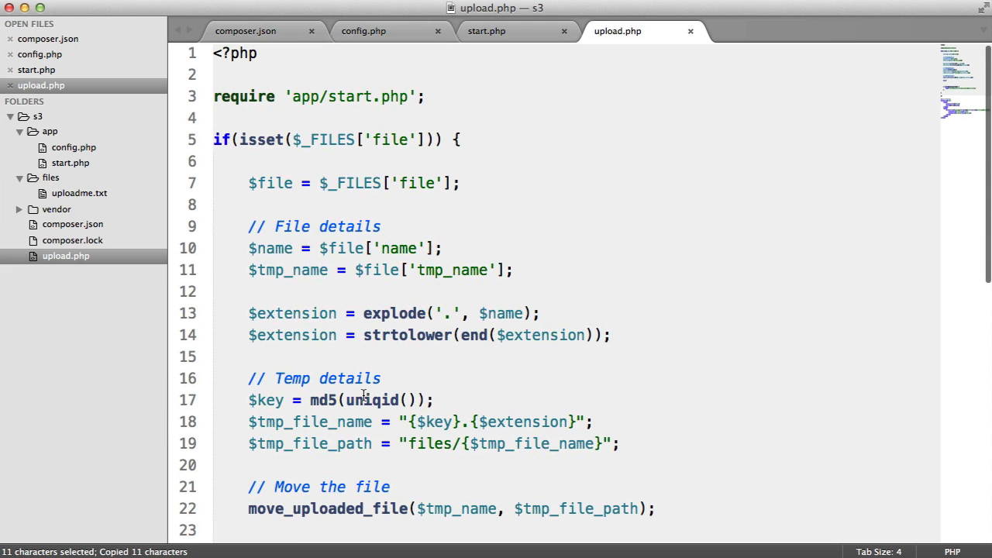
Add the import use Aws\S3\Exception\S3Exception; near the top of upload.php
{"action": "left_click", "coordinate": [304, 53]}
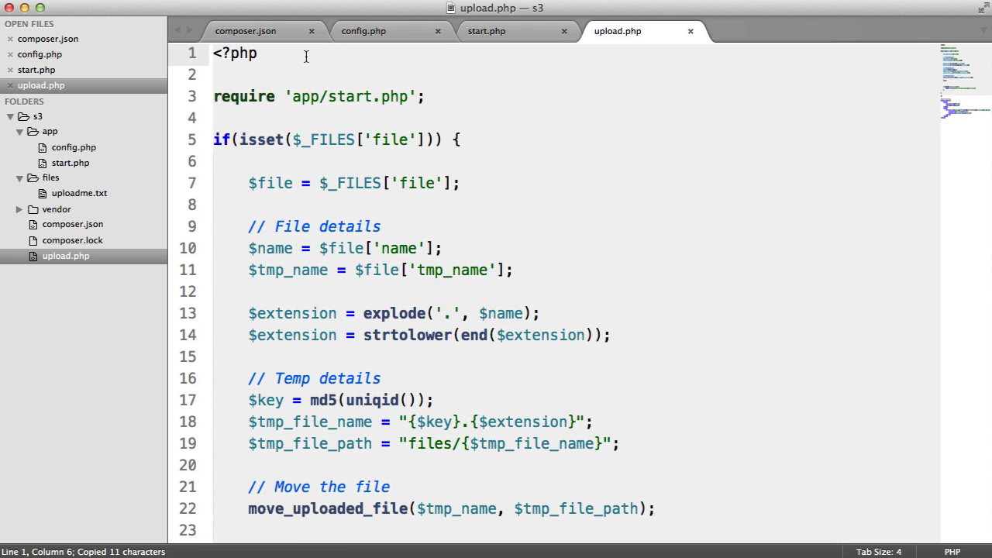
{"action": "type", "text": "use"}
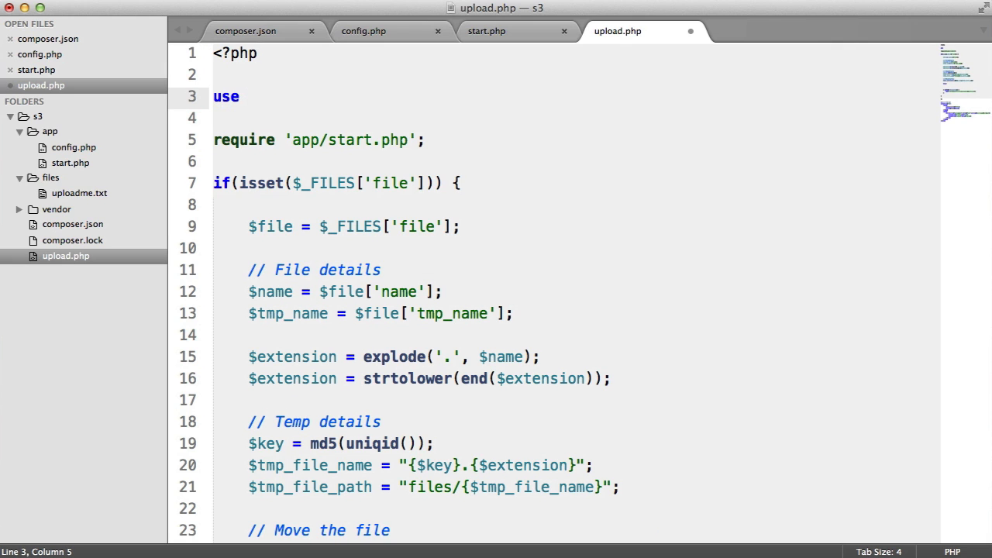
{"action": "type", "text": "Aws\\S"}
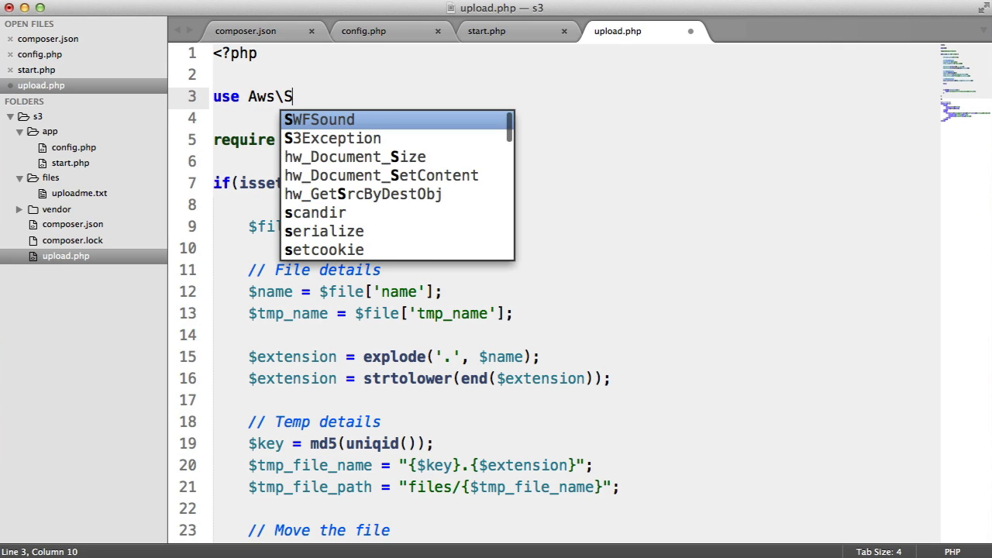
{"action": "type", "text": "3\\Exception\\S3Exception"}
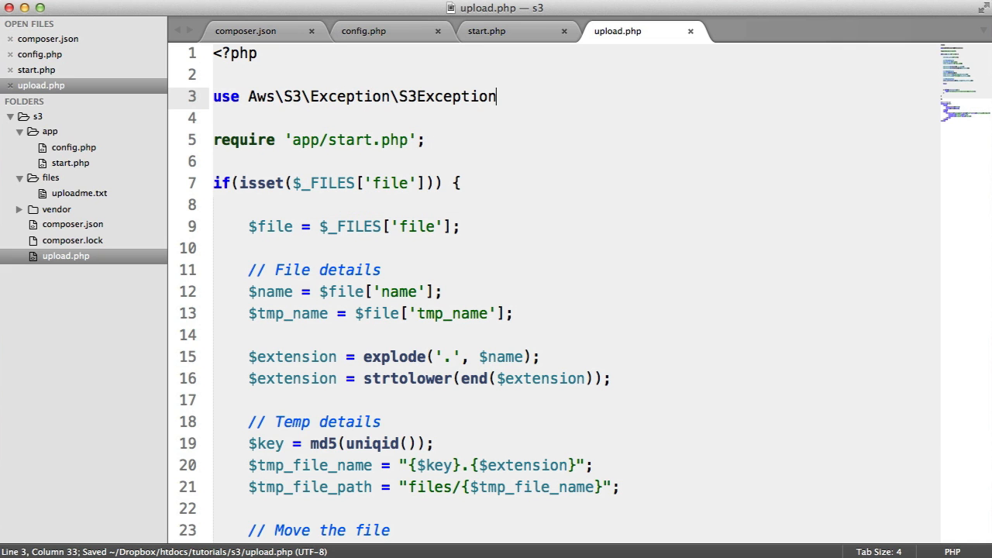
{"action": "scroll", "scroll_direction": "down", "scroll_amount": 3}
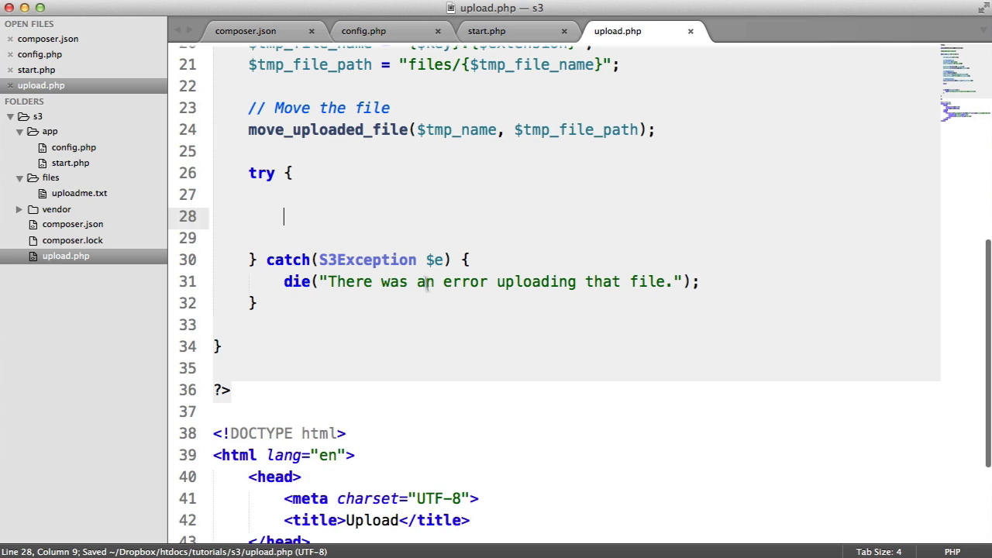
Begin $s3->putObject([ with 'Bucket' => $config['s3']['bucket'] after checking config.php
{"action": "scroll", "scroll_direction": "up", "scroll_amount": 3}
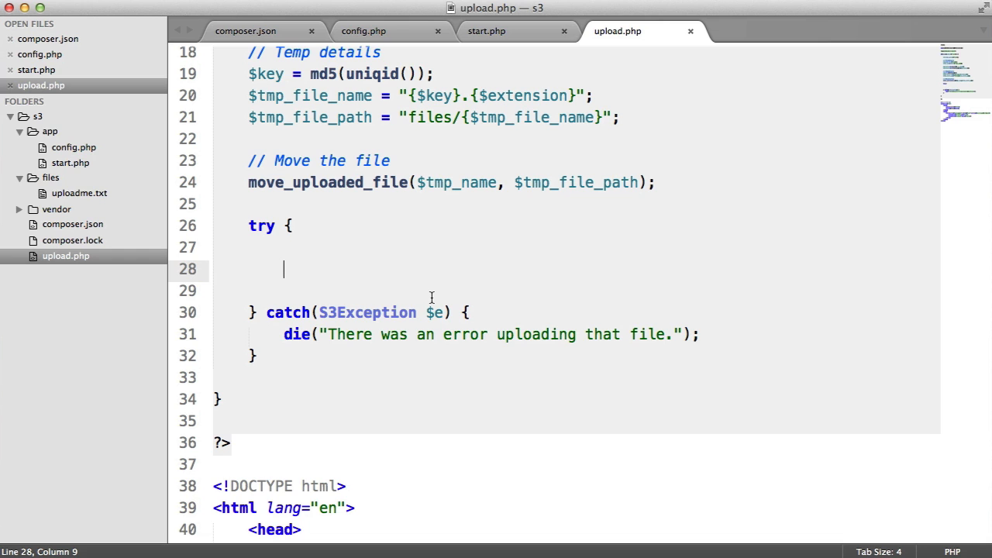
{"action": "left_click", "coordinate": [363, 31]}
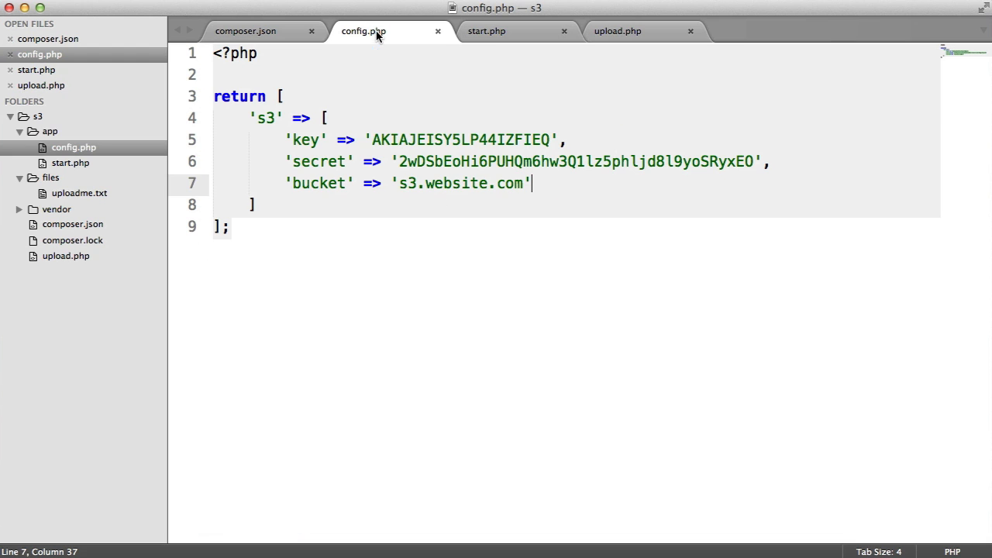
{"action": "left_click", "coordinate": [617, 31]}
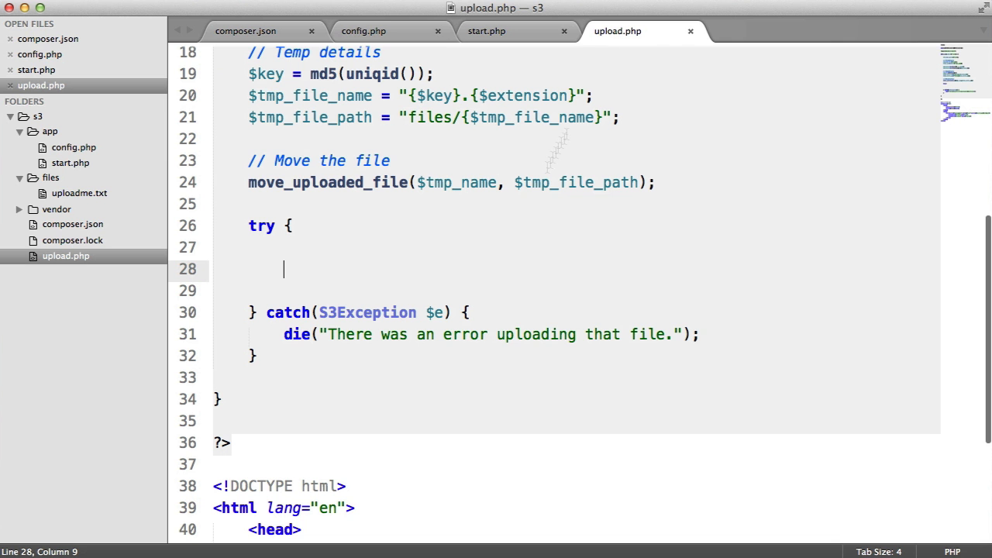
{"action": "mouse_move", "coordinate": [481, 275]}
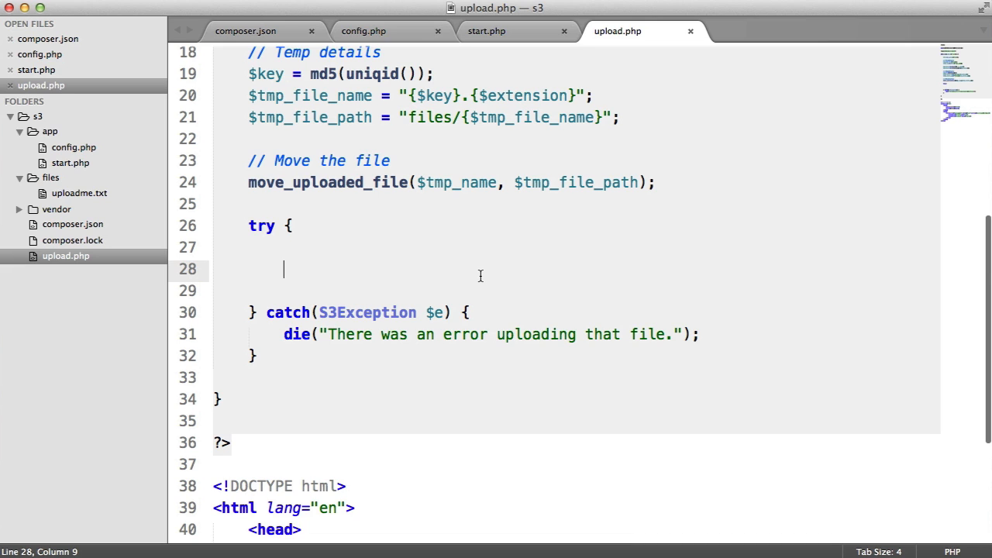
{"action": "type", "text": "$"}
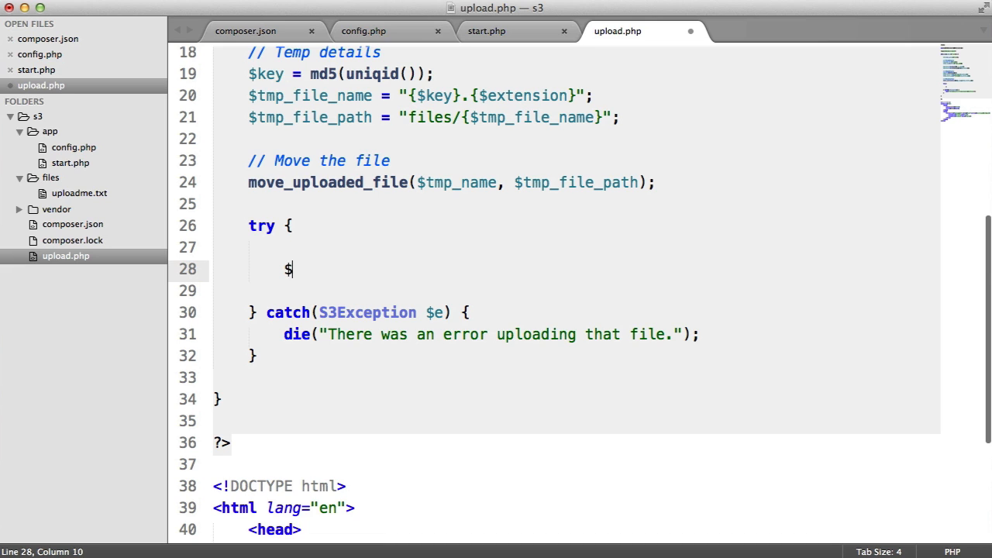
{"action": "type", "text": "s3->put"}
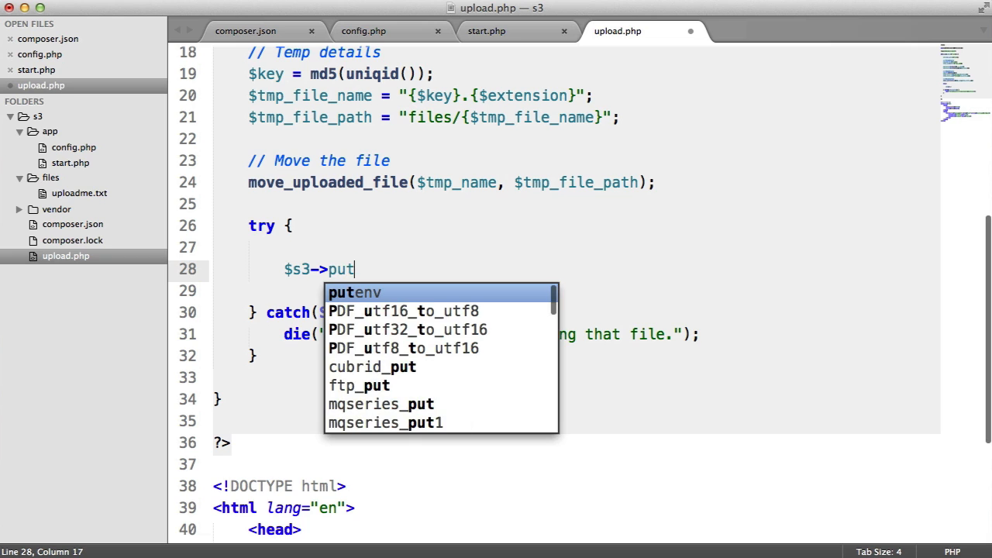
{"action": "type", "text": "Object();"}
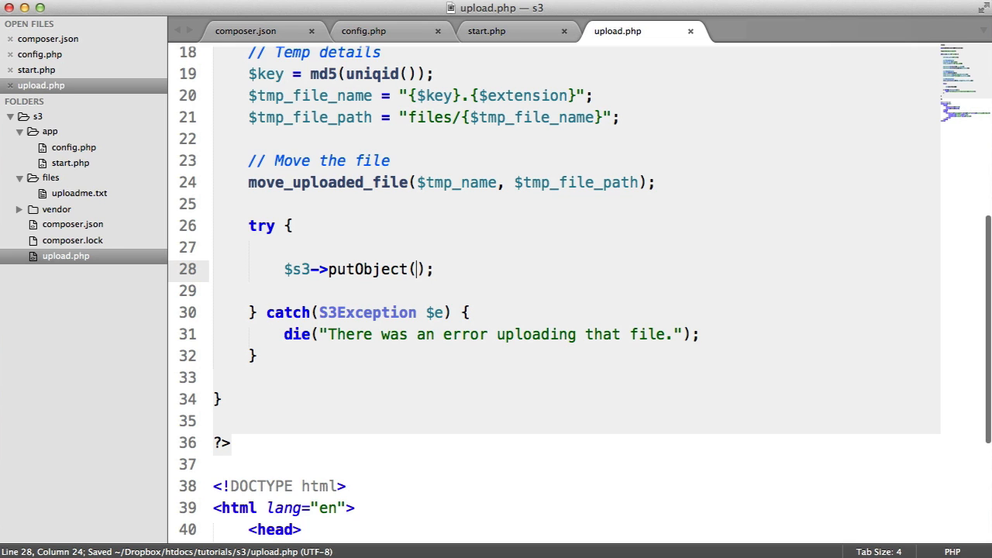
{"action": "type", "text": "["}
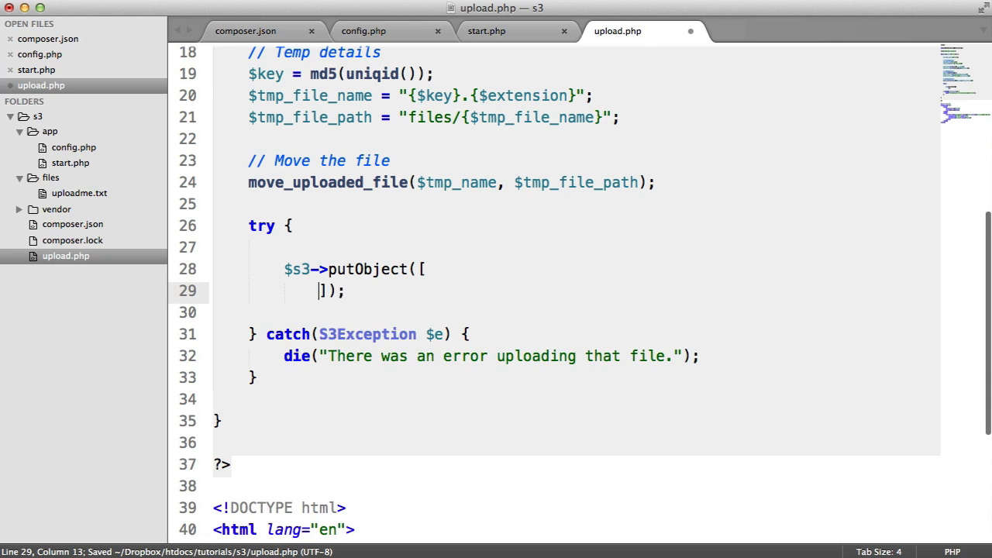
{"action": "type", "text": "'Bucket' ="}
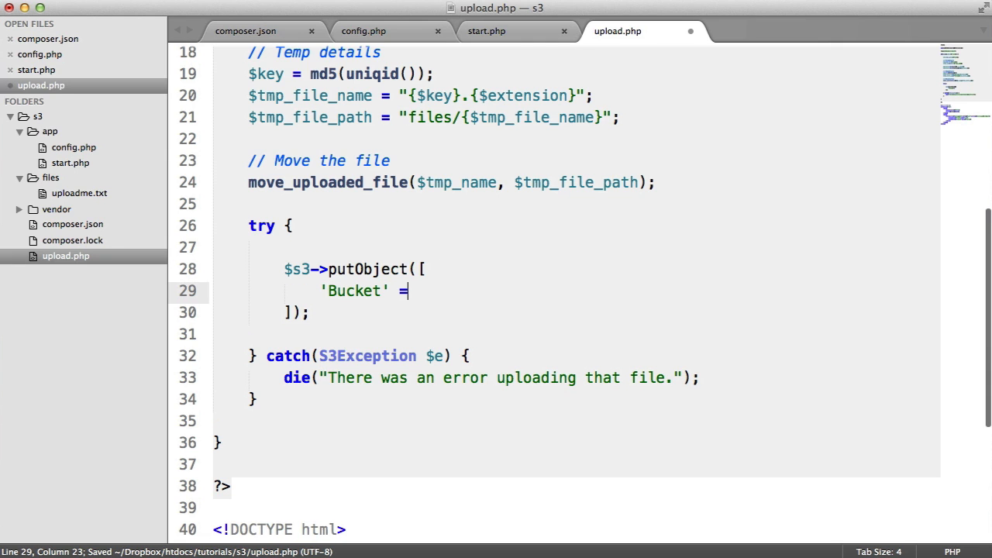
{"action": "type", "text": ">"}
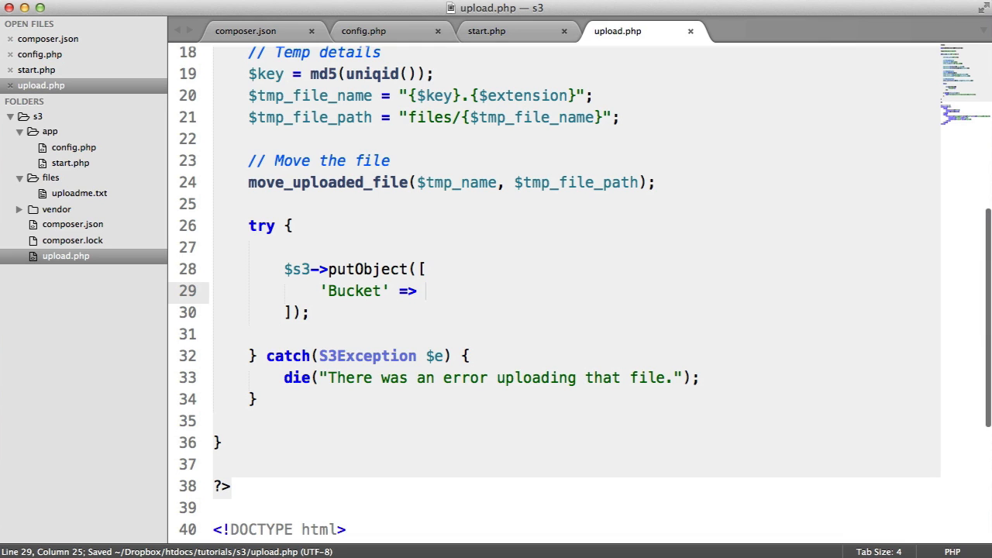
{"action": "type", "text": "$config['']"}
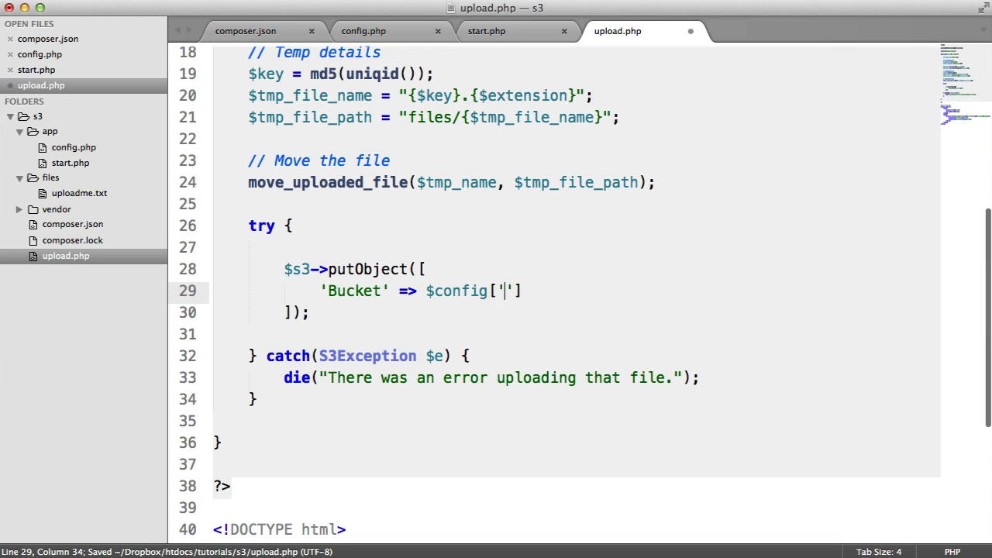
{"action": "type", "text": "s3'][]"}
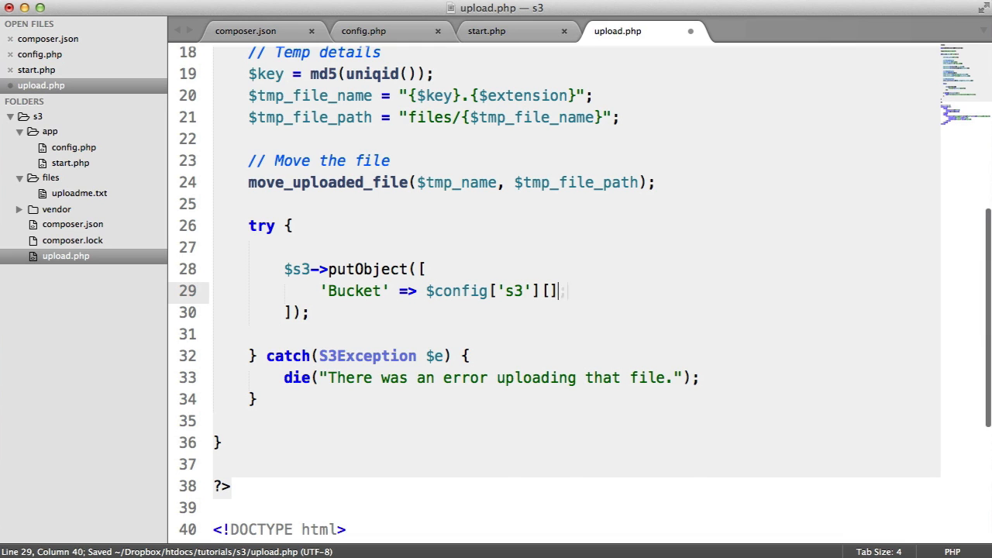
{"action": "type", "text": "'bucket"}
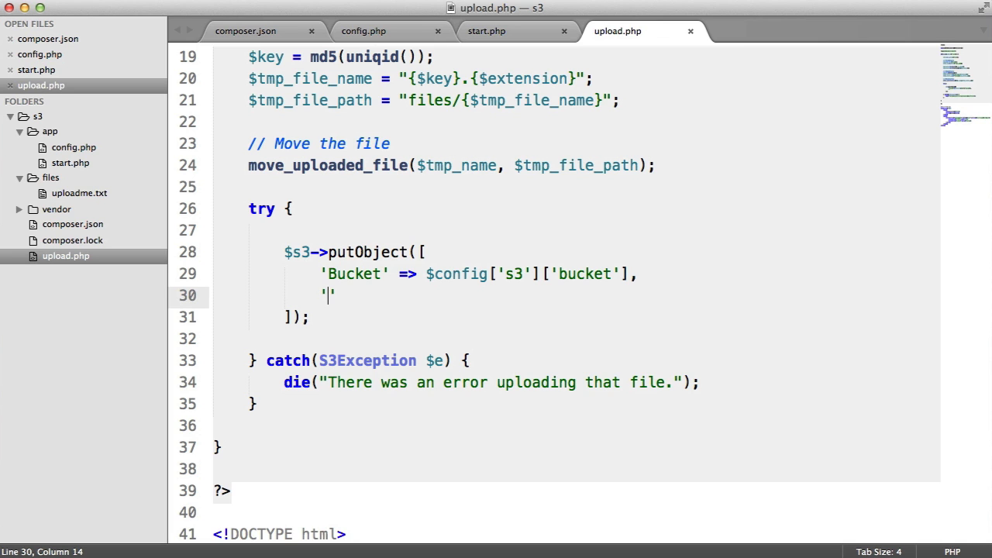
Add the 'Key' => "uploads/{$name}" entry to the putObject array
{"action": "type", "text": "Key"}
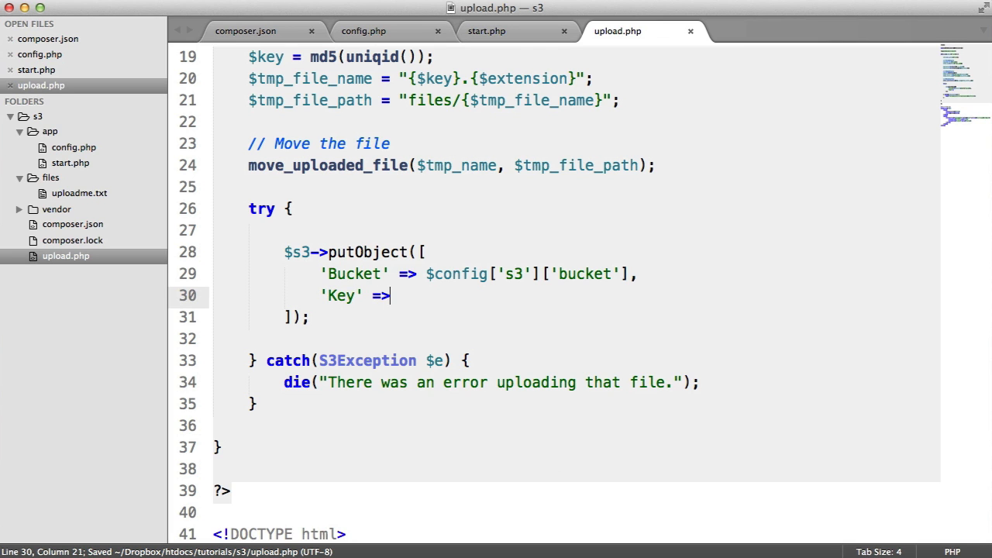
{"action": "type", "text": "\"\""}
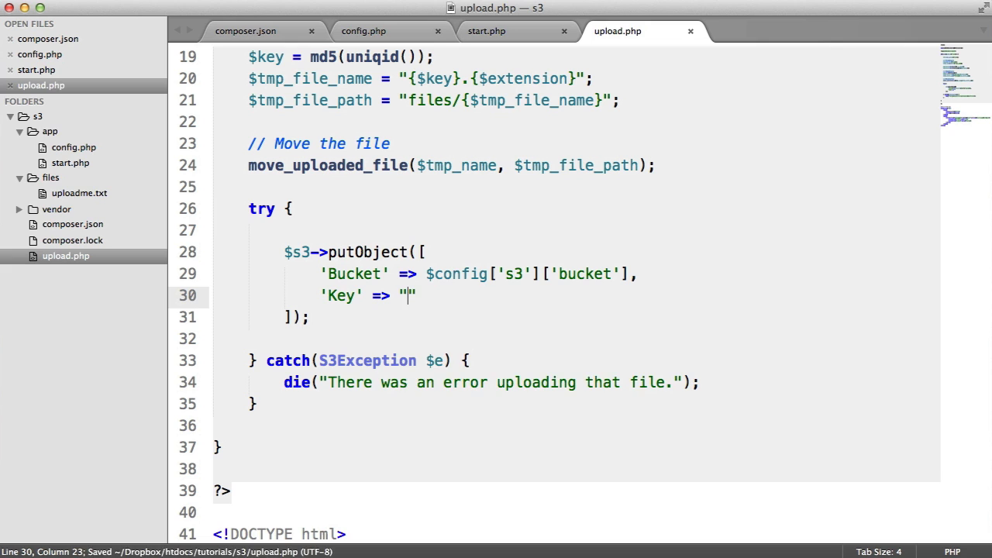
{"action": "type", "text": "uploads/"}
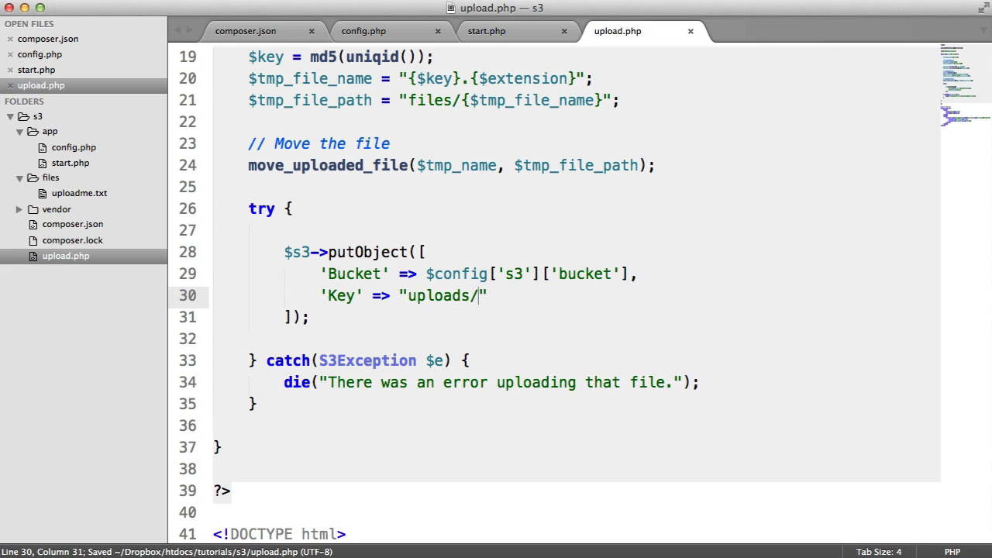
{"action": "type", "text": "{}"}
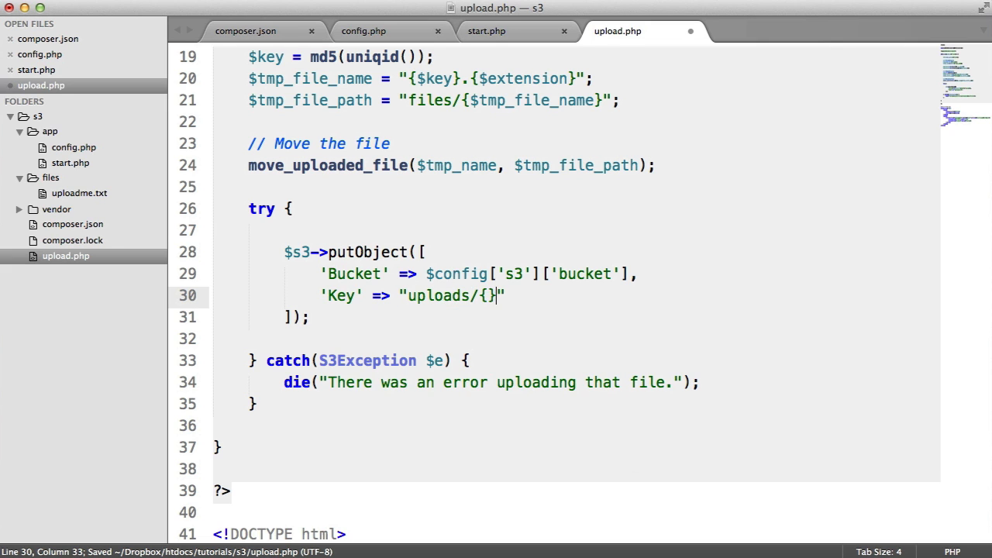
{"action": "type", "text": "name"}
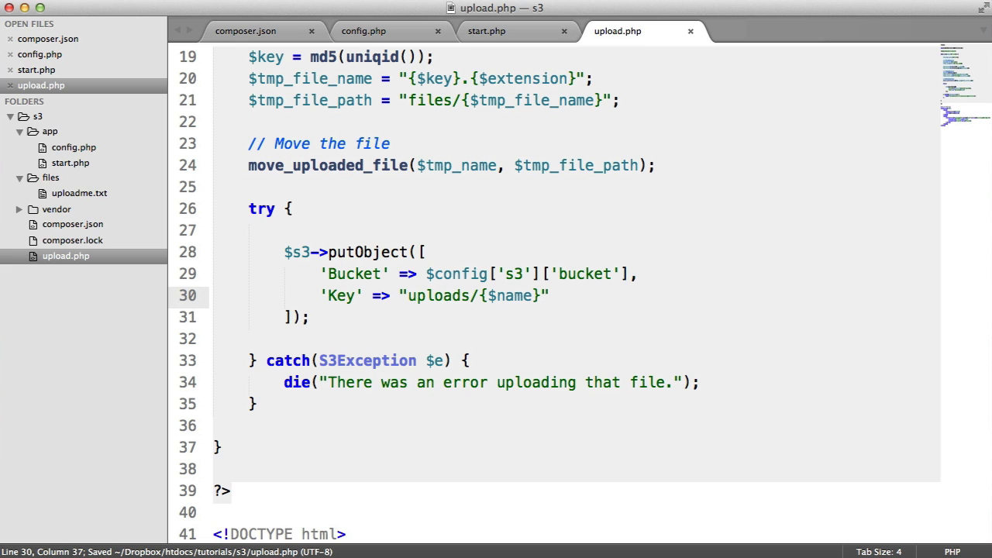
{"action": "scroll", "scroll_direction": "up", "scroll_amount": 3}
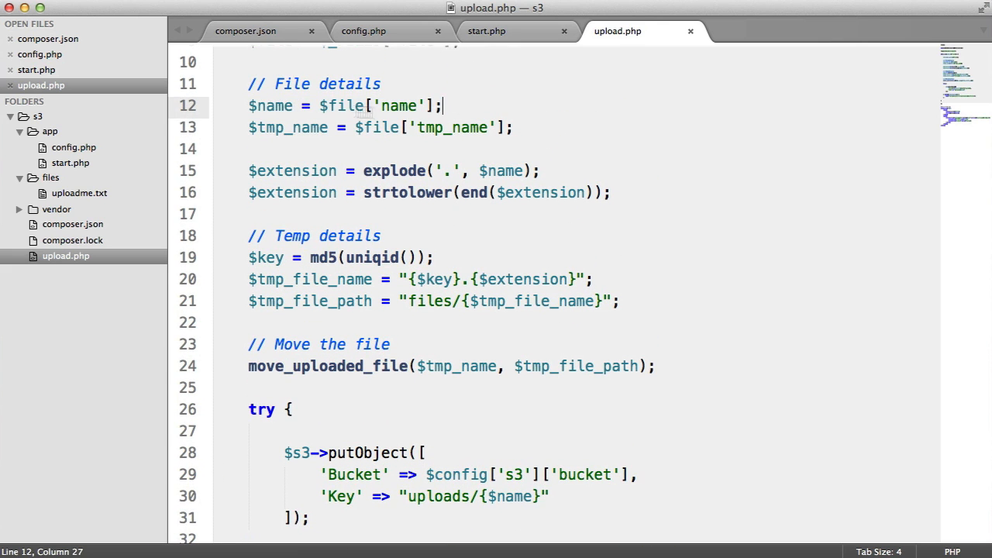
{"action": "scroll", "scroll_direction": "up", "scroll_amount": 3}
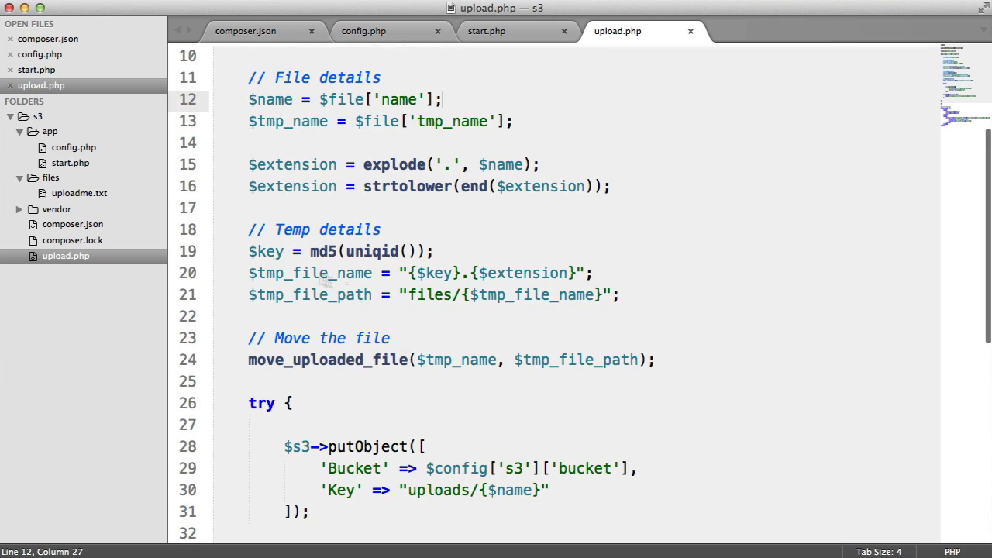
{"action": "scroll", "scroll_direction": "down", "scroll_amount": 3}
{"action": "type", "text": "''"}
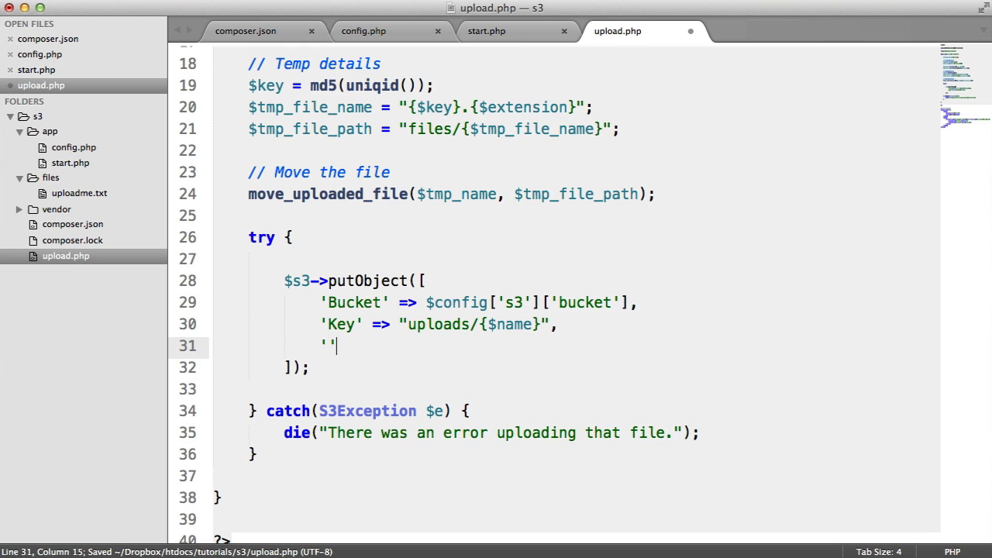
Add 'Body' => fopen($tmp_file_path, 'rb') to the putObject array
{"action": "key", "text": "left"}
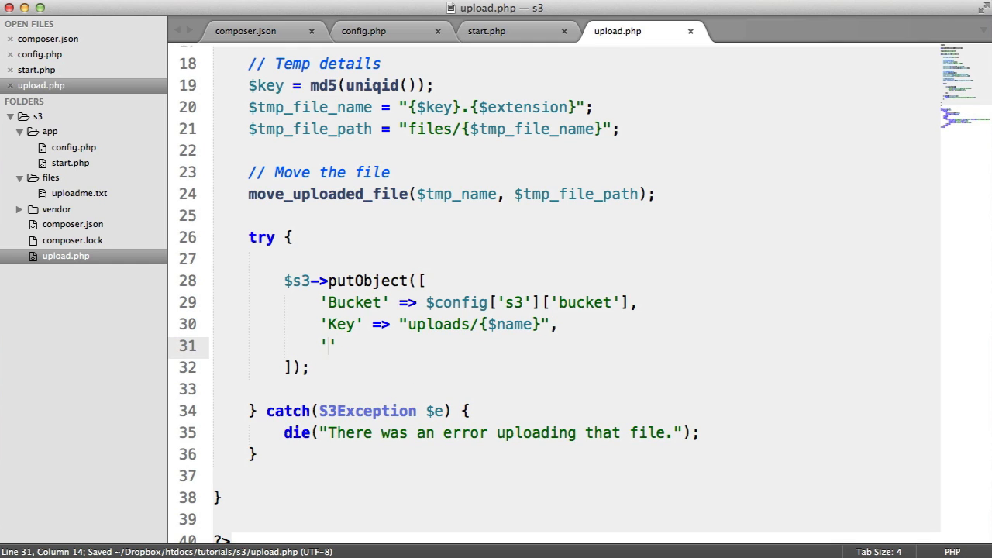
{"action": "type", "text": "Body"}
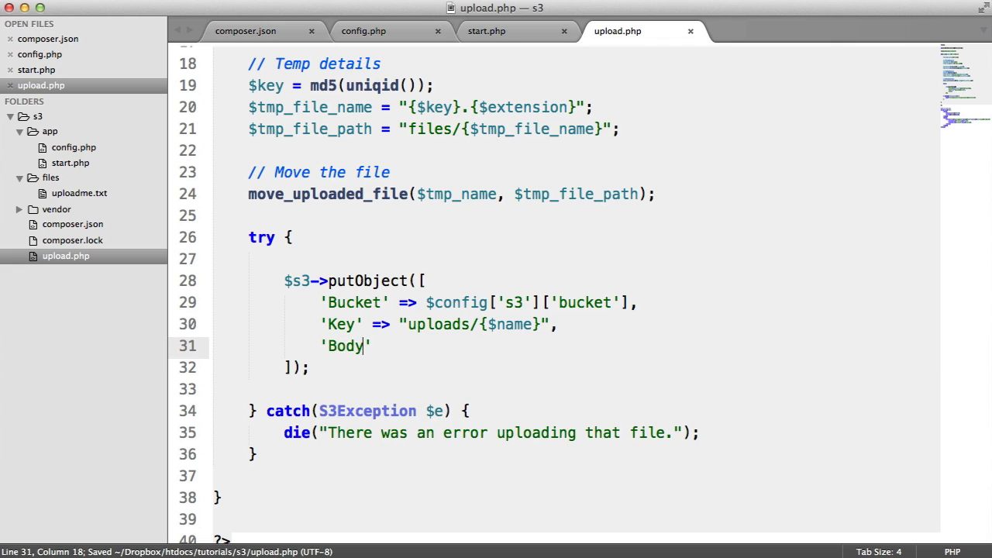
{"action": "type", "text": "=>"}
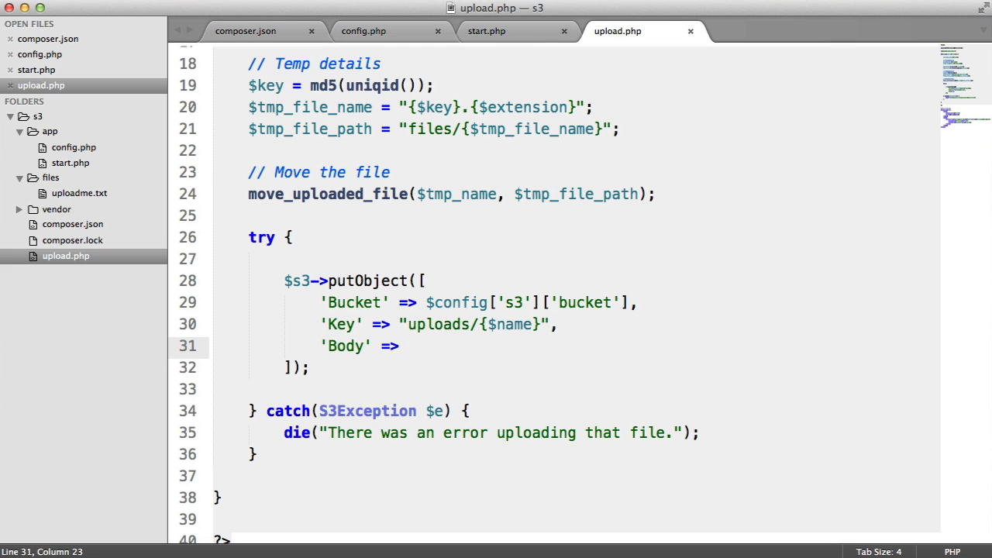
{"action": "mouse_move", "coordinate": [617, 333]}
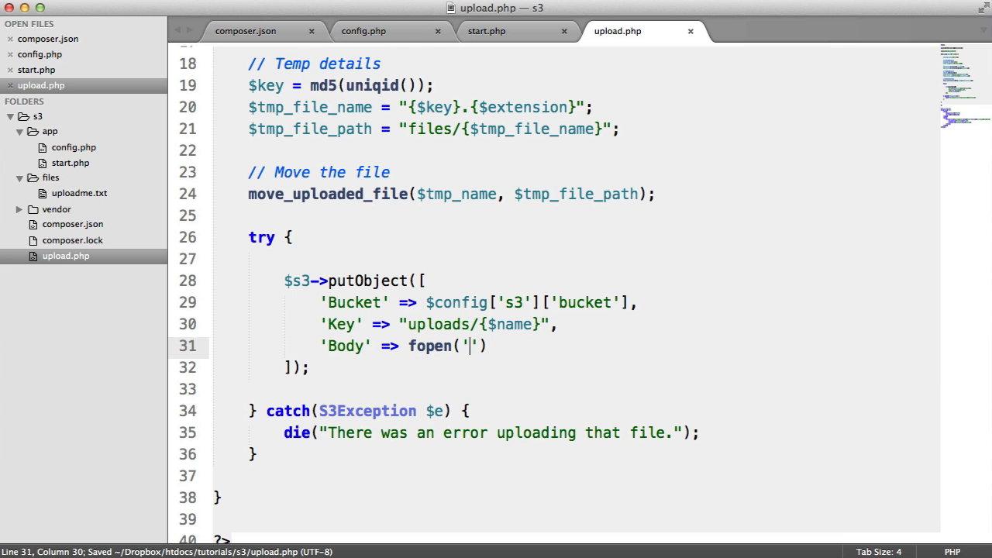
{"action": "type", "text": "$"}
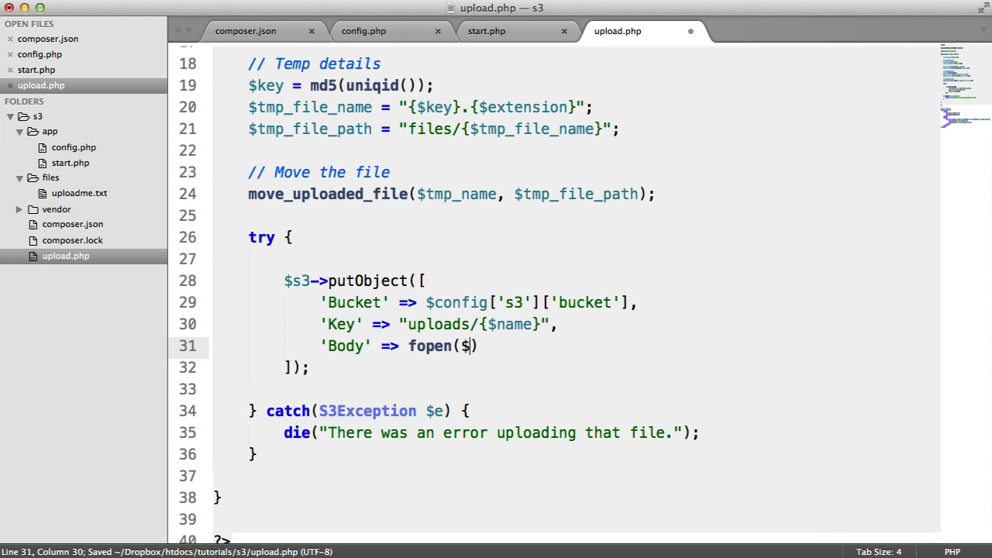
{"action": "type", "text": "tmp_file_path"}
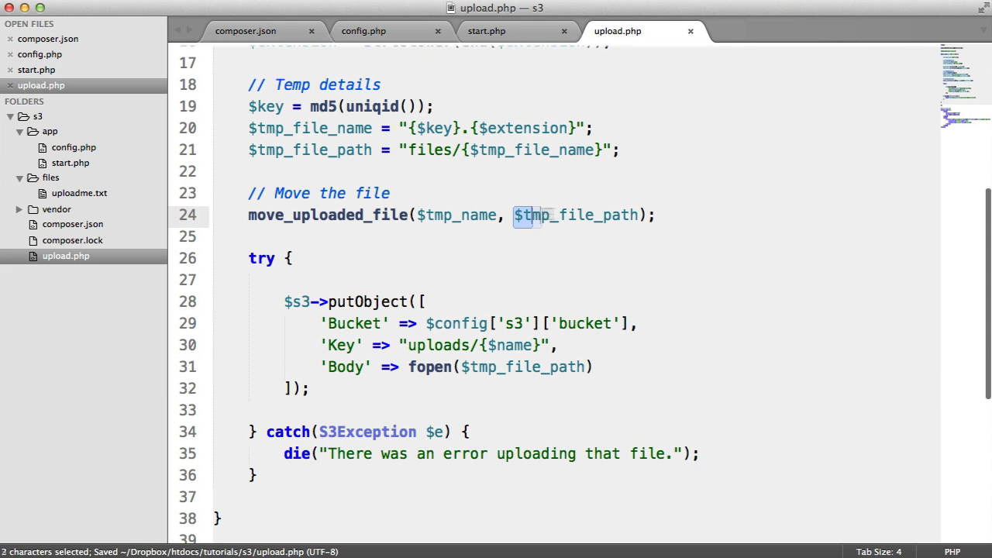
{"action": "left_click", "coordinate": [586, 366]}
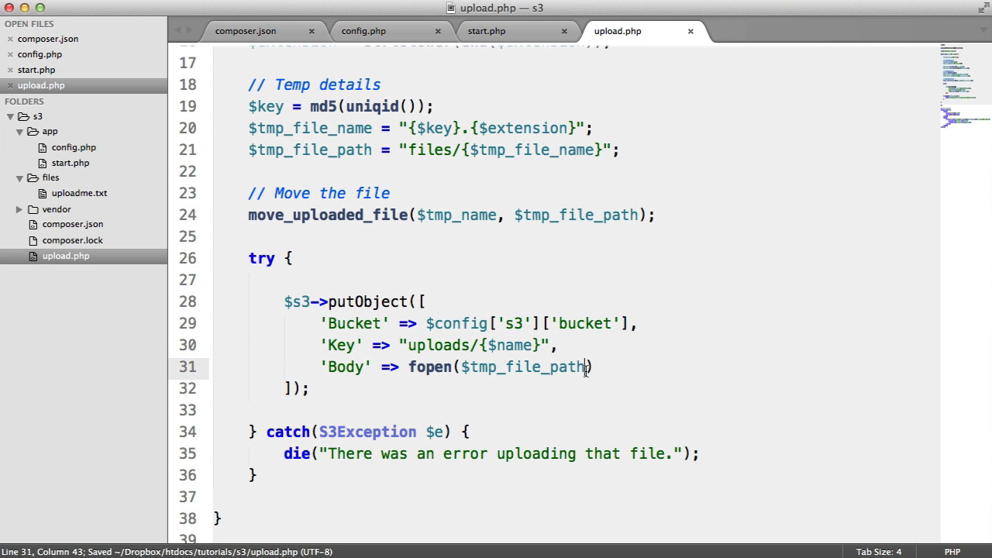
{"action": "type", "text": ", 'rb'"}
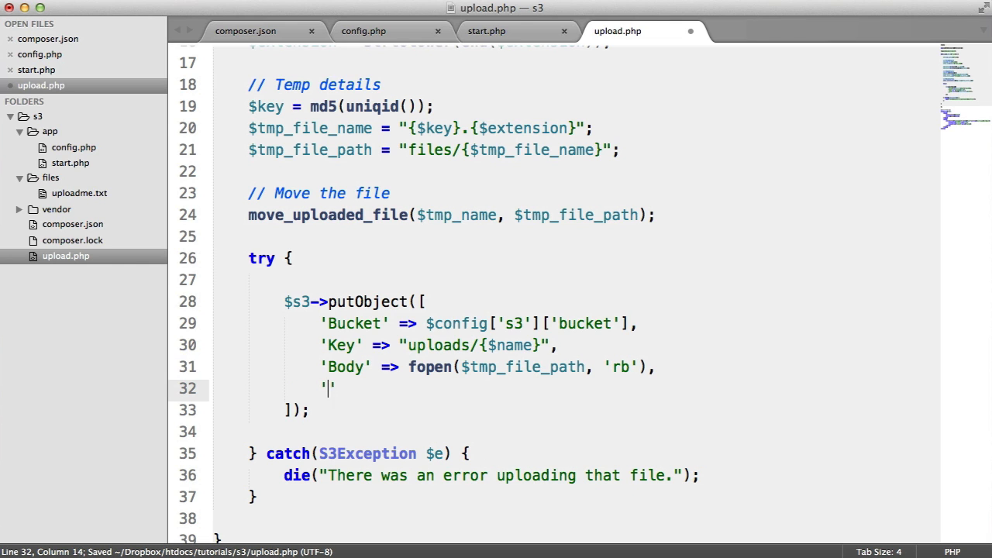
Add 'ACL' => 'public-read' to the putObject array
{"action": "type", "text": "ACL"}
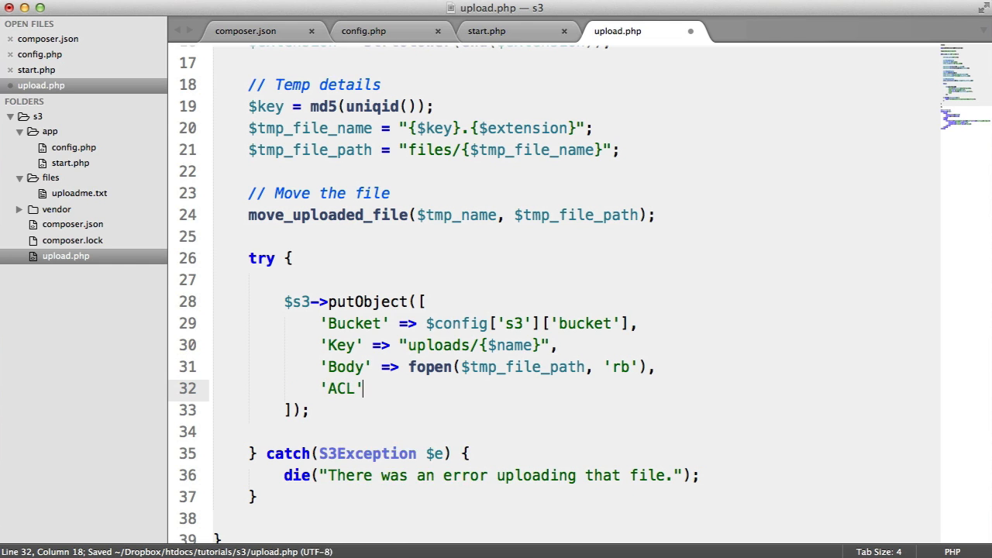
{"action": "type", "text": "=> ''"}
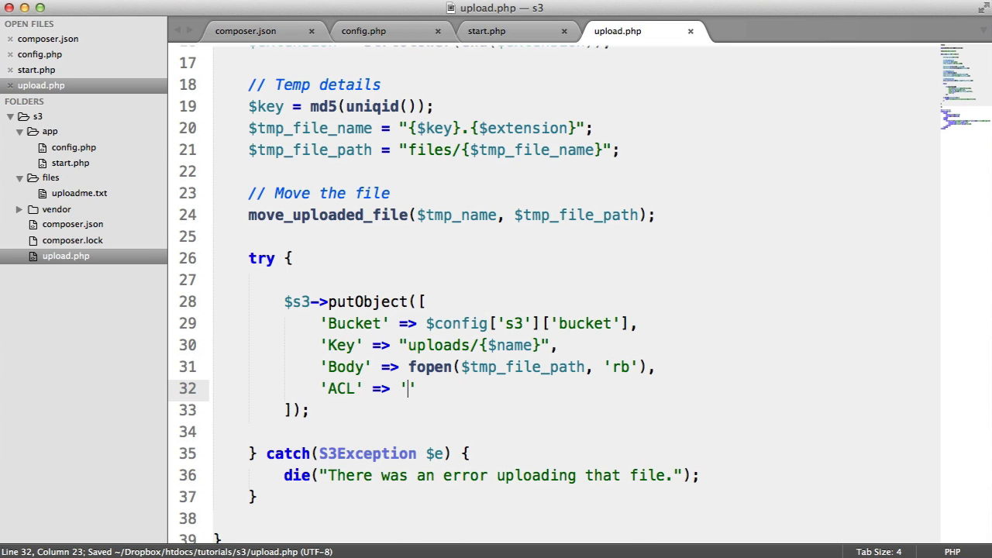
{"action": "type", "text": "public-read"}
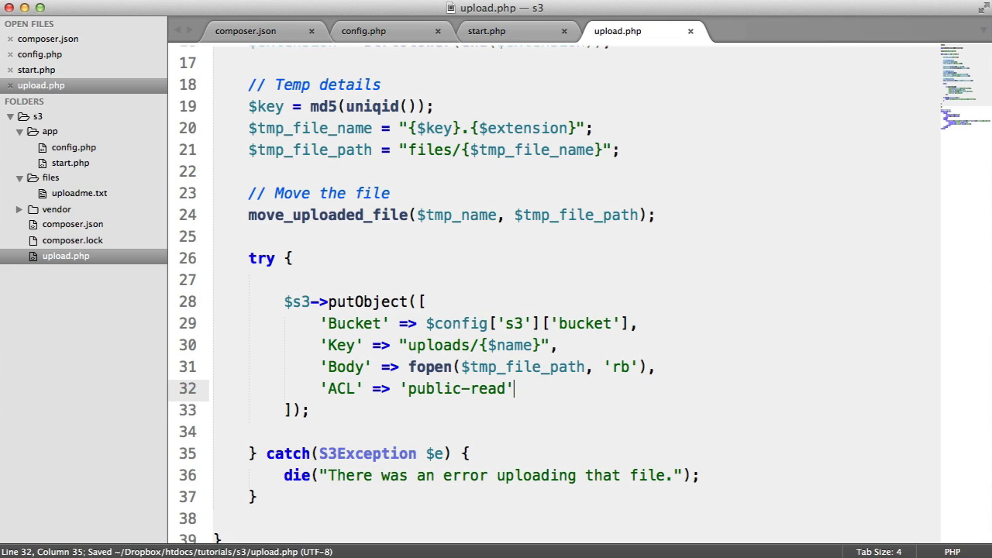
After putObject, unlink($tmp_file_path) under a // Remove the file comment
{"action": "key", "text": "Enter"}
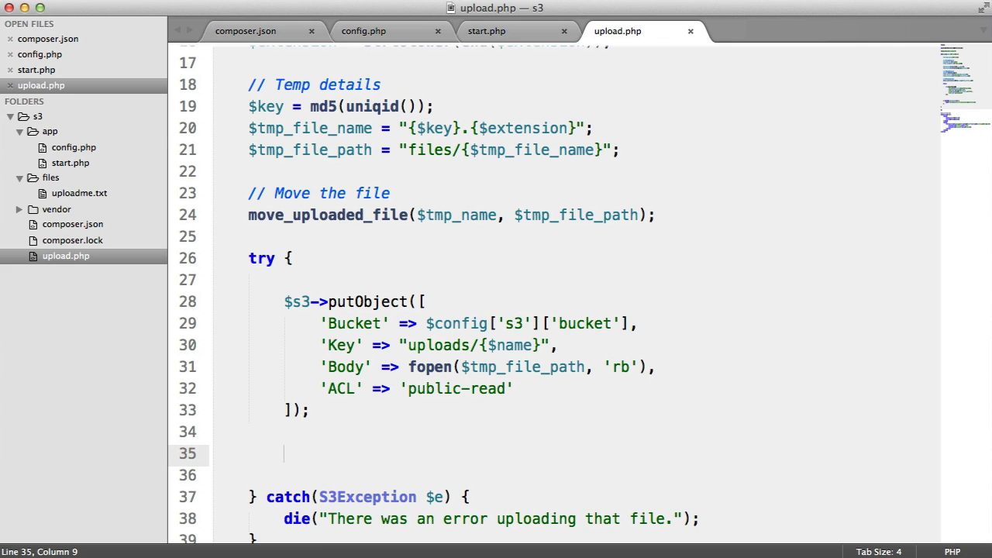
{"action": "type", "text": "unlink();"}
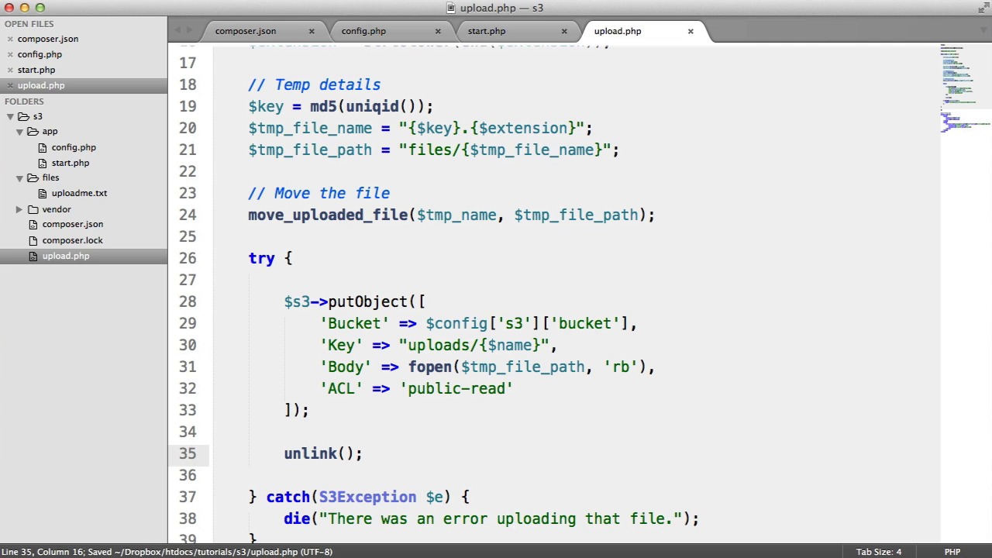
{"action": "type", "text": "$tmp_file_path"}
{"action": "type", "text": "//"}
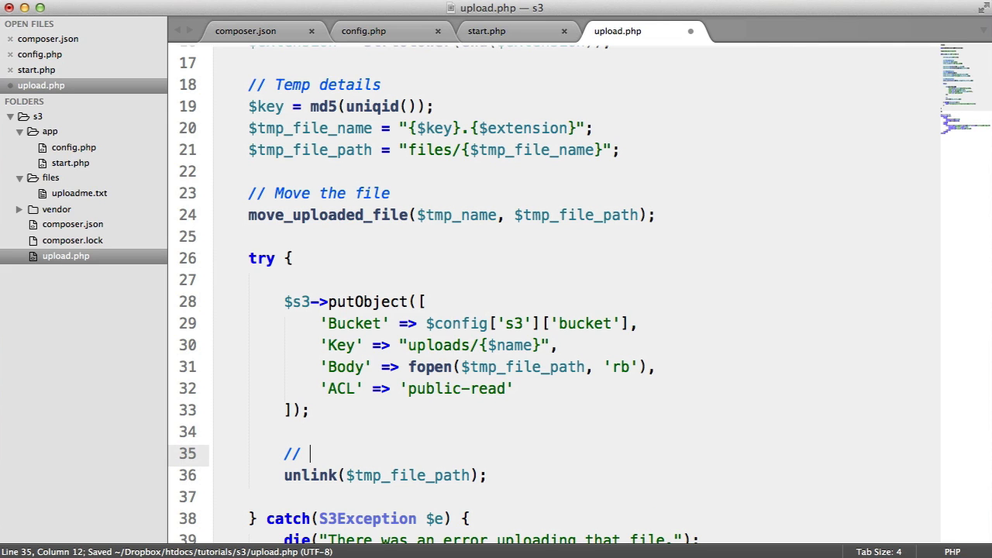
{"action": "type", "text": "Remove the file"}
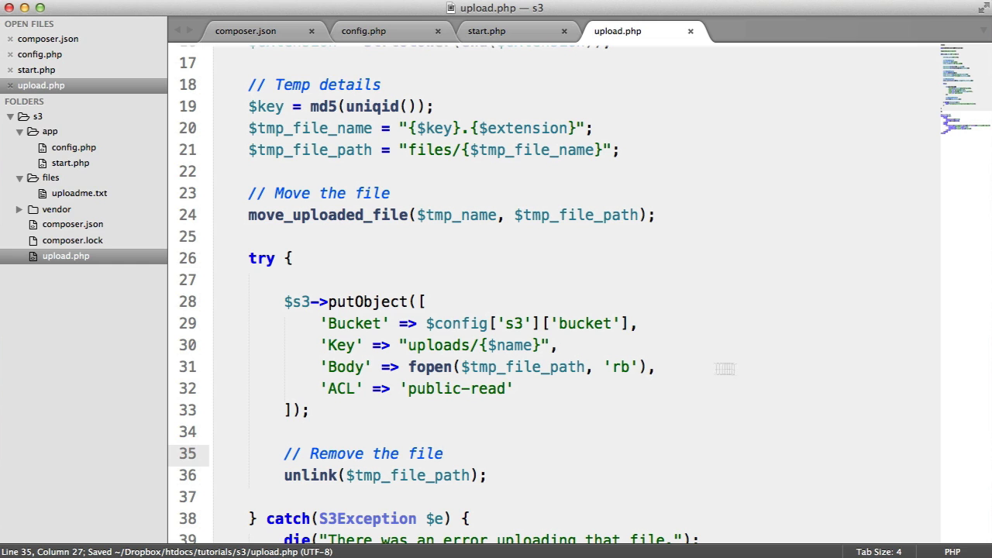
{"action": "scroll", "scroll_direction": "down", "scroll_amount": 3}
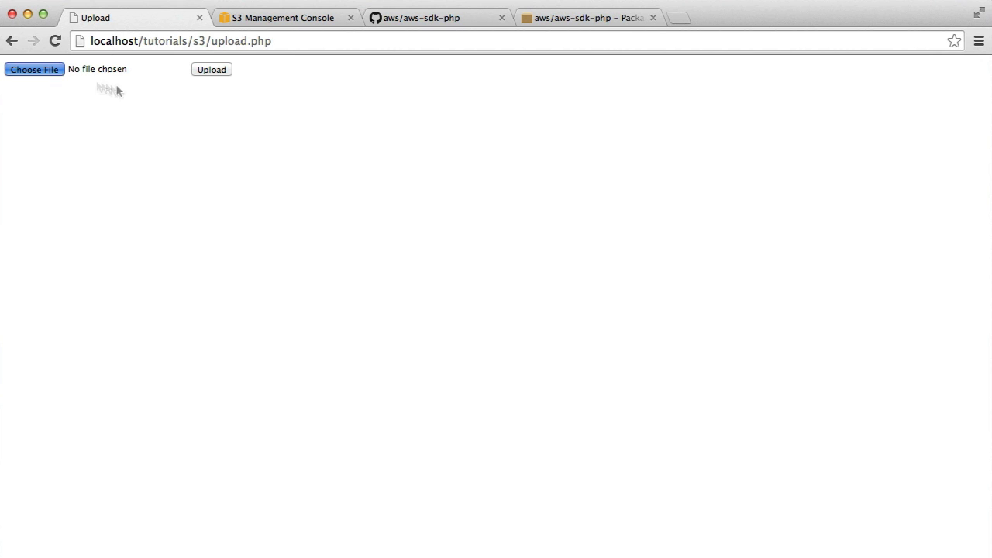
Send a file through the local upload form and return to the S3 console tab
{"action": "left_click", "coordinate": [34, 68]}
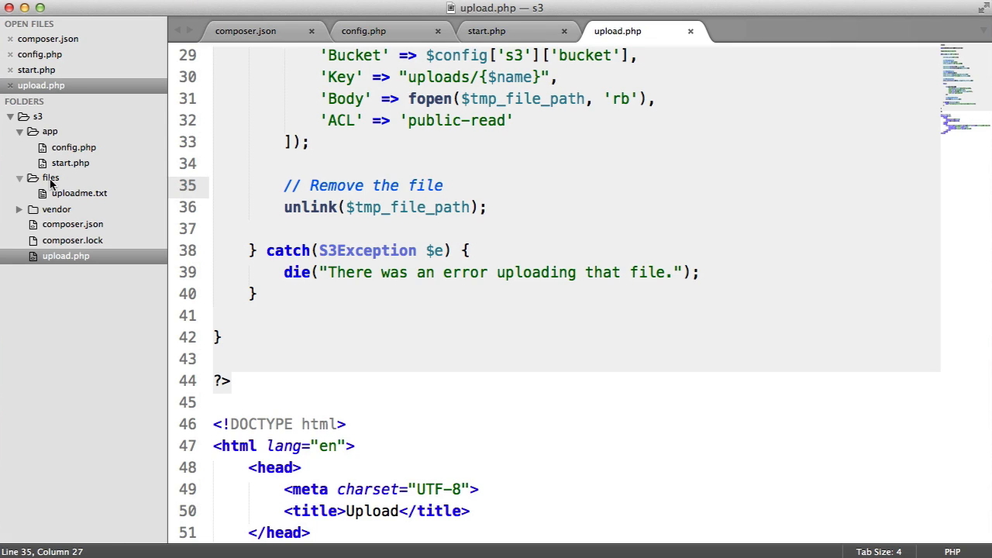
{"action": "mouse_move", "coordinate": [69, 196]}
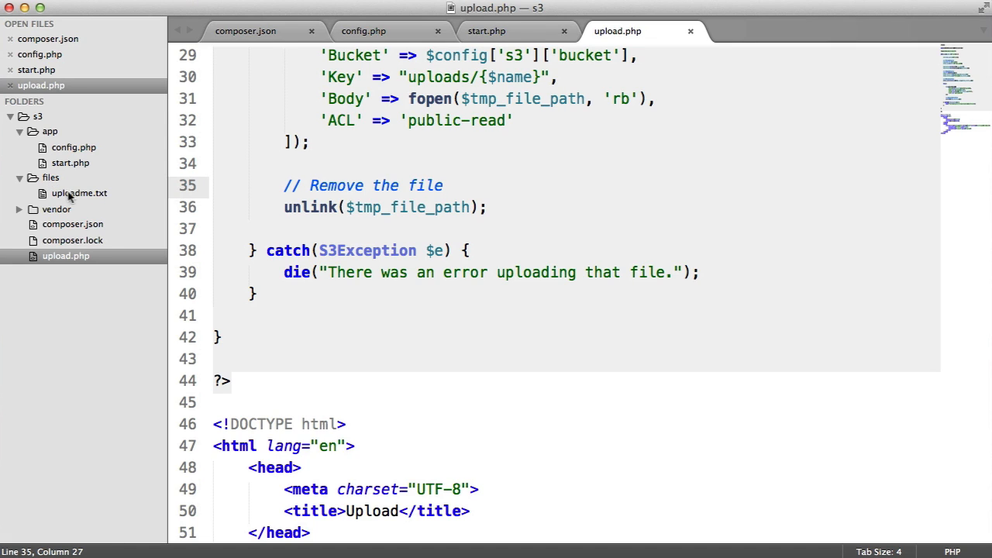
{"action": "mouse_move", "coordinate": [78, 200]}
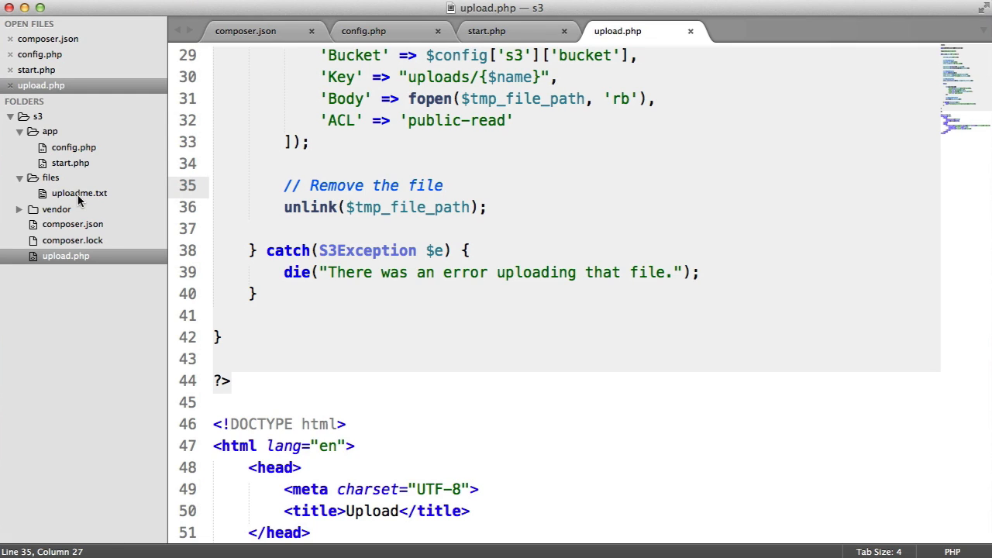
{"action": "mouse_move", "coordinate": [86, 195]}
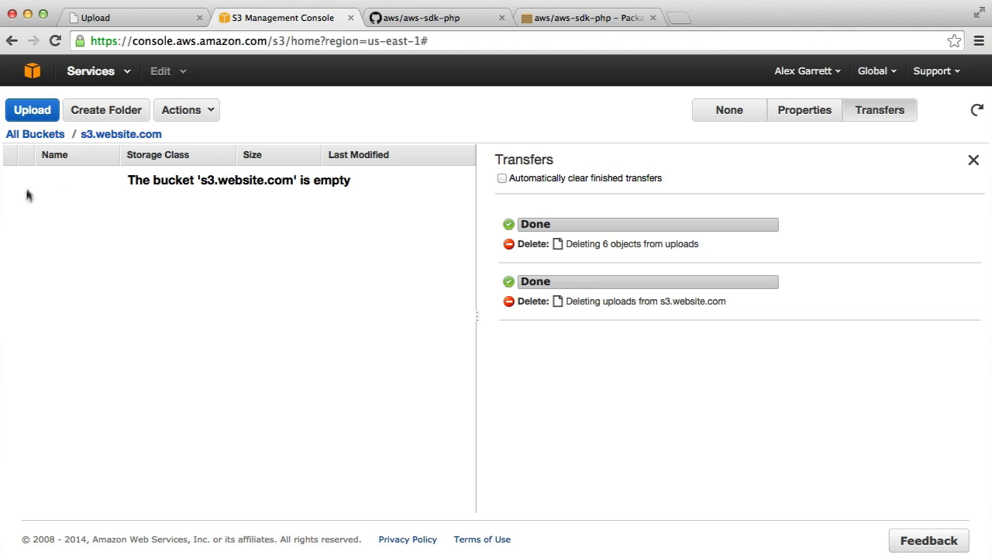
{"action": "mouse_move", "coordinate": [75, 211]}
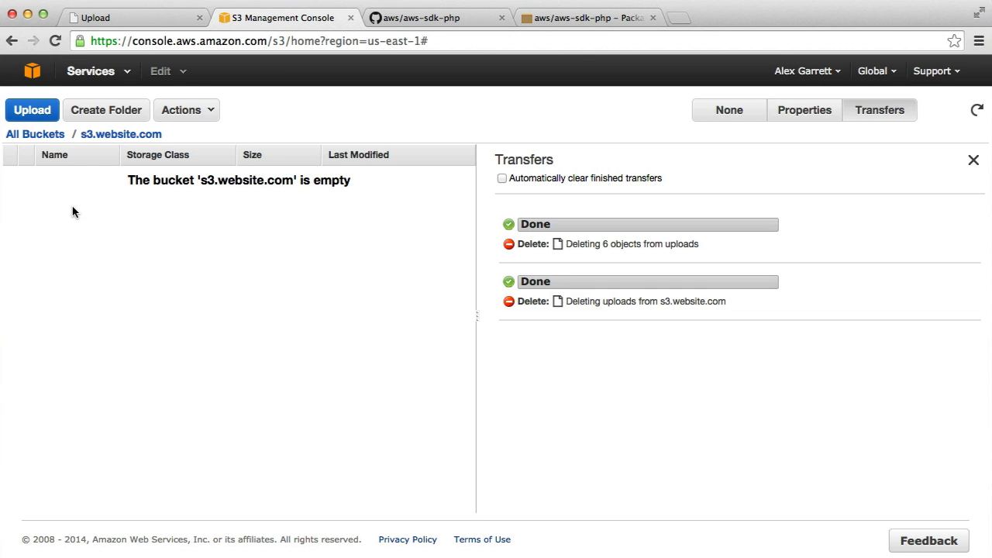
{"action": "mouse_move", "coordinate": [211, 172]}
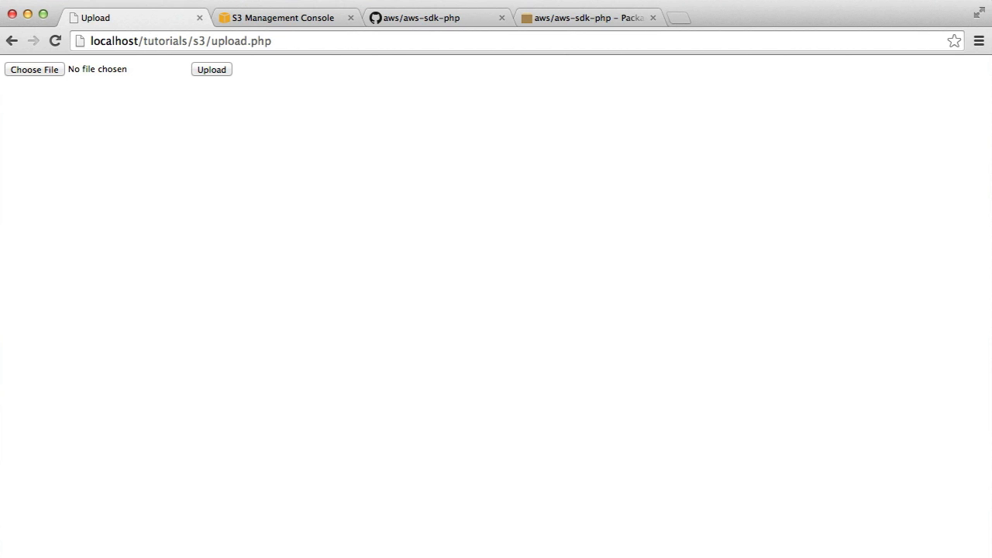
{"action": "left_click", "coordinate": [282, 17]}
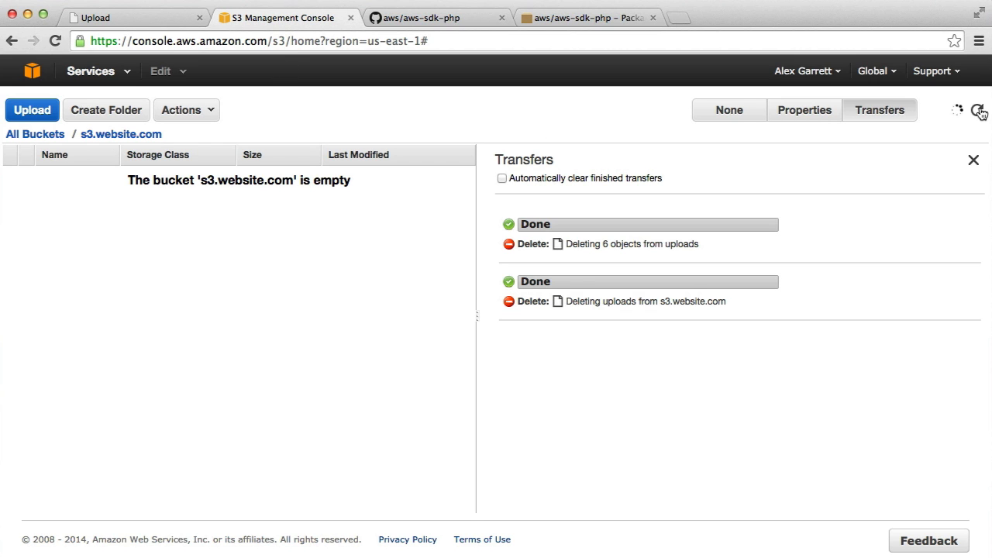
Refresh the bucket, find uploadme.txt in uploads and view its public link showing Upload me!
{"action": "left_click", "coordinate": [976, 110]}
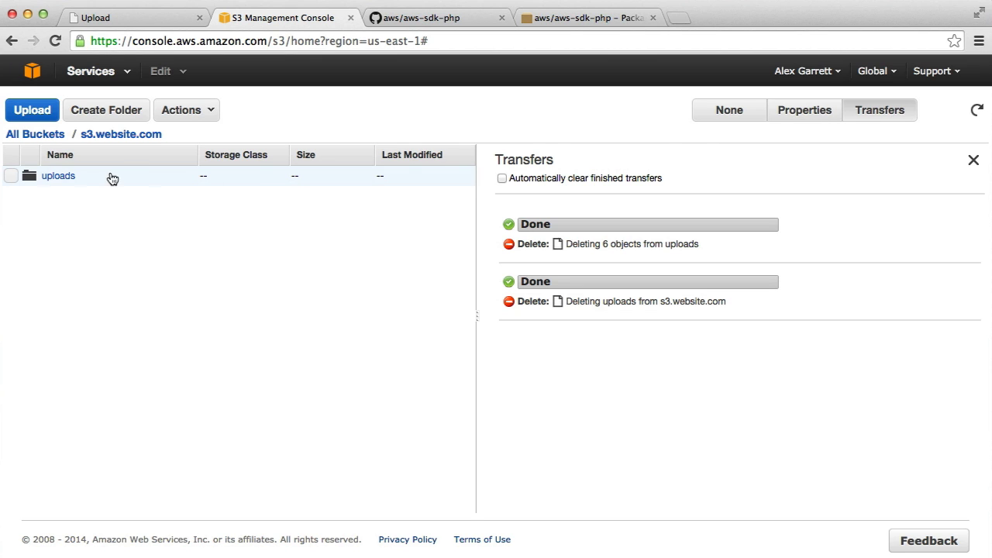
{"action": "left_click", "coordinate": [59, 175]}
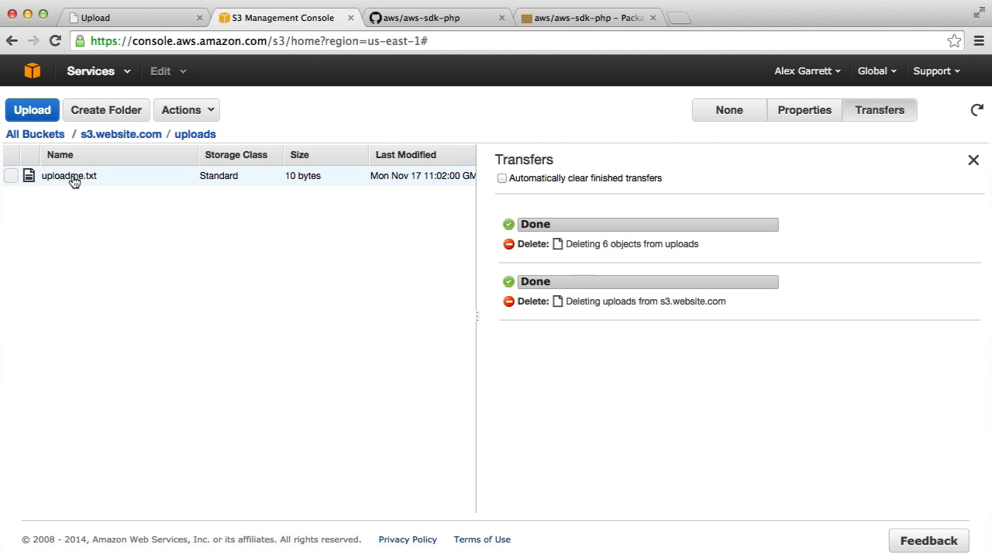
{"action": "left_click", "coordinate": [10, 175]}
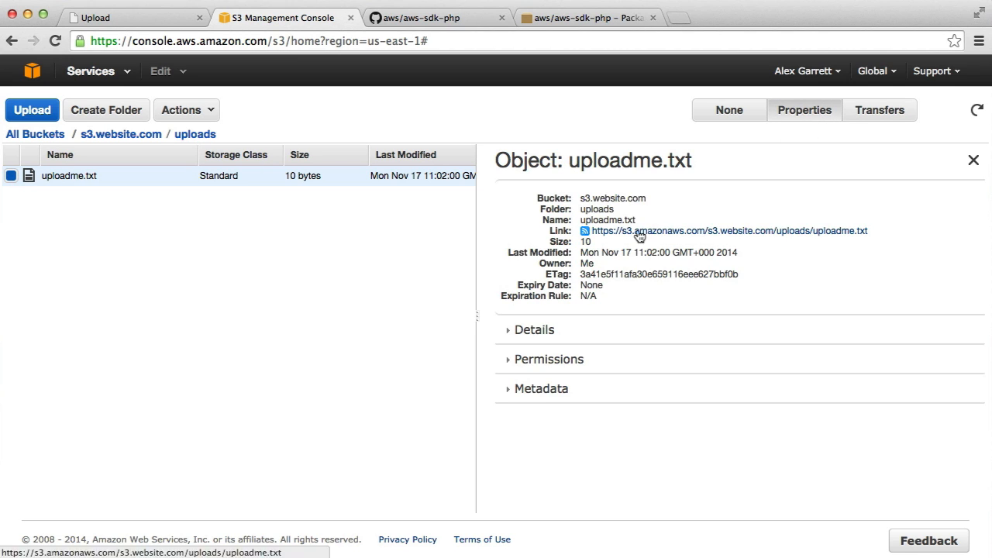
{"action": "left_click", "coordinate": [725, 229]}
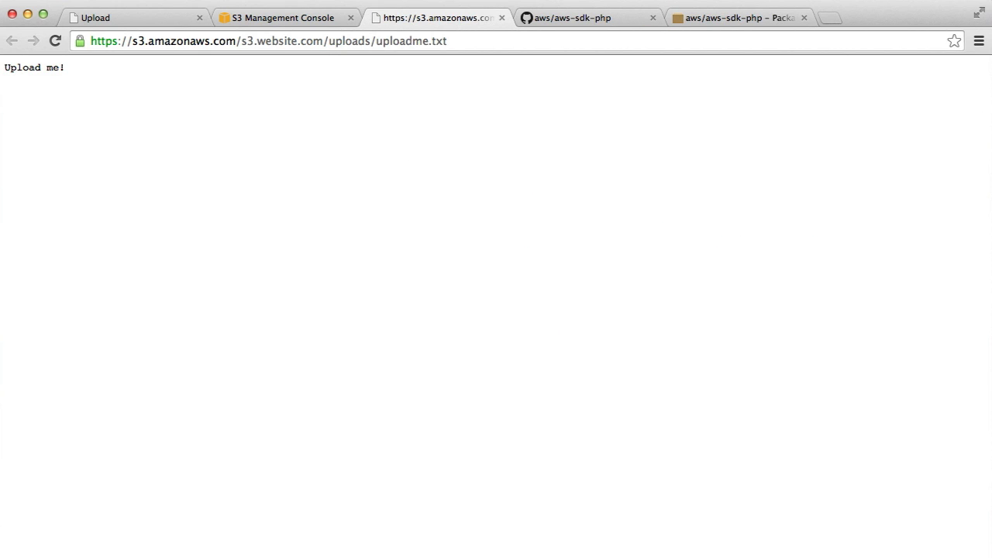
{"action": "mouse_move", "coordinate": [347, 118]}
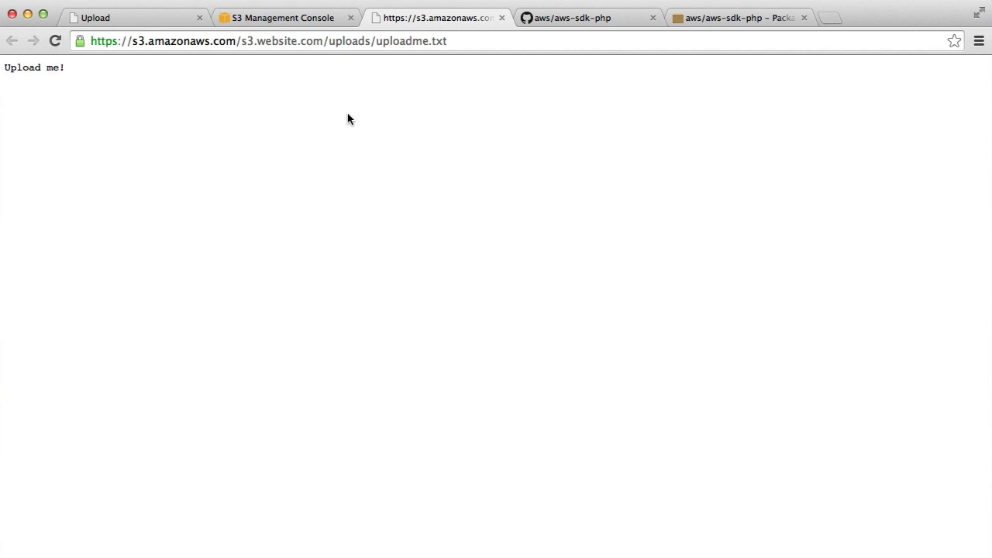
Return to the console and go back up to the bucket's top level
{"action": "left_click", "coordinate": [282, 17]}
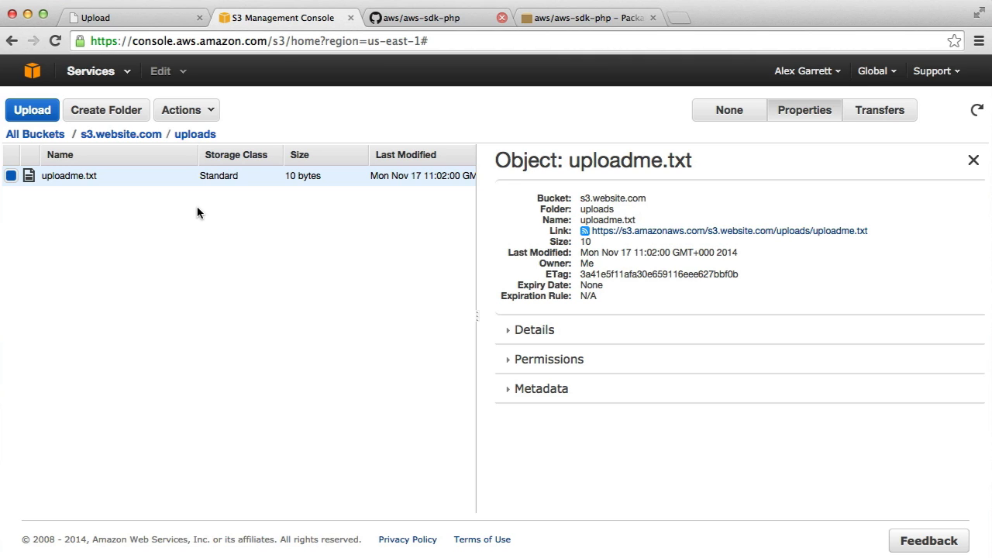
{"action": "mouse_move", "coordinate": [119, 145]}
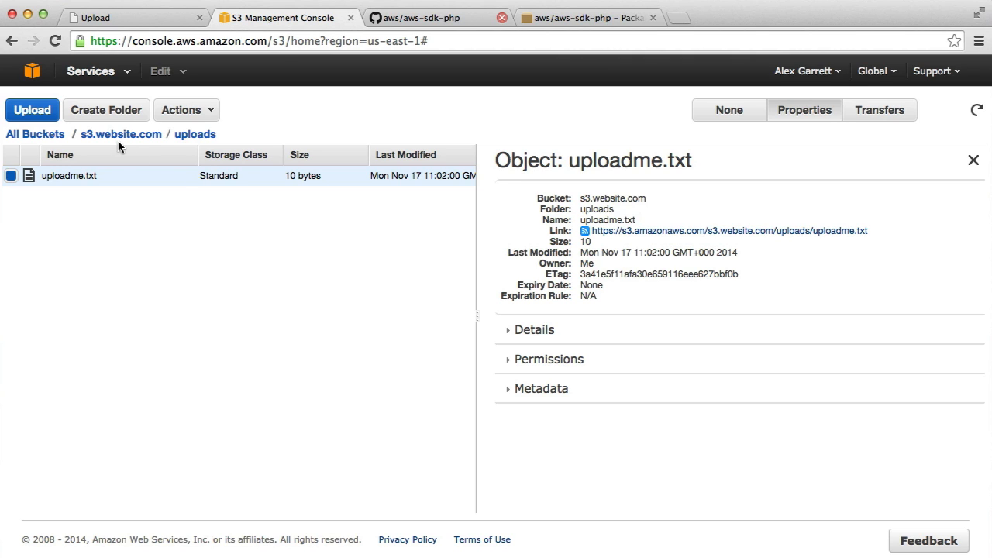
{"action": "left_click", "coordinate": [121, 133]}
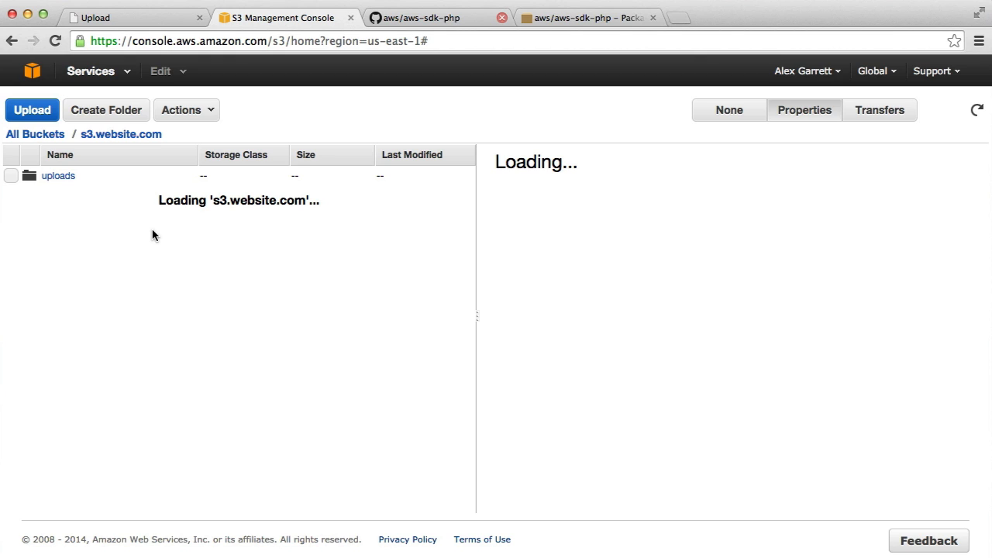
{"action": "left_click", "coordinate": [803, 108]}
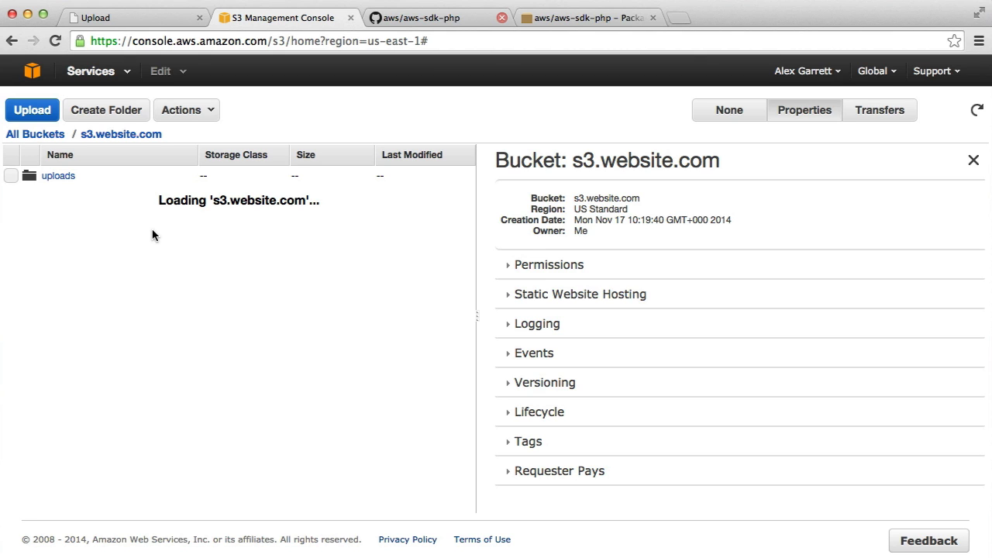